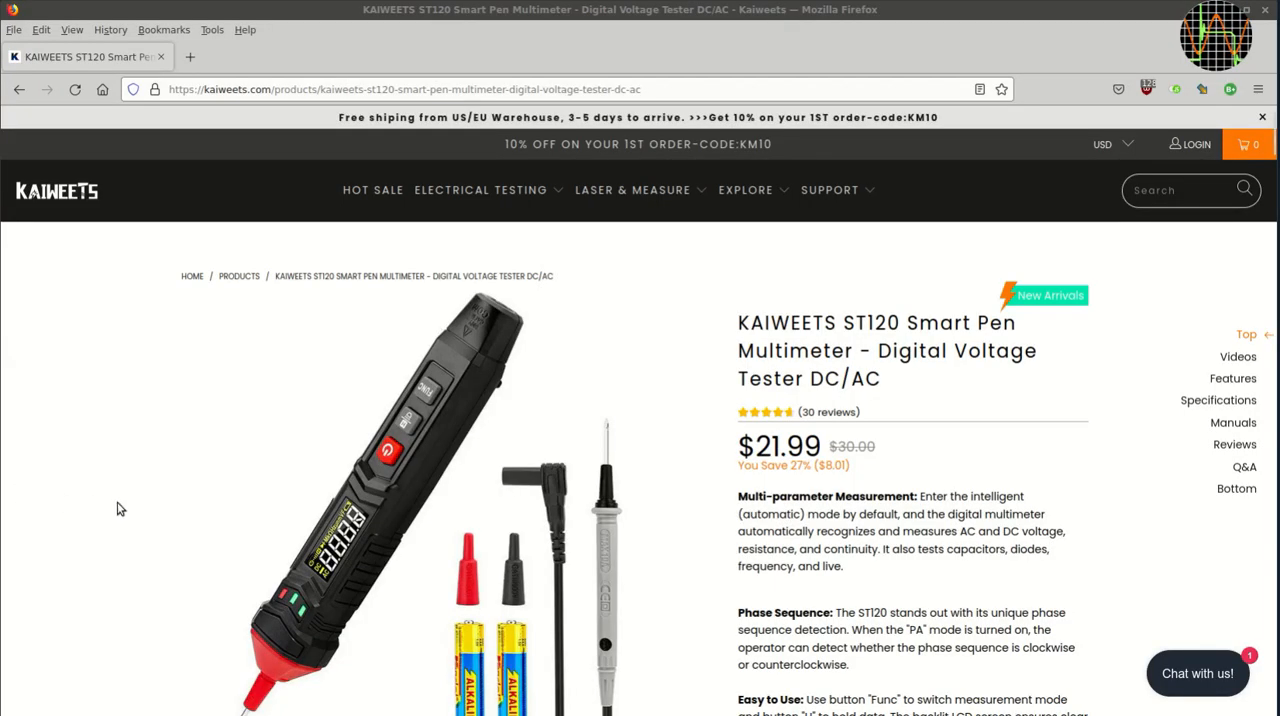
mouse_move(787, 427)
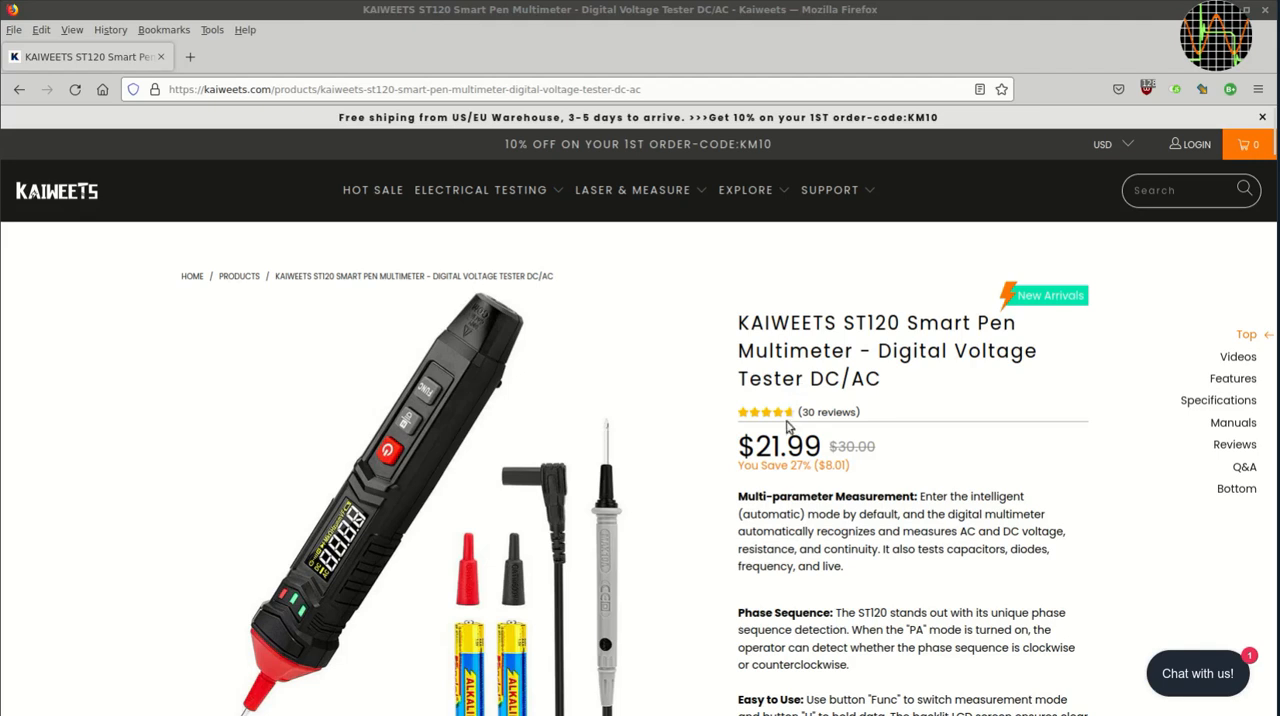
mouse_move(142, 423)
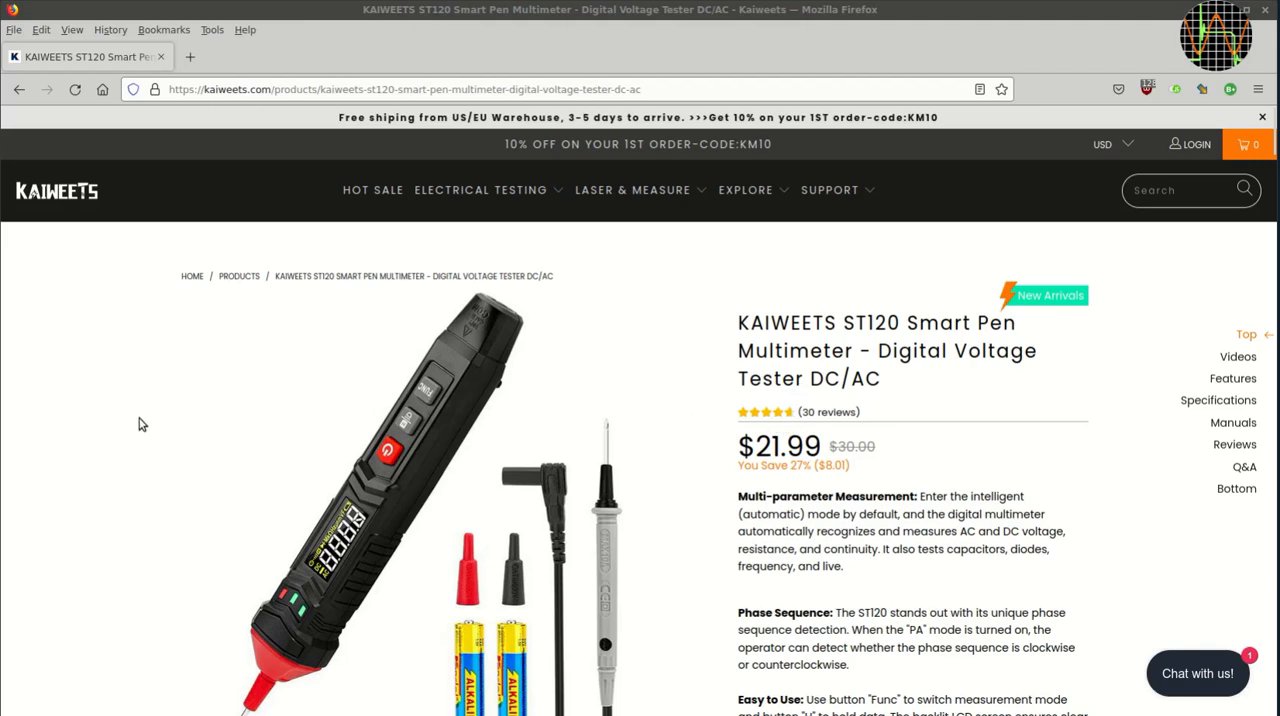
Step: Scroll to the gallery, show the Phase Sequence Test photo, then jump to Features
scroll("down", 3)
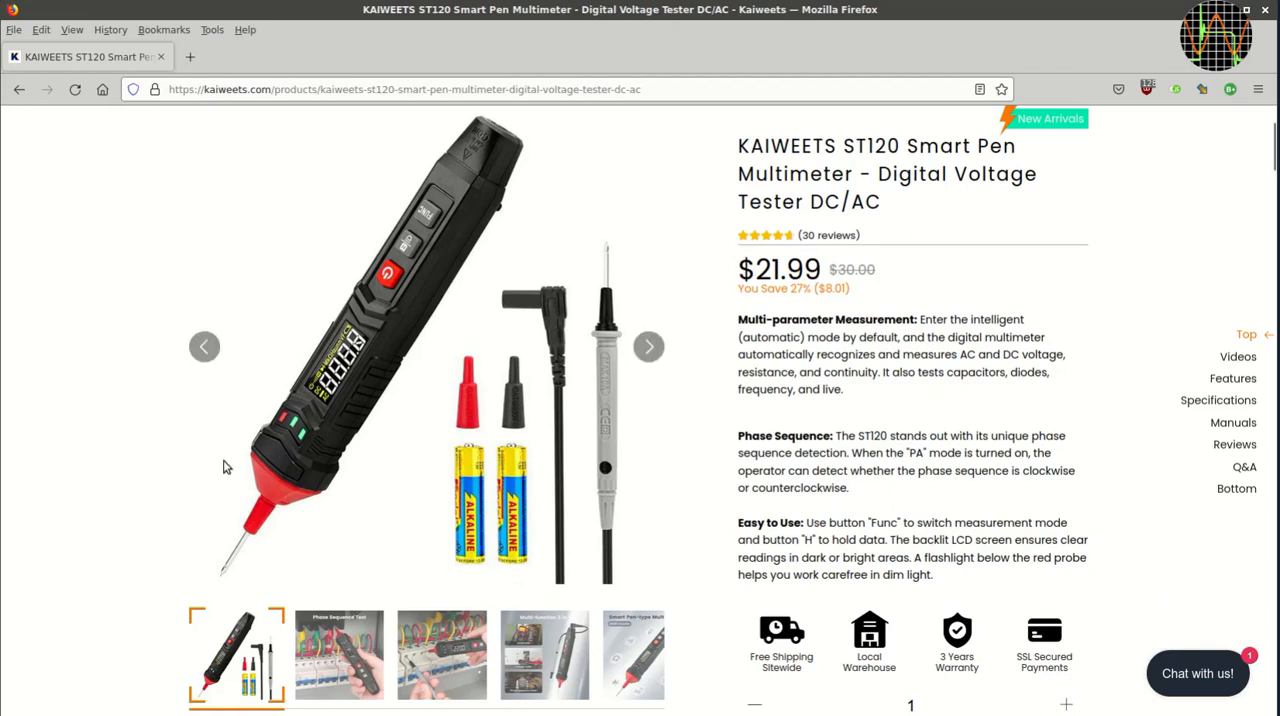
mouse_move(907, 445)
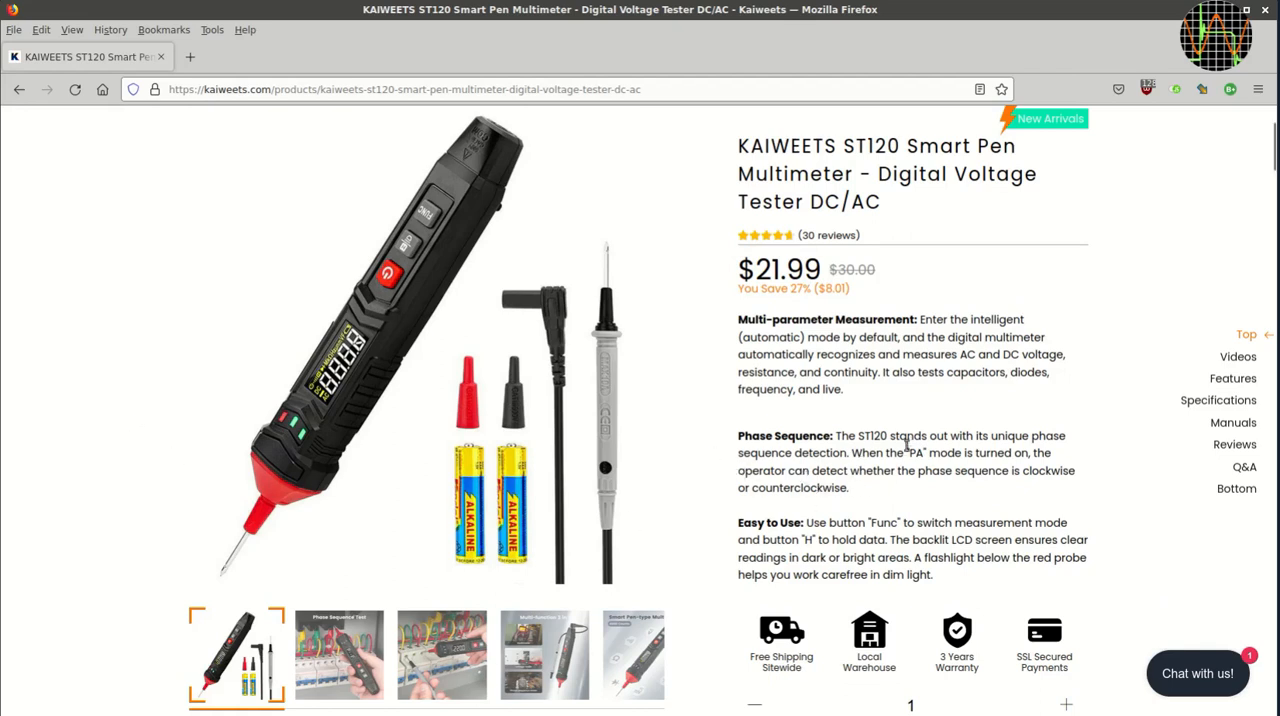
mouse_move(800, 455)
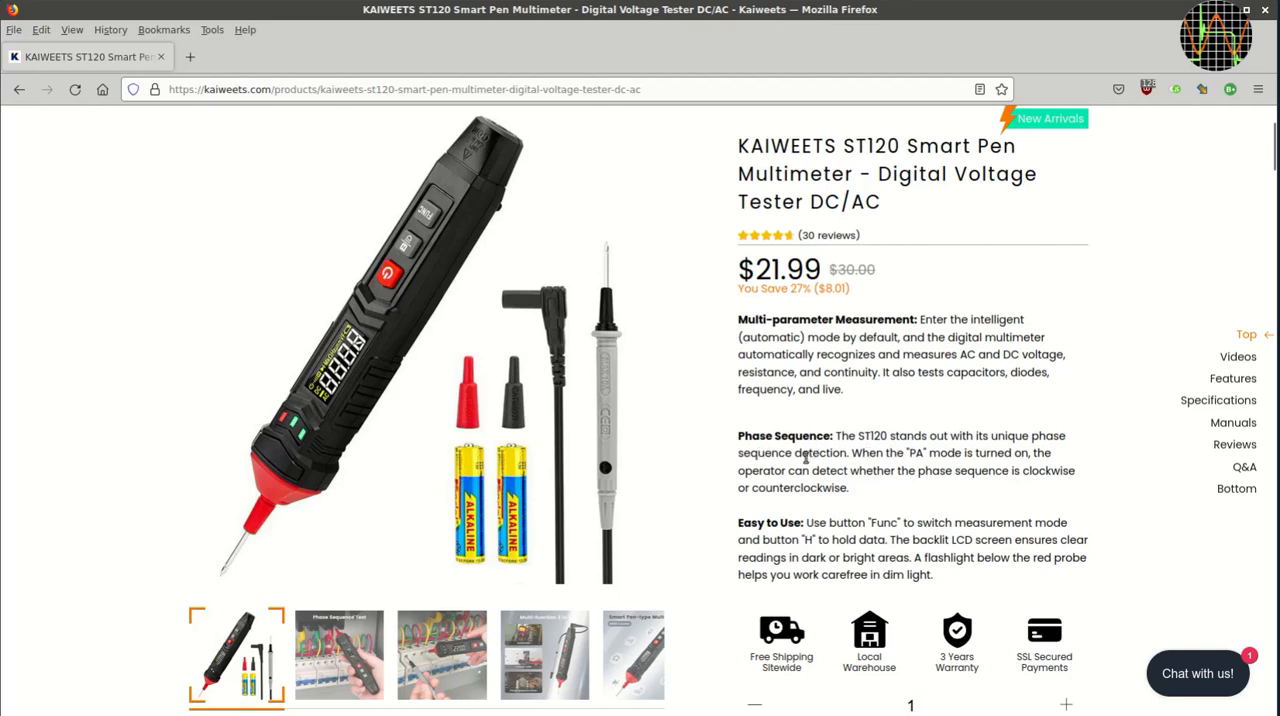
left_click(338, 655)
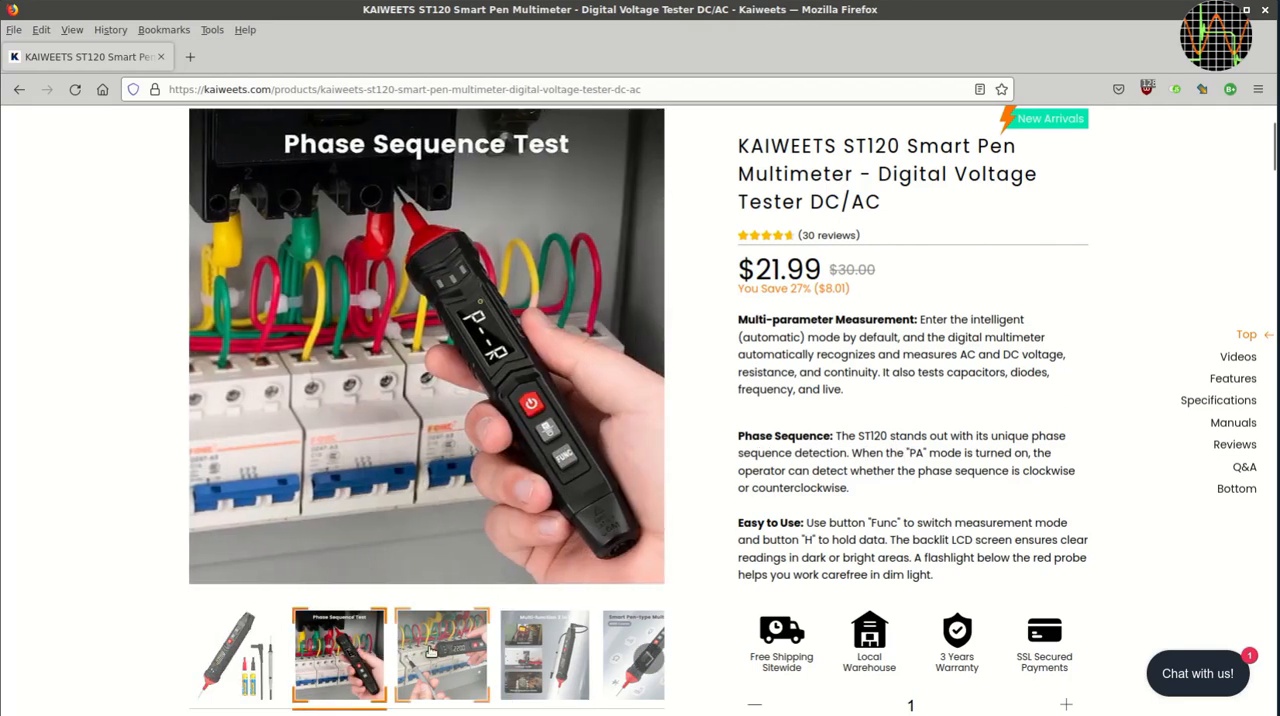
left_click(328, 655)
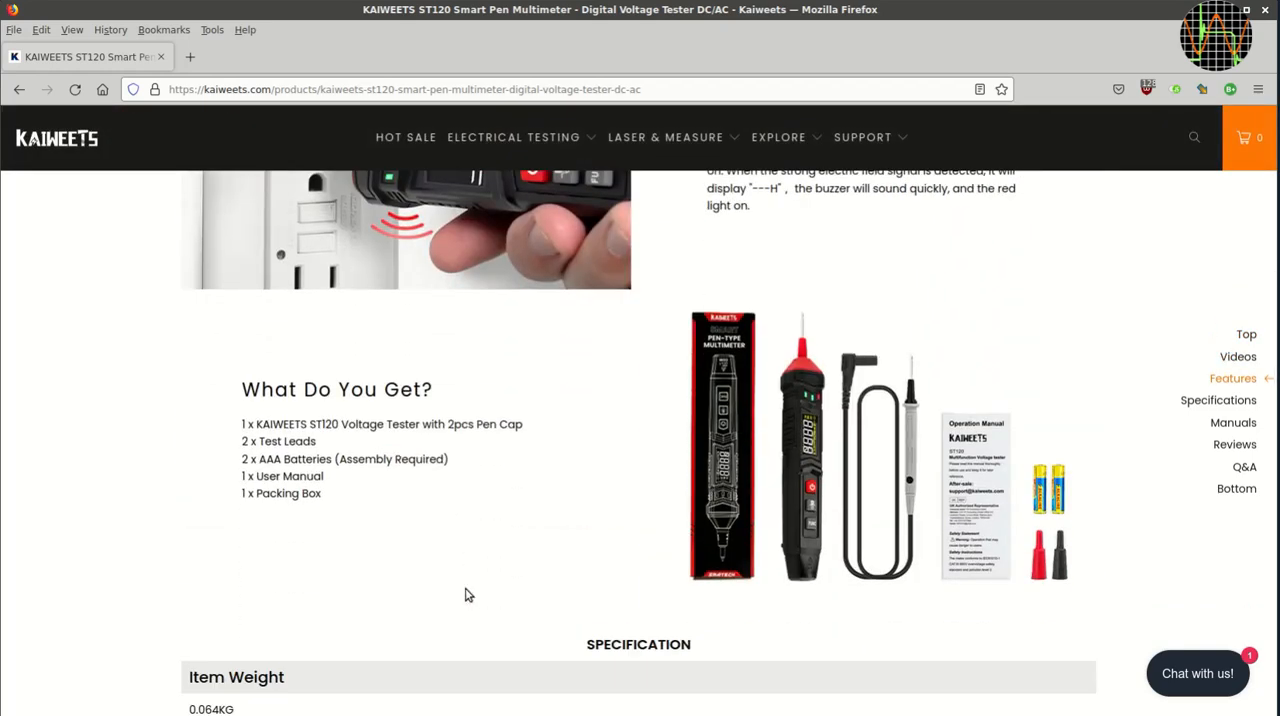
mouse_move(424, 580)
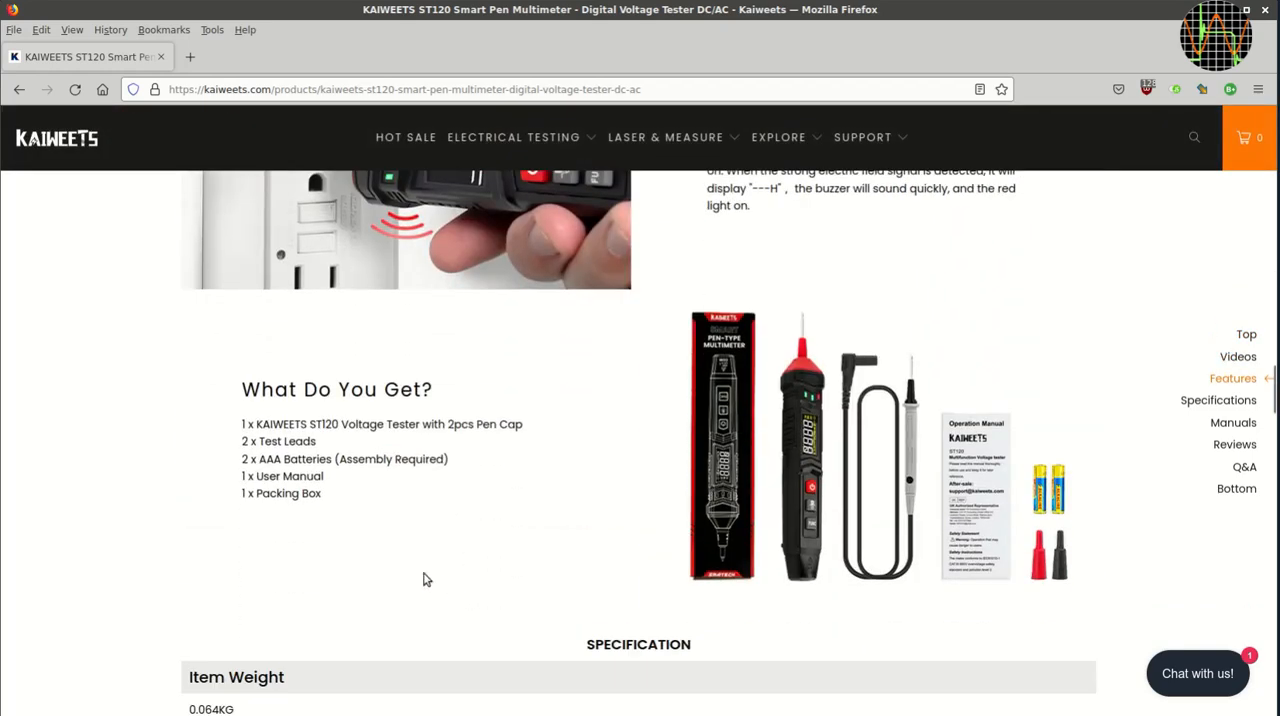
mouse_move(947, 492)
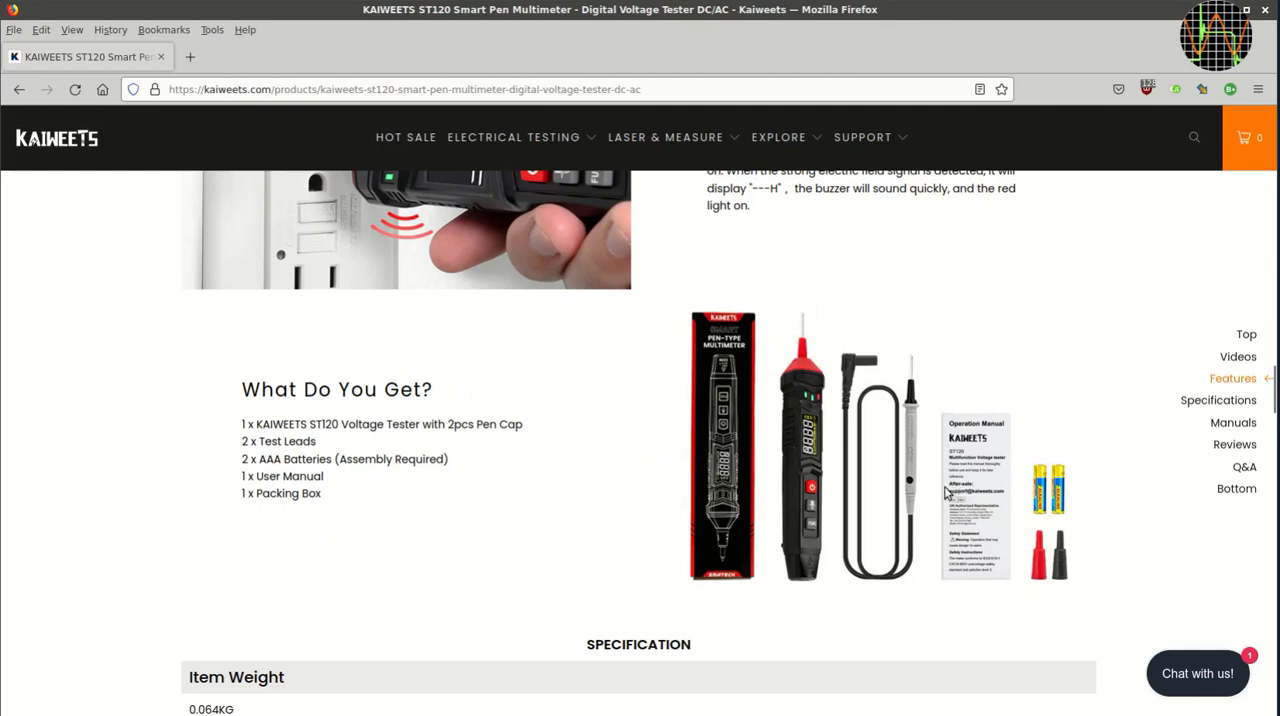
mouse_move(425, 462)
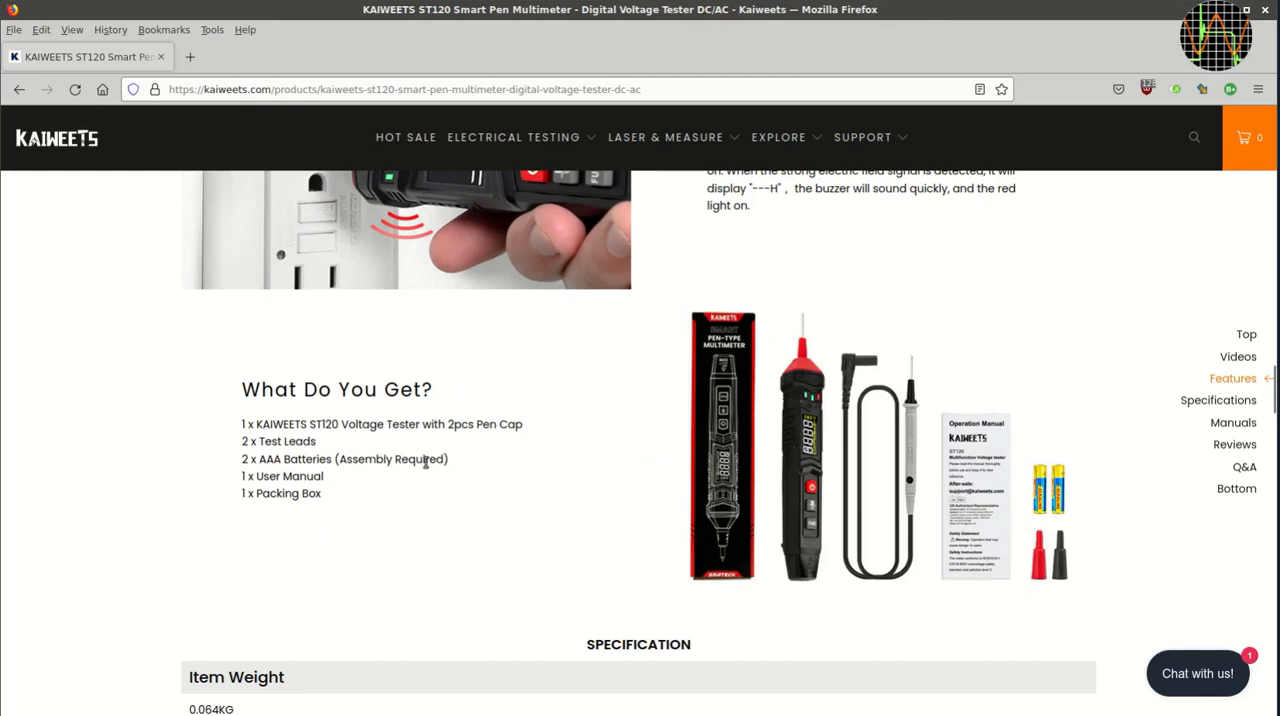
Step: Scroll past 'What Do You Get?' to the SPECIFICATION Function&Range&Accuracy list
scroll("down", 3)
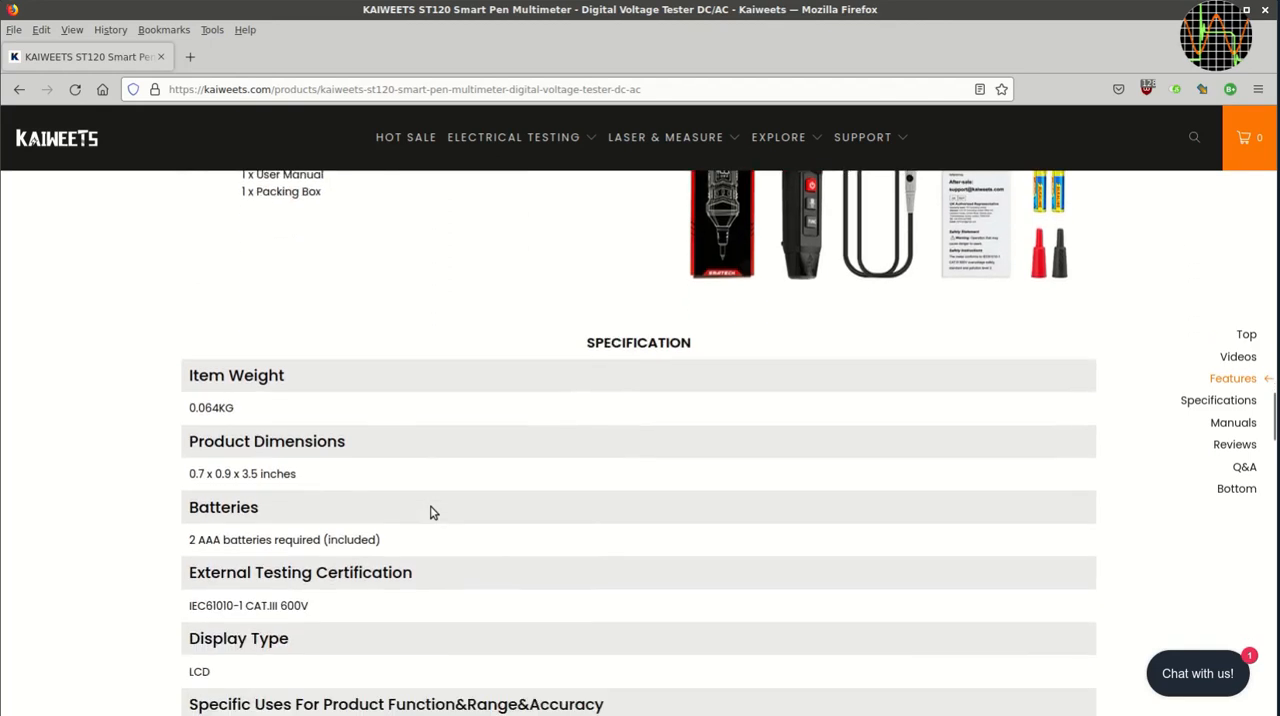
scroll("down", 3)
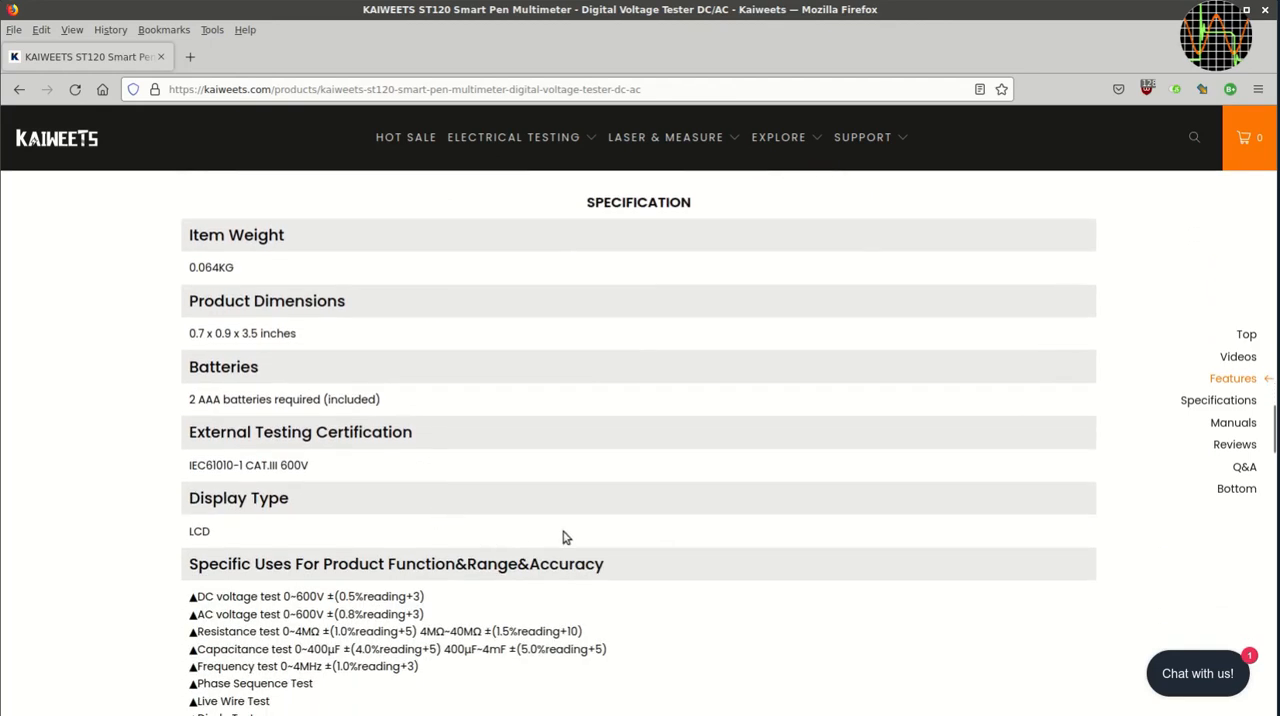
mouse_move(252, 465)
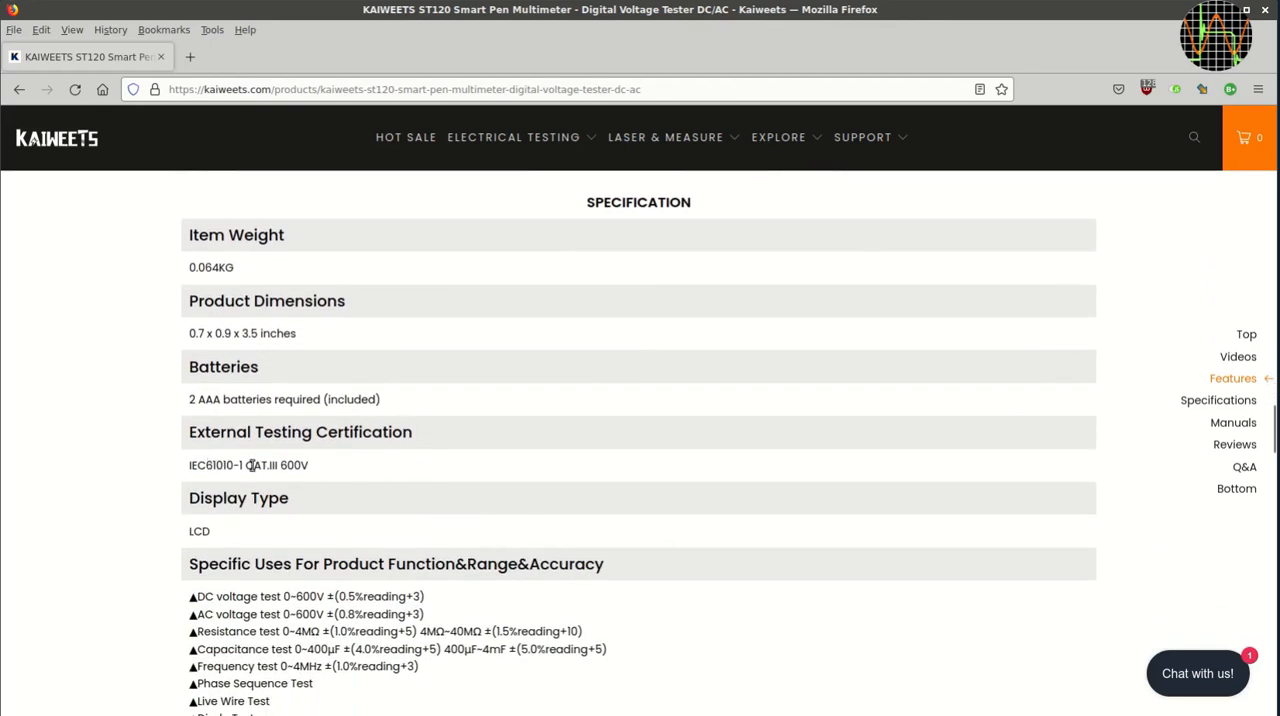
mouse_move(245, 464)
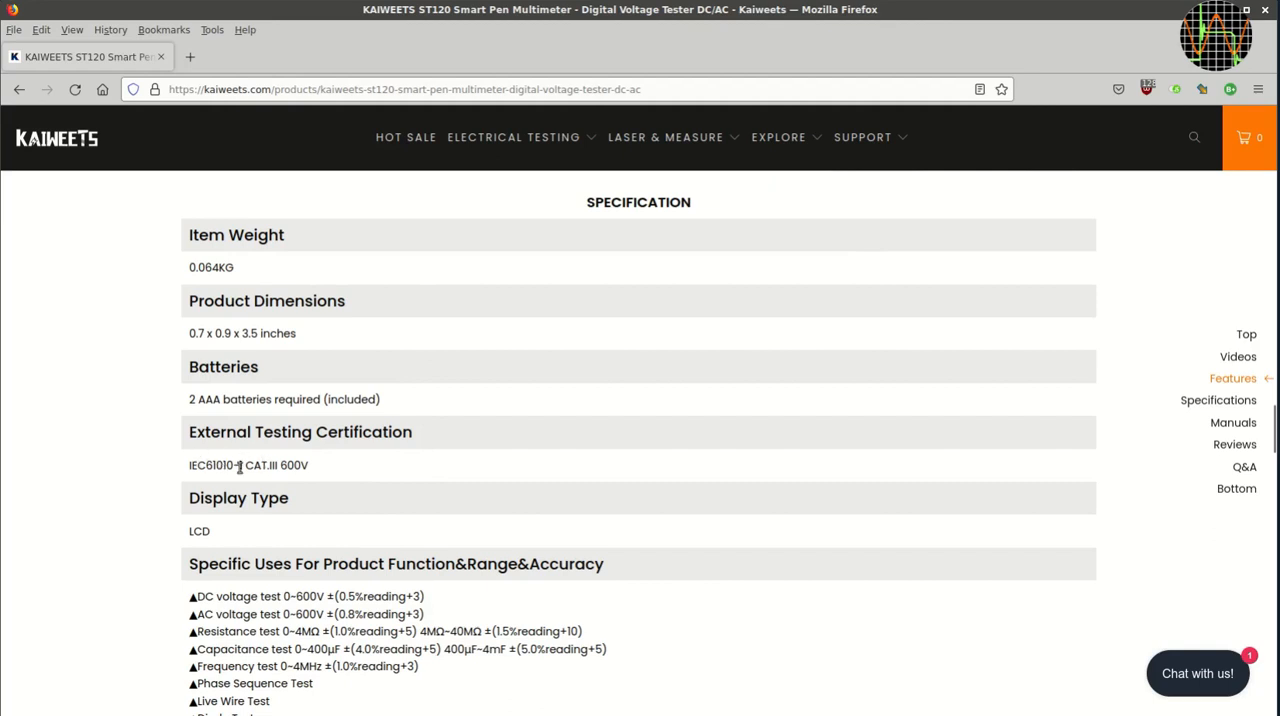
mouse_move(325, 470)
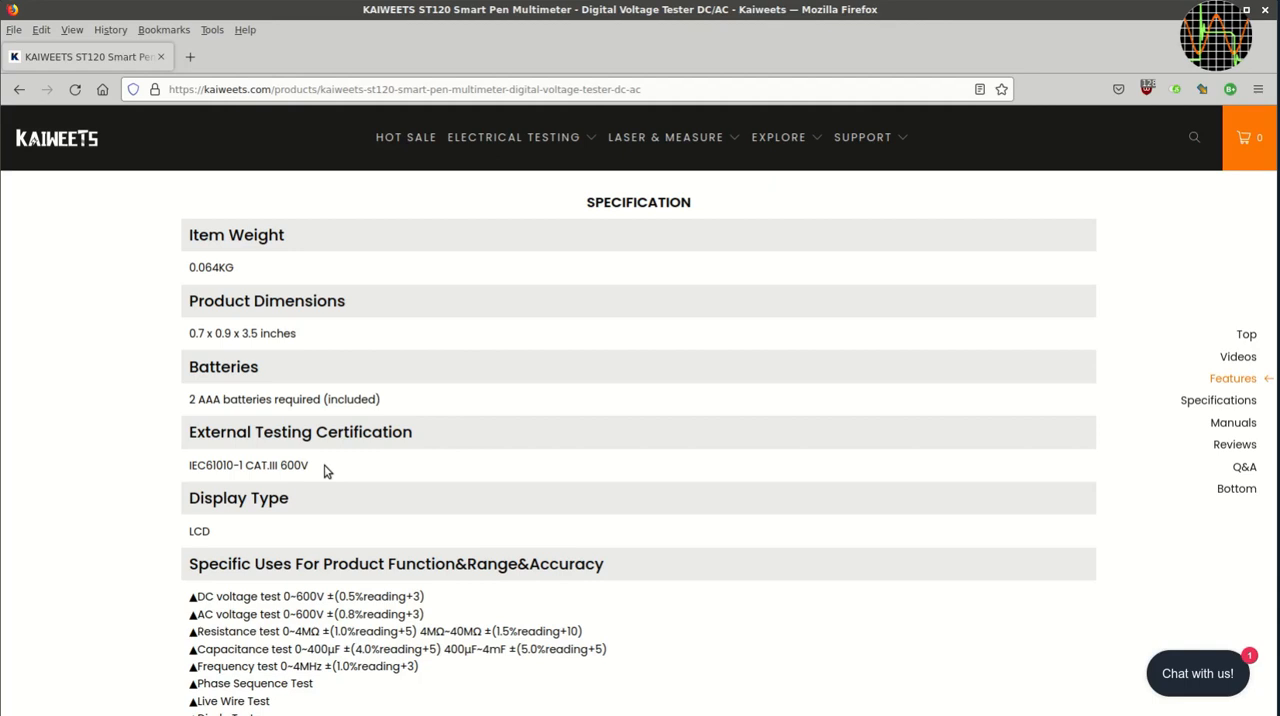
scroll("down", 3)
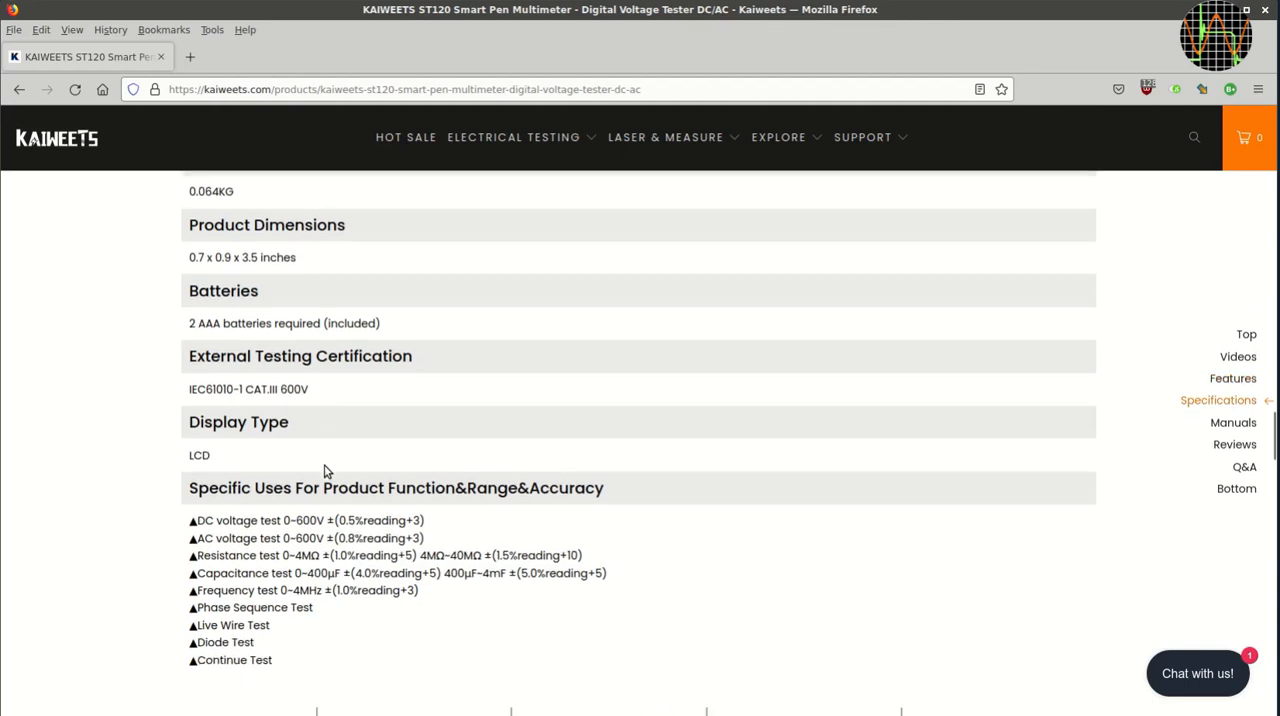
scroll("down", 3)
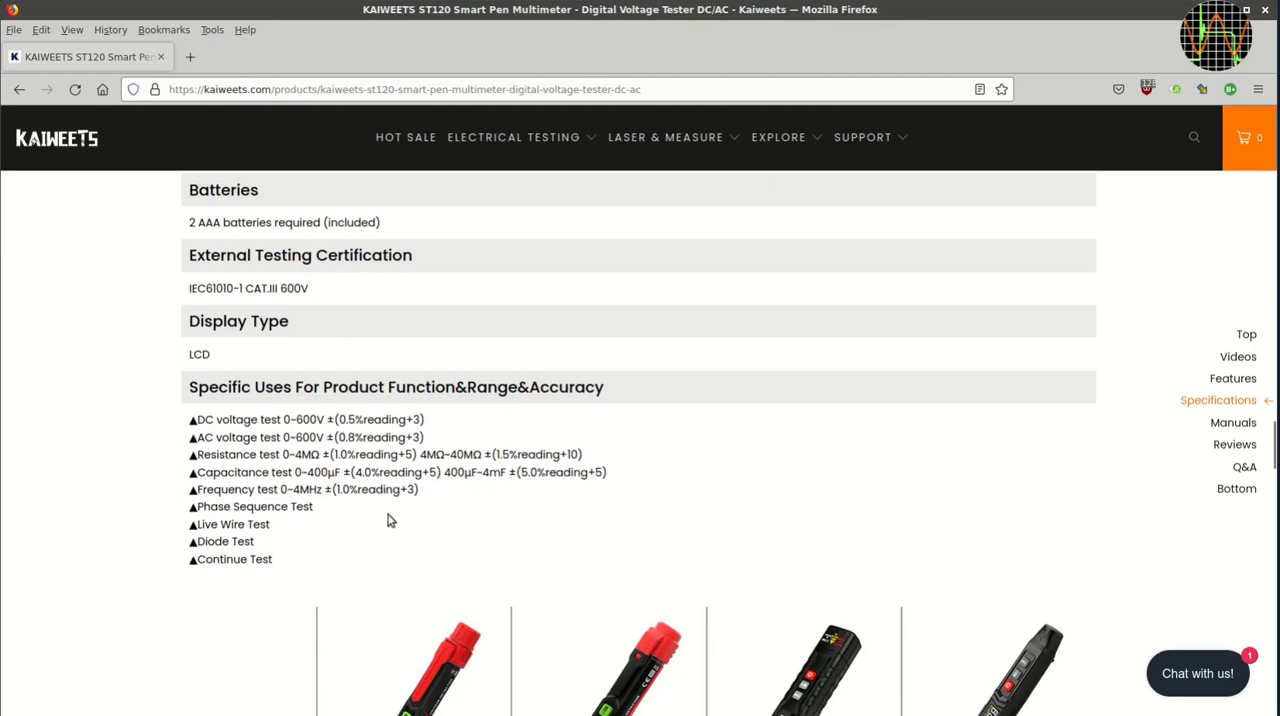
mouse_move(360, 514)
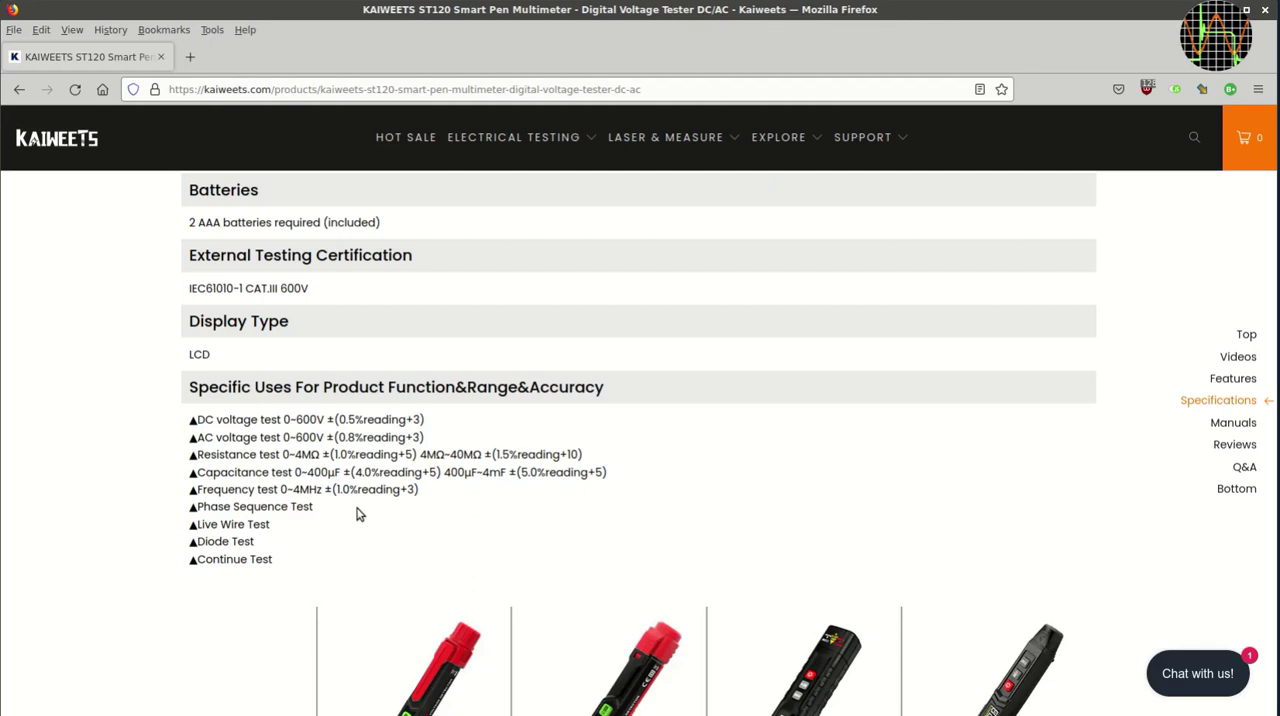
mouse_move(273, 474)
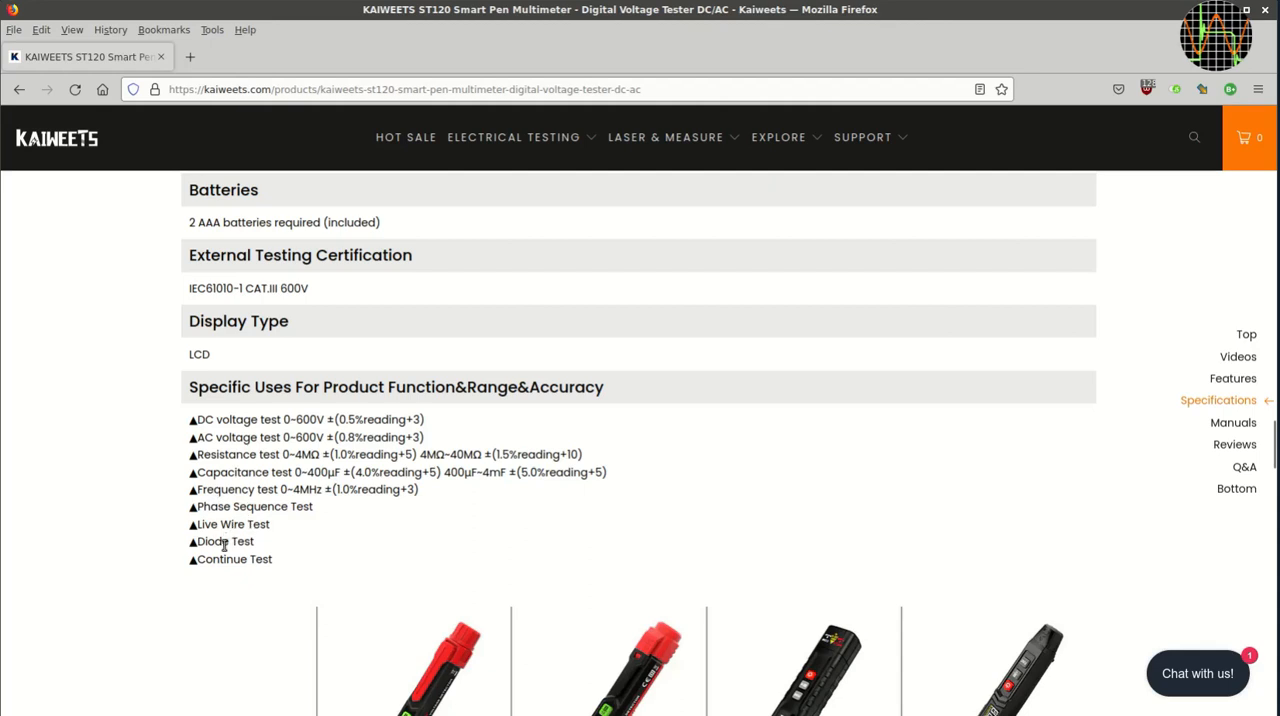
mouse_move(318, 540)
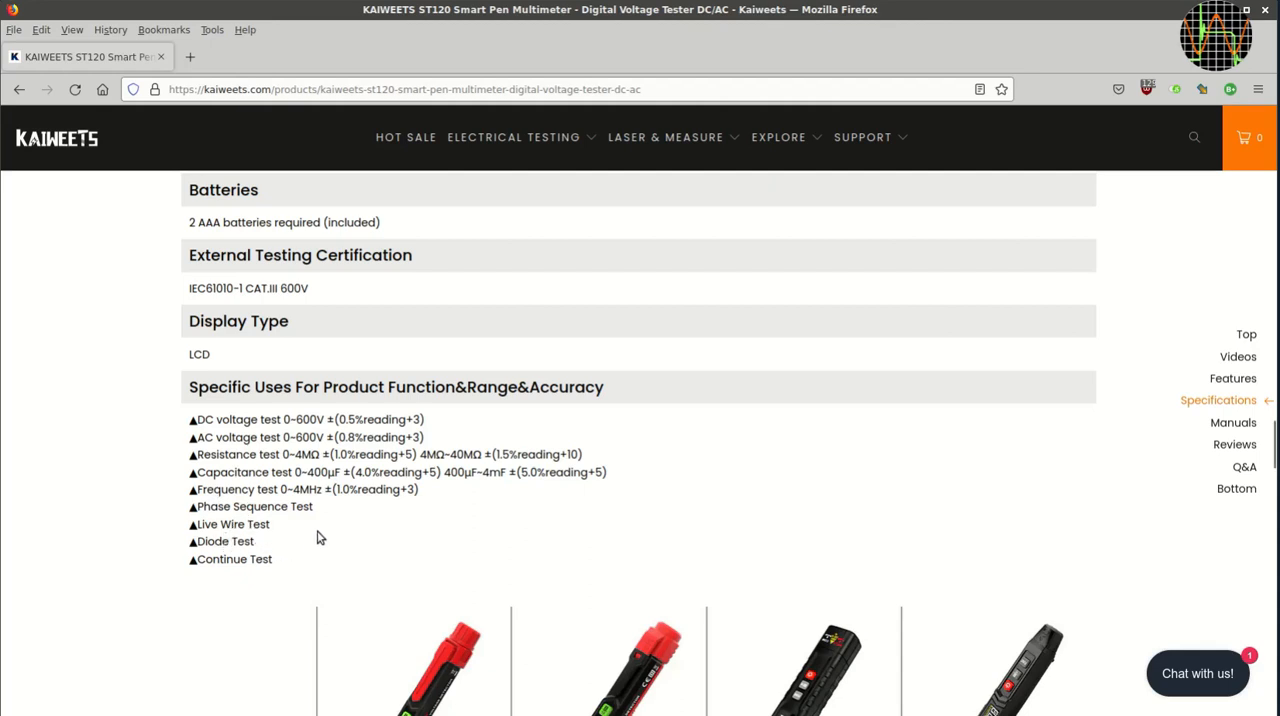
mouse_move(285, 541)
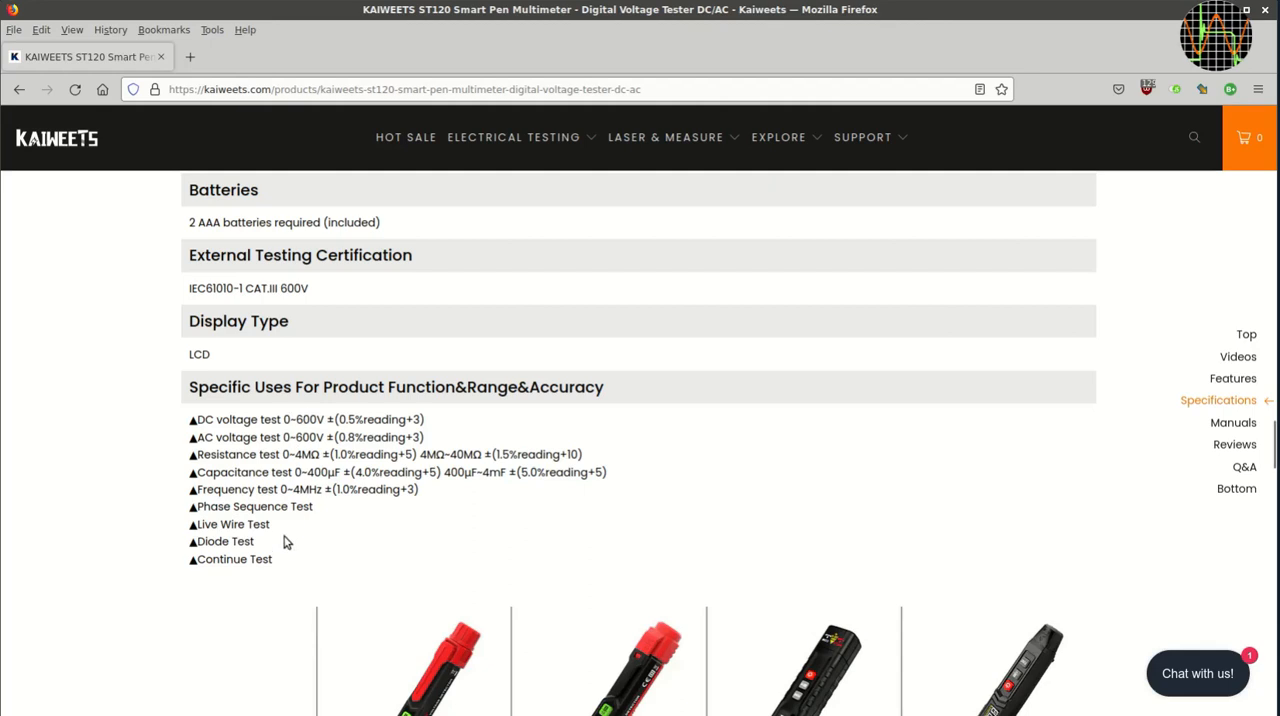
scroll("down", 3)
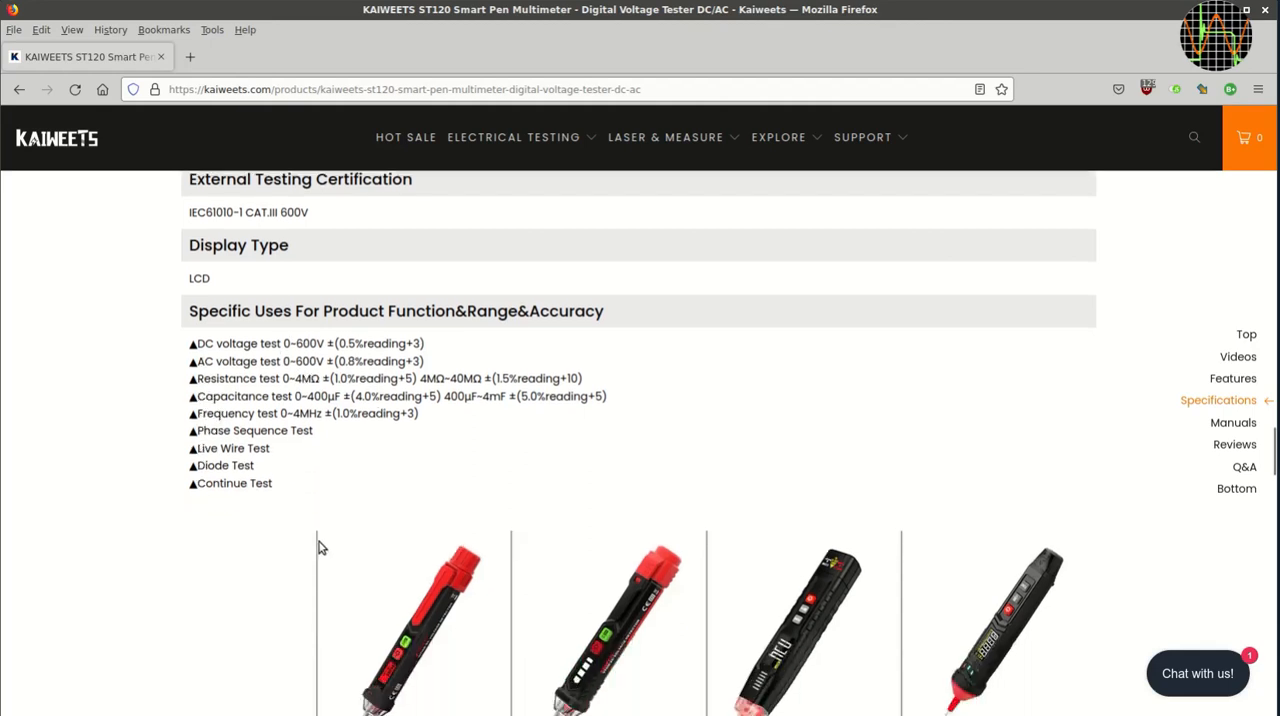
scroll("down", 3)
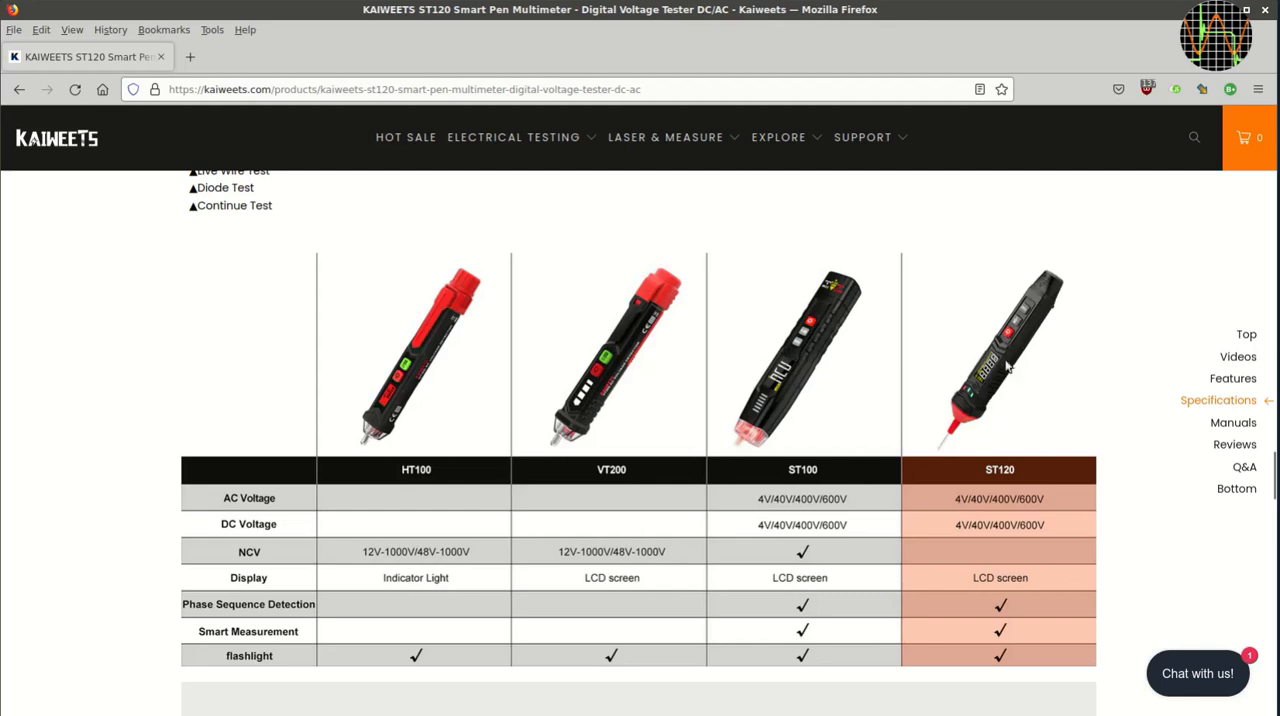
mouse_move(834, 500)
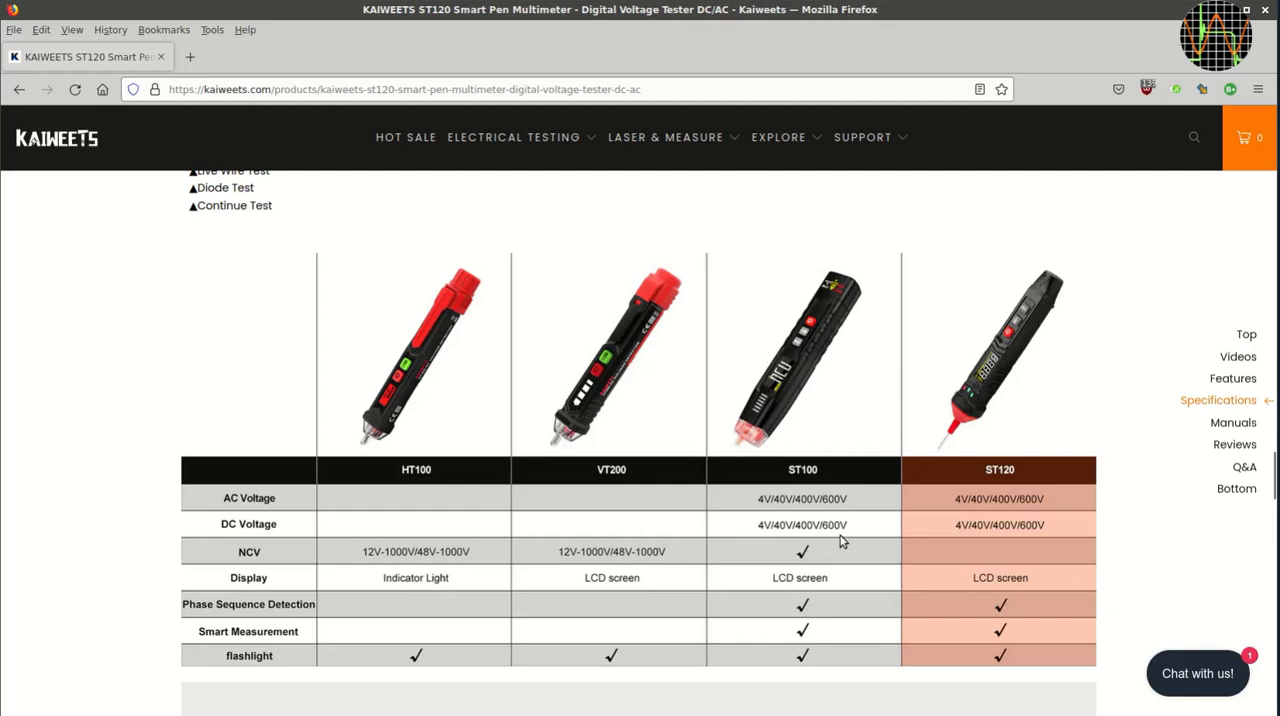
mouse_move(780, 441)
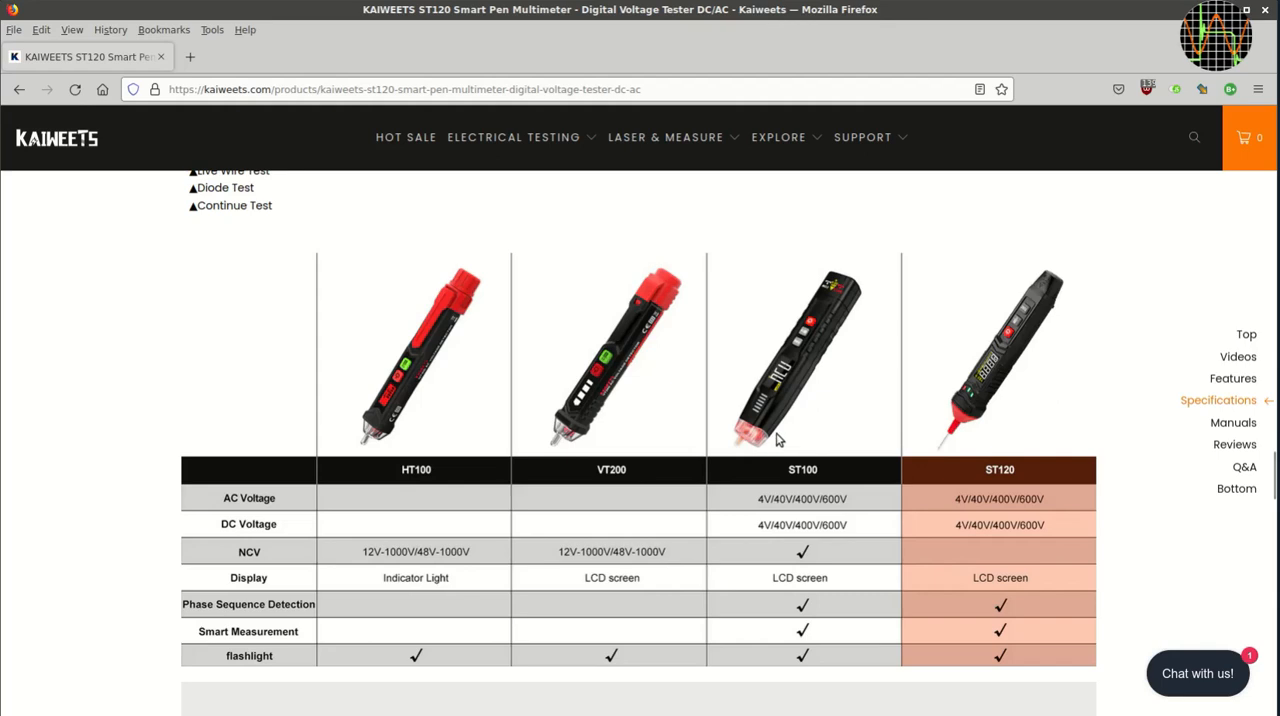
mouse_move(820, 583)
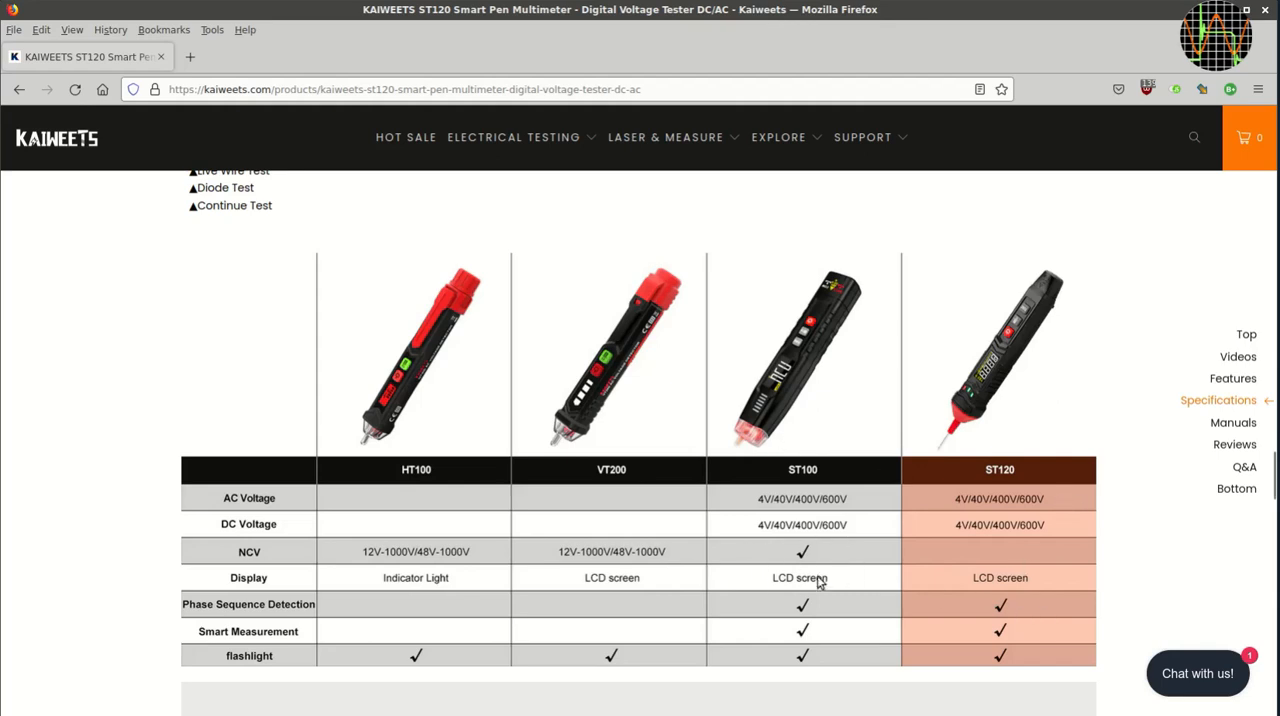
mouse_move(815, 555)
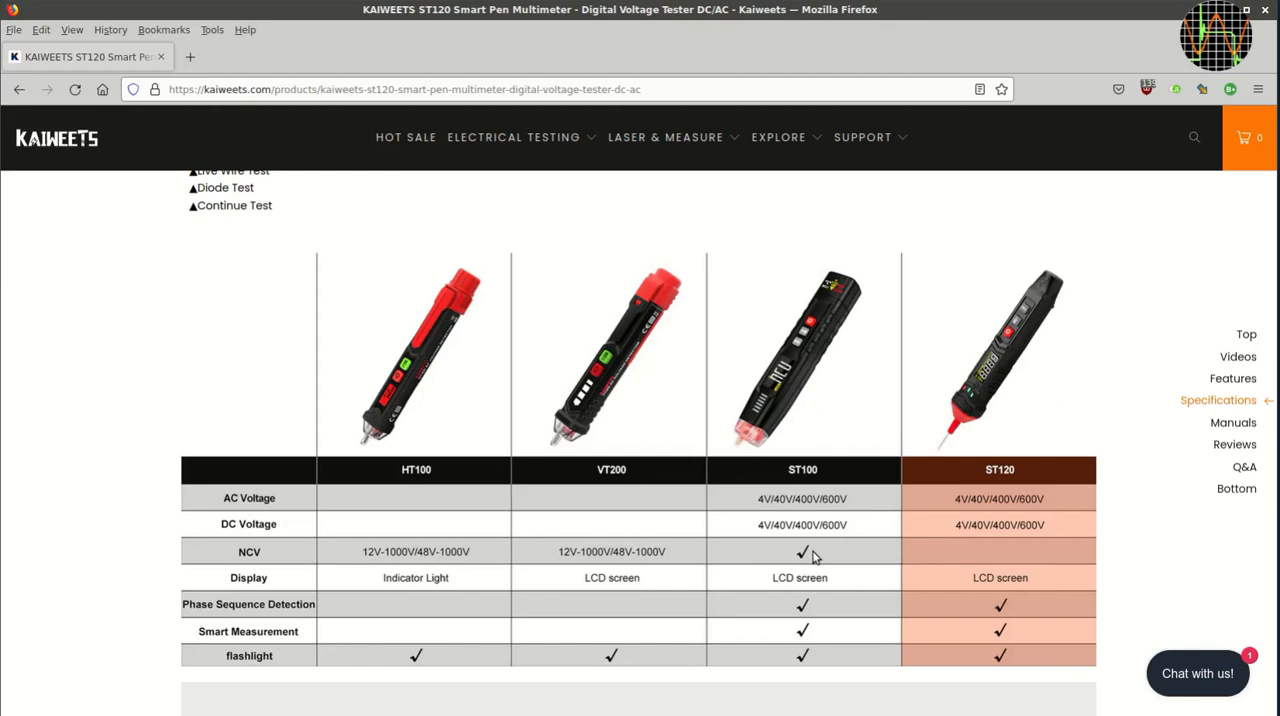
mouse_move(990, 453)
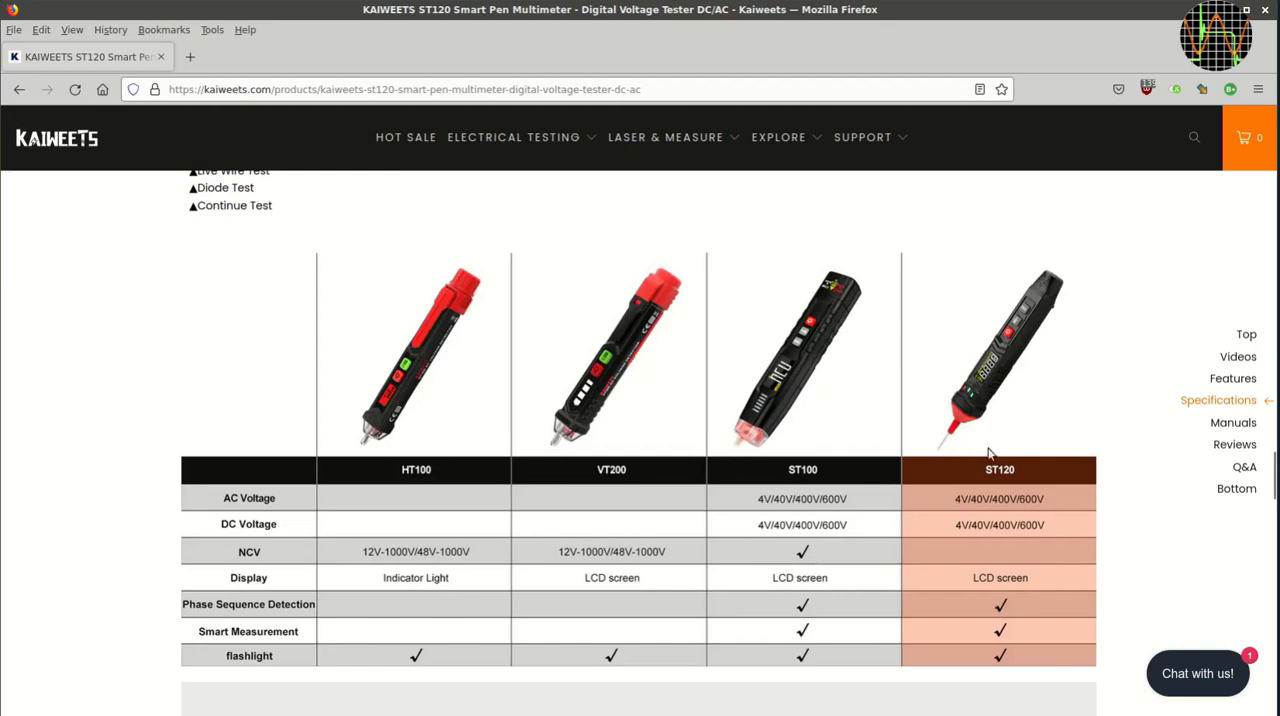
mouse_move(791, 470)
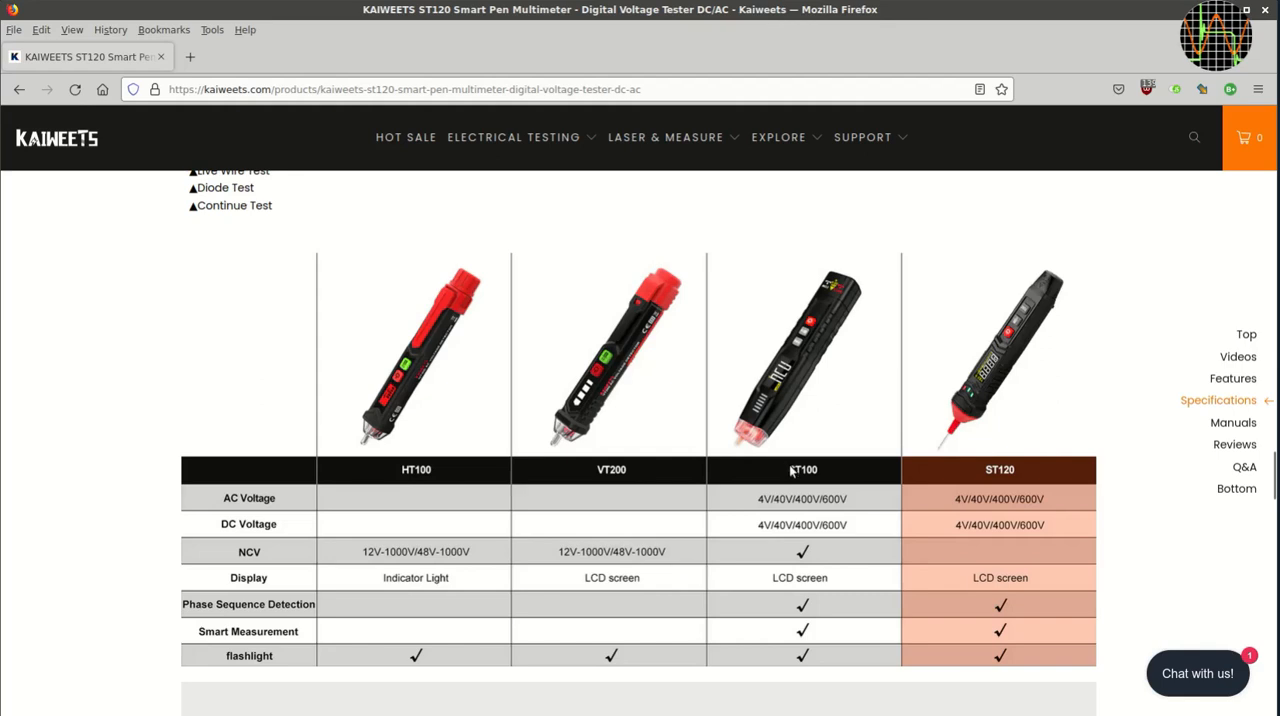
mouse_move(745, 440)
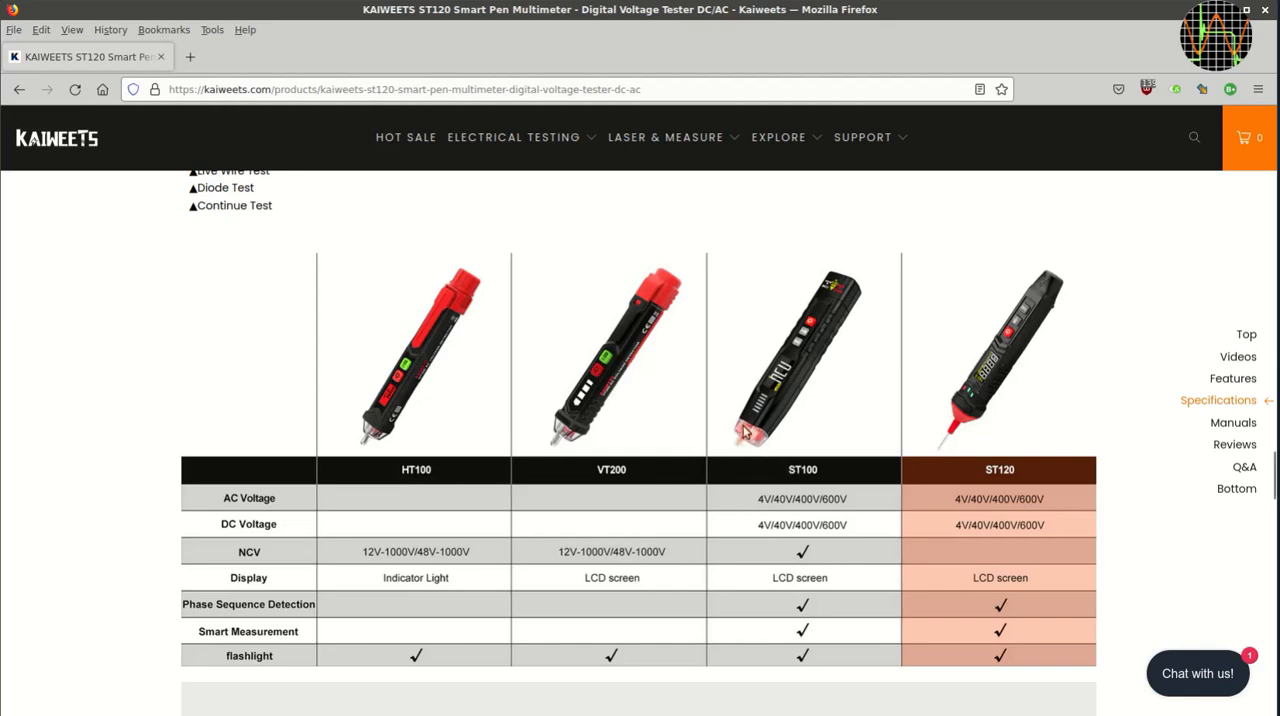
mouse_move(825, 248)
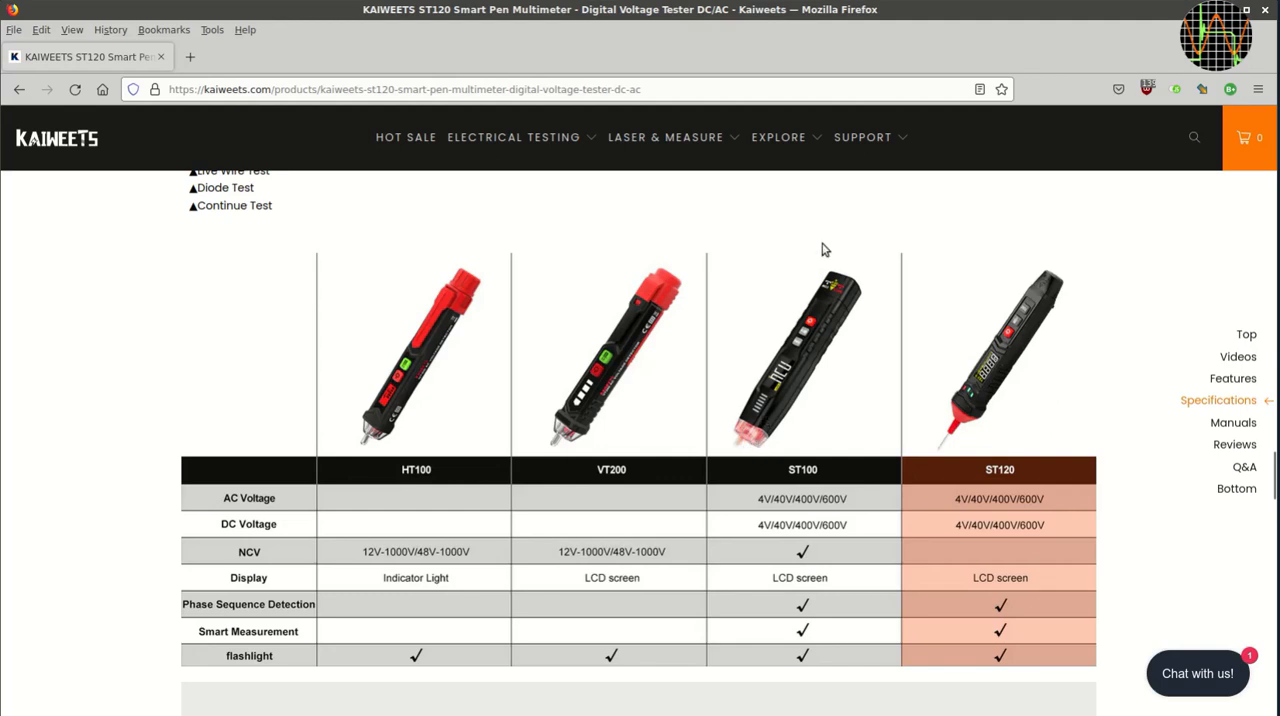
mouse_move(862, 263)
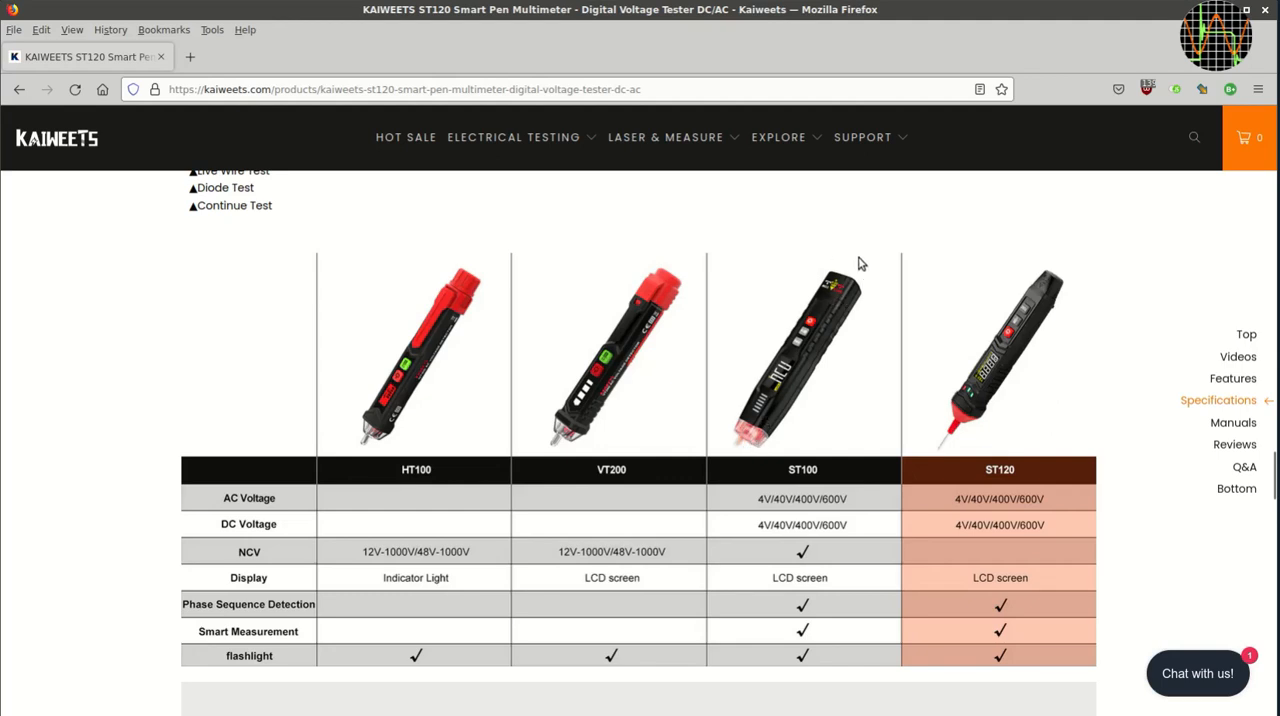
mouse_move(995, 427)
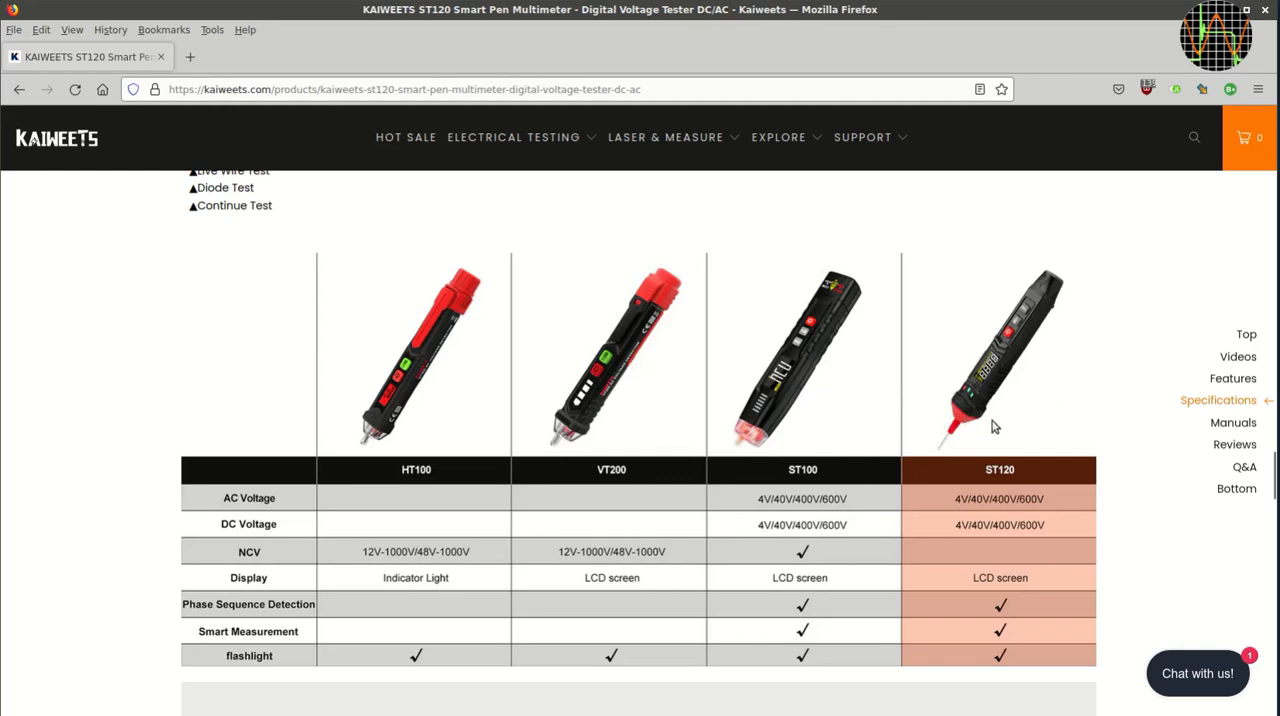
mouse_move(950, 438)
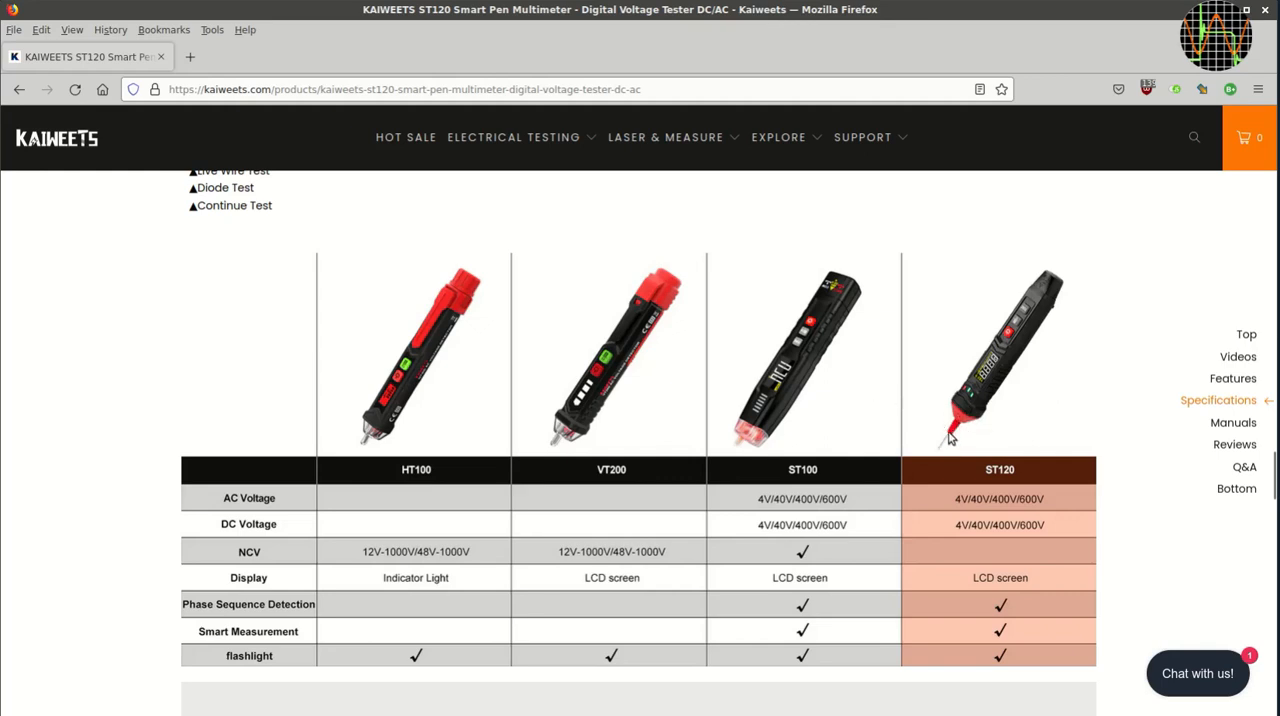
mouse_move(960, 345)
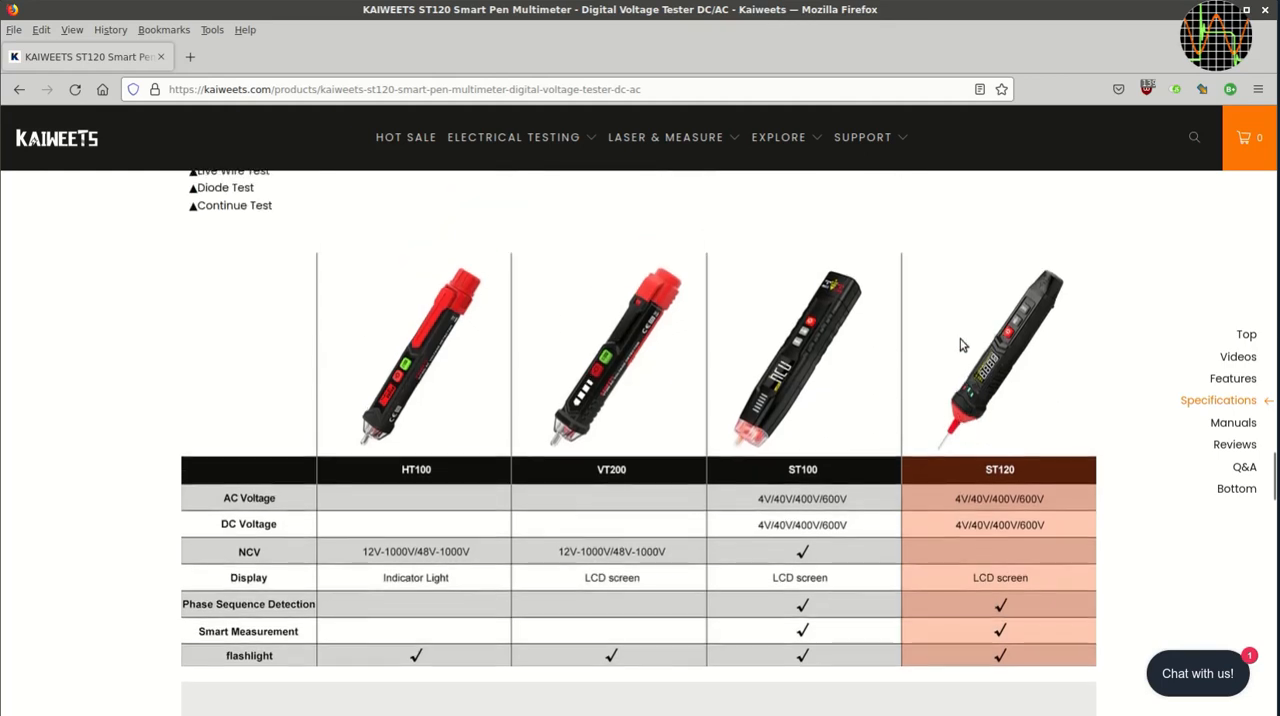
scroll("up", 3)
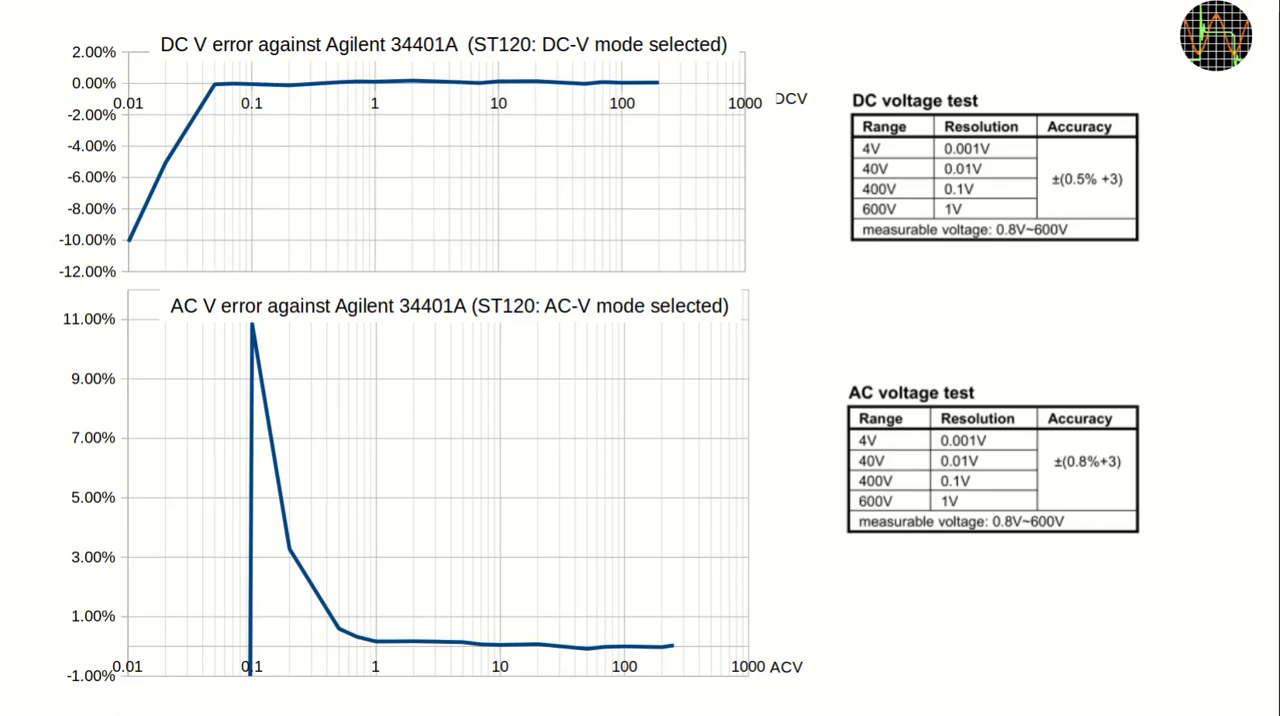
mouse_move(557, 158)
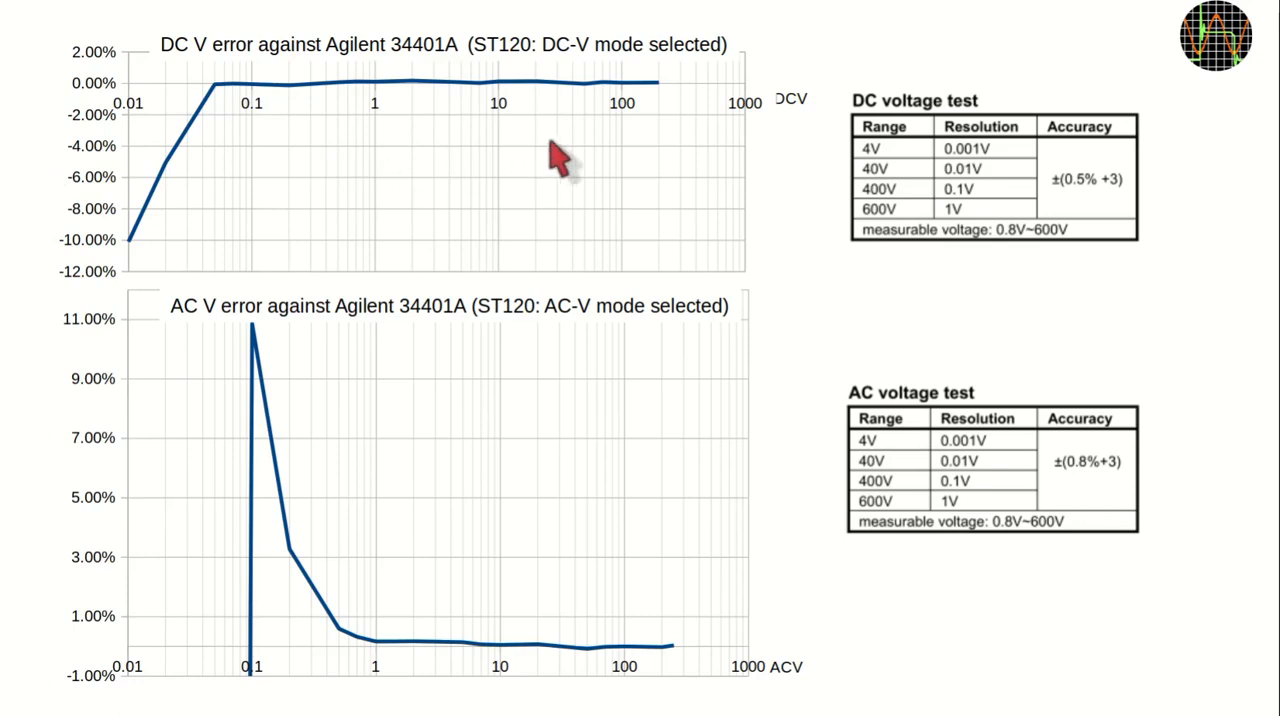
mouse_move(435, 140)
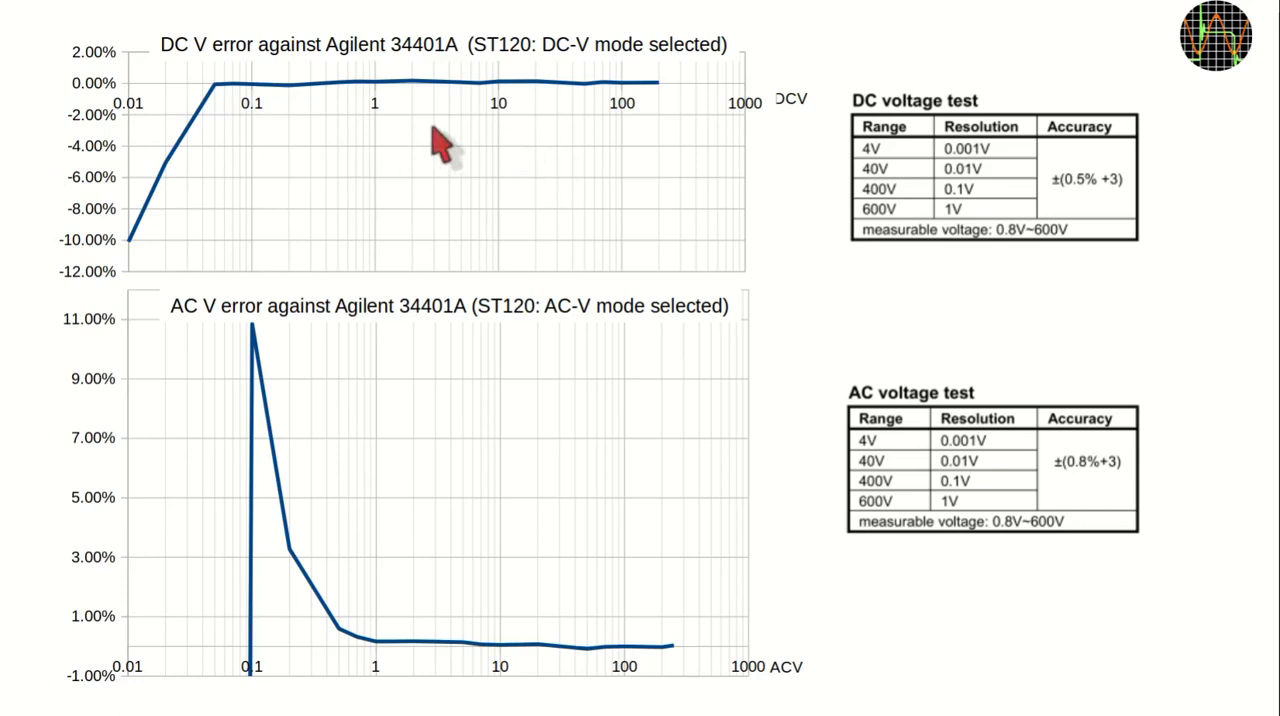
mouse_move(380, 105)
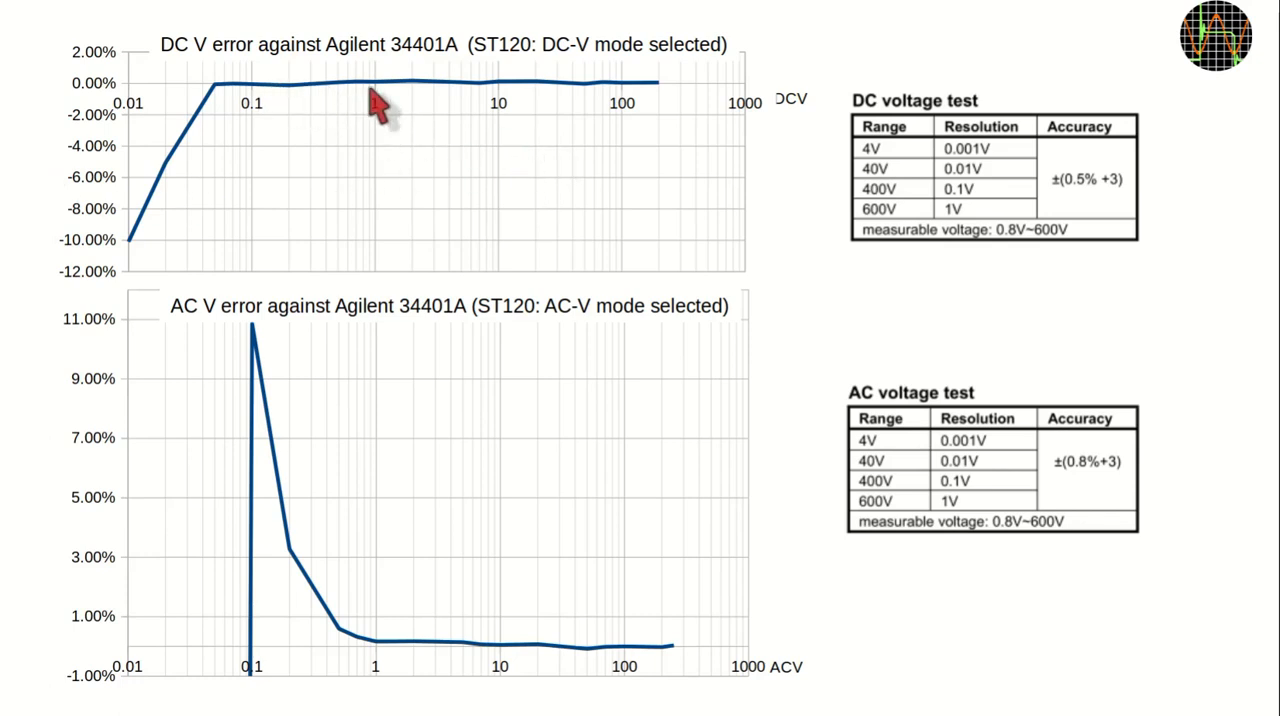
mouse_move(1085, 180)
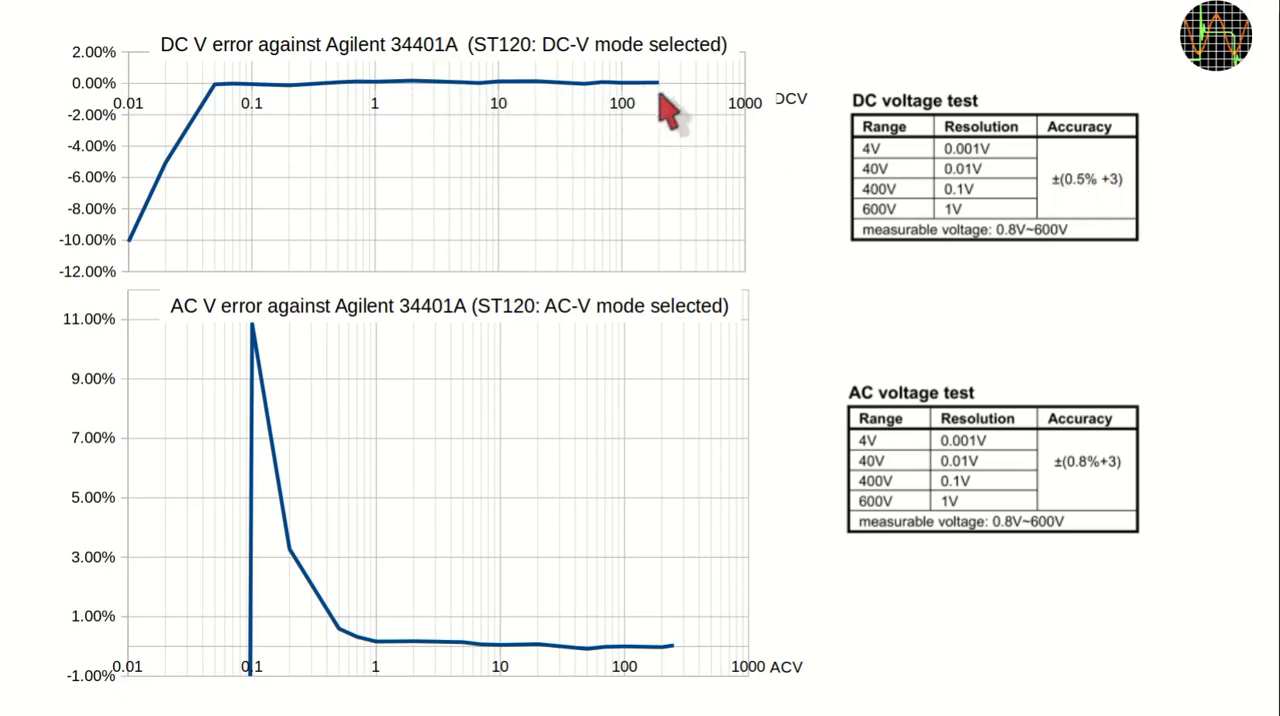
mouse_move(590, 110)
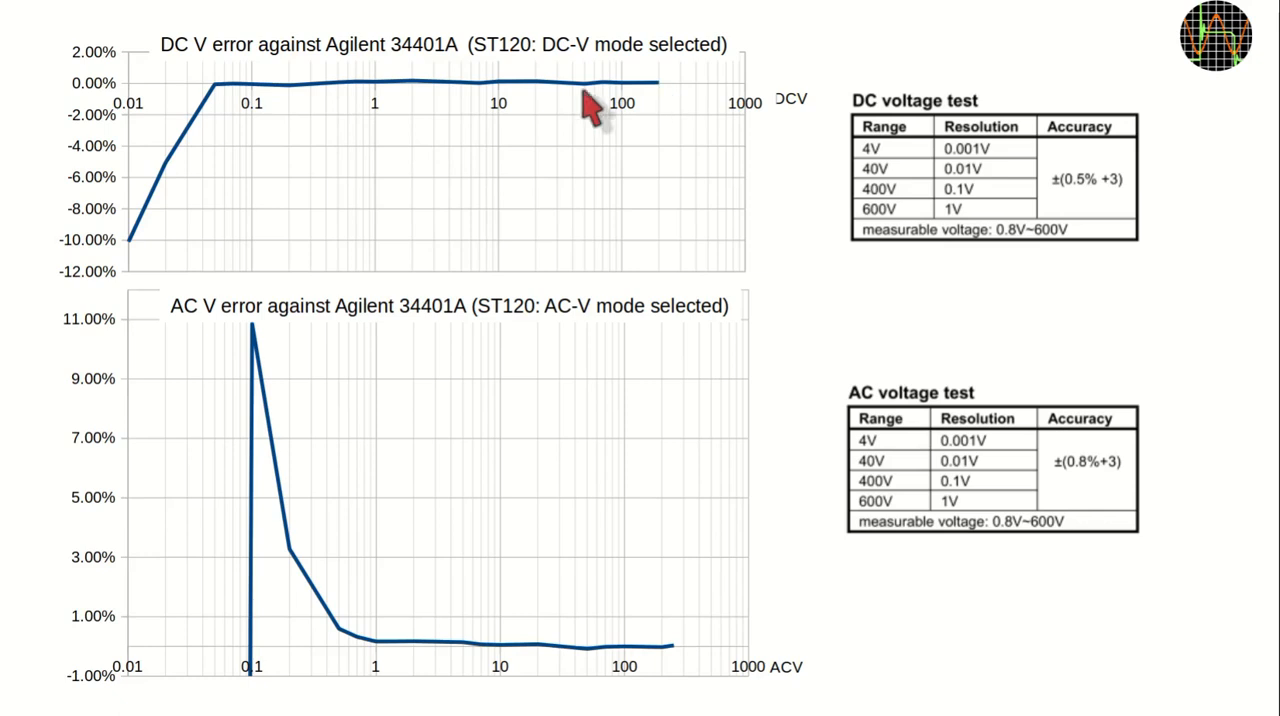
mouse_move(210, 120)
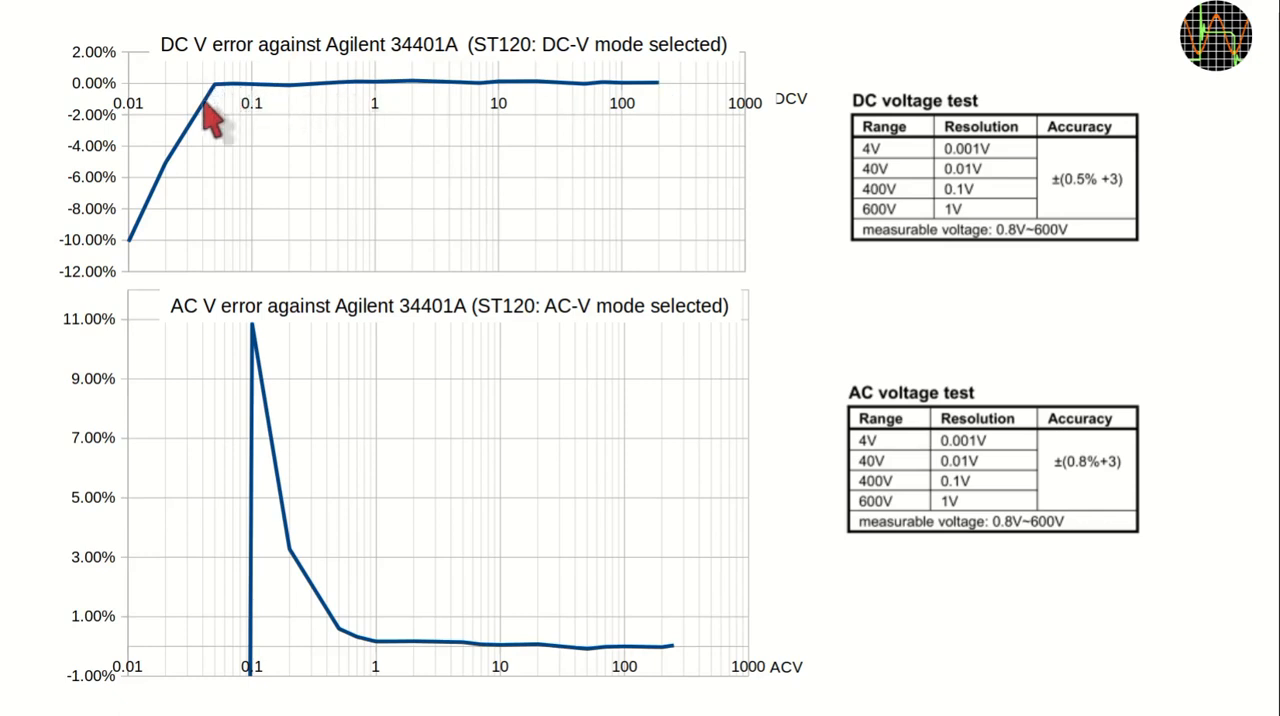
mouse_move(135, 245)
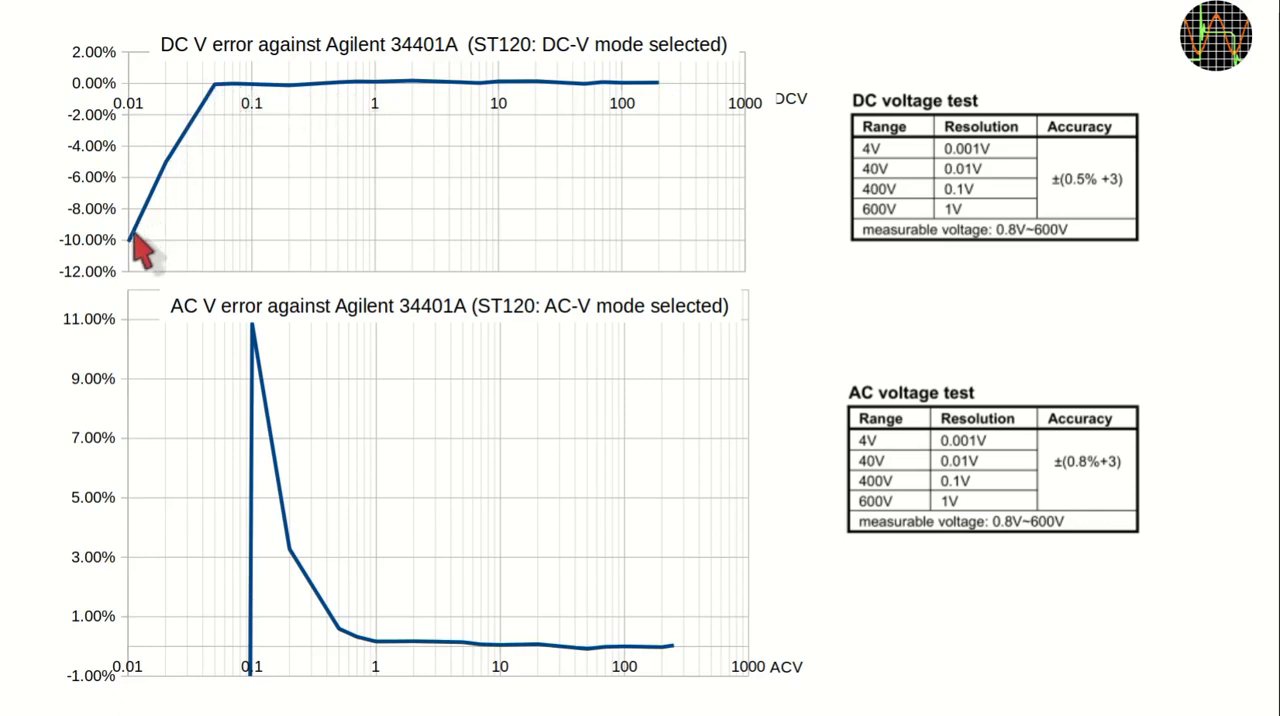
mouse_move(165, 195)
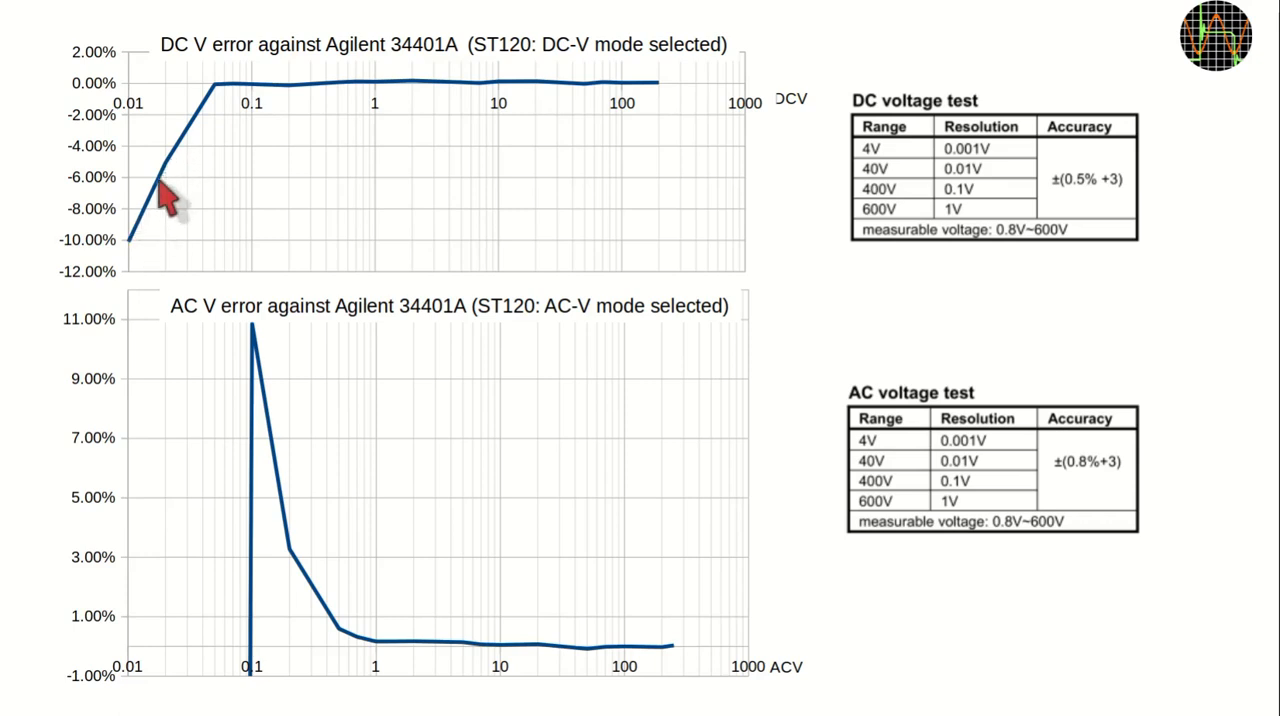
mouse_move(155, 210)
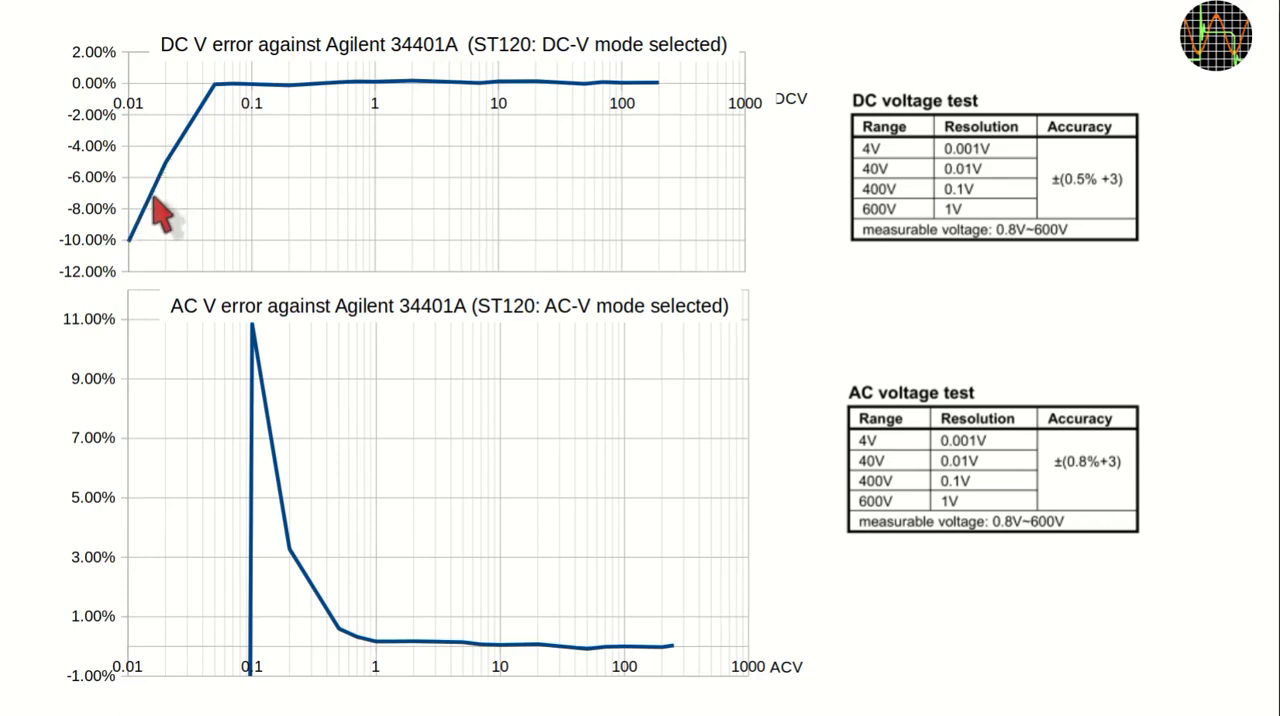
mouse_move(135, 260)
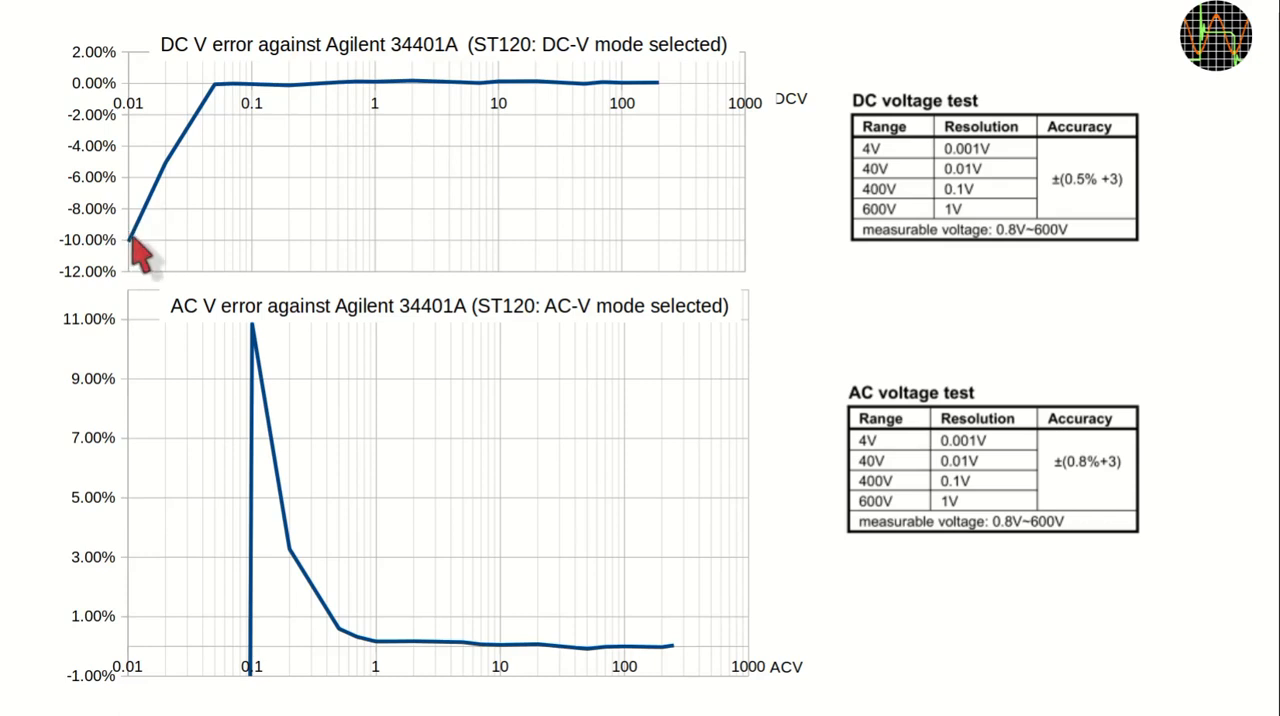
mouse_move(175, 255)
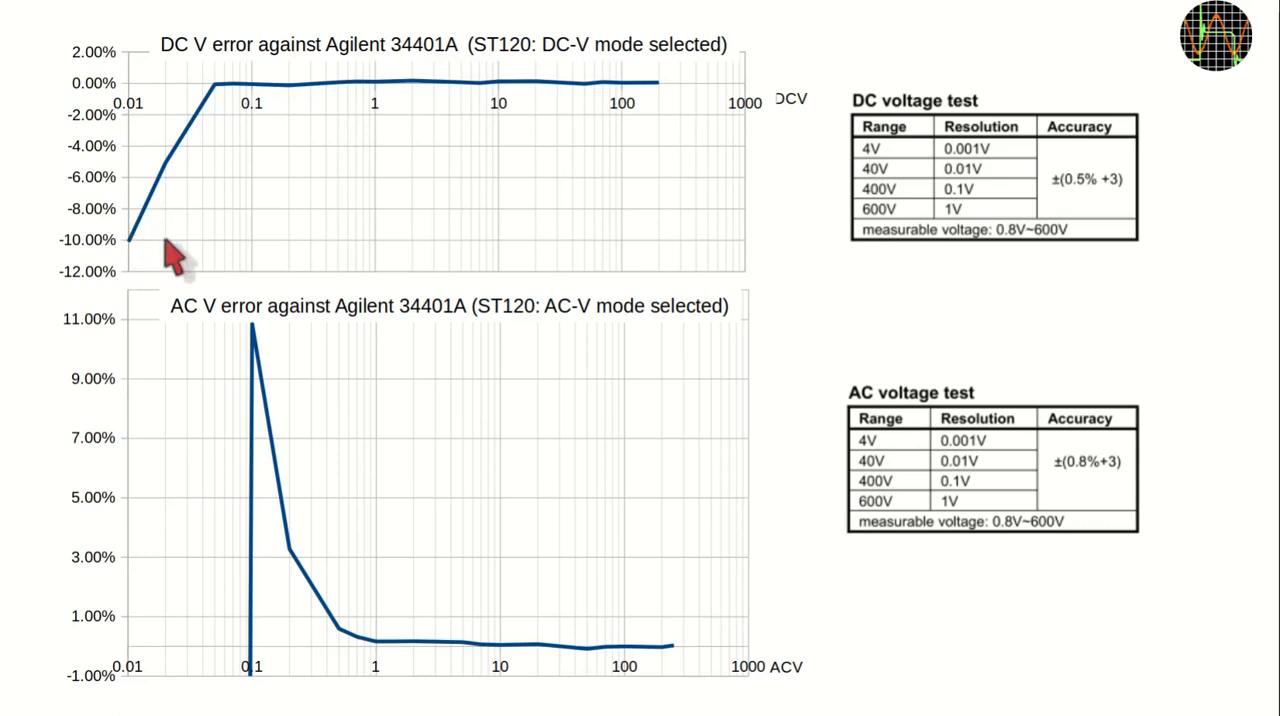
mouse_move(990, 255)
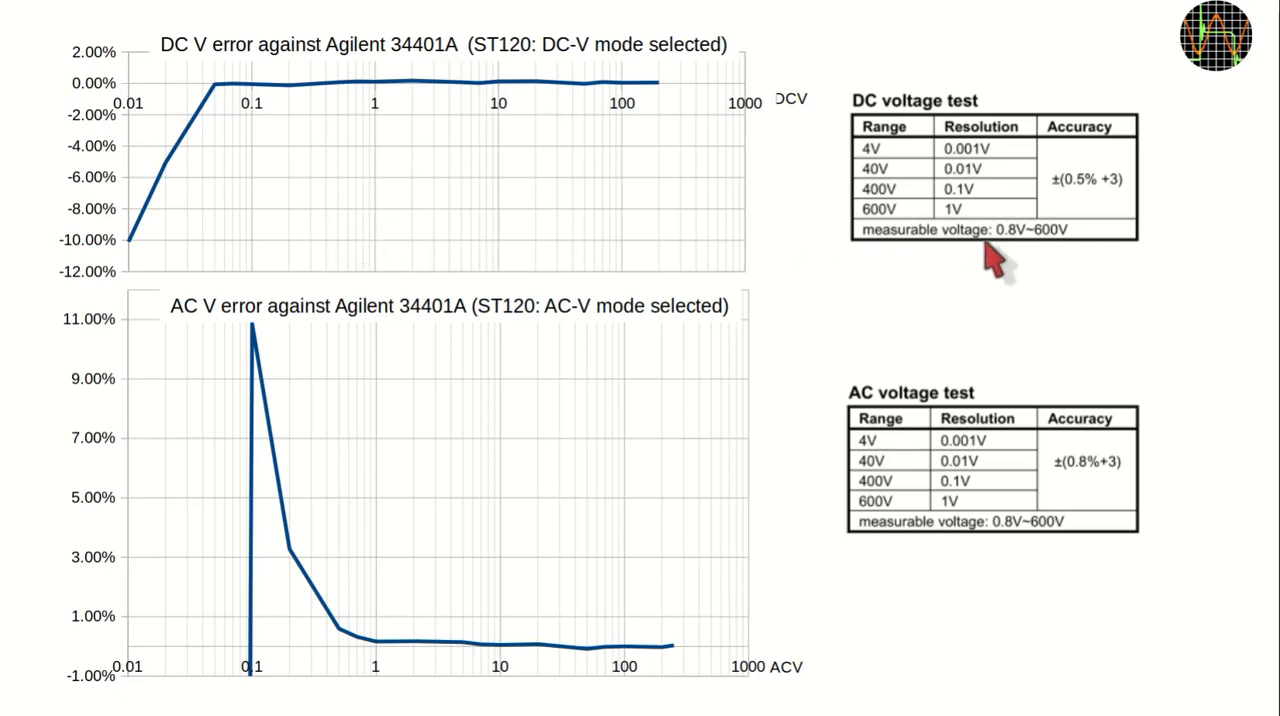
mouse_move(1015, 250)
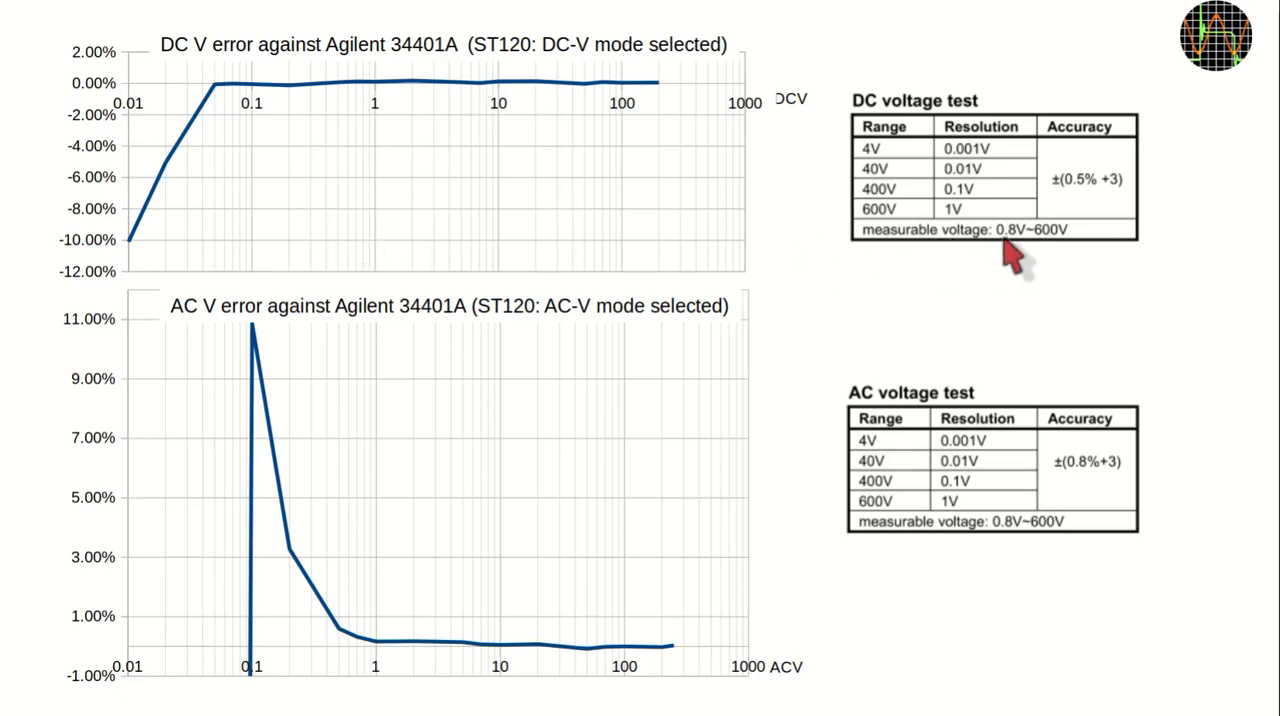
mouse_move(1043, 250)
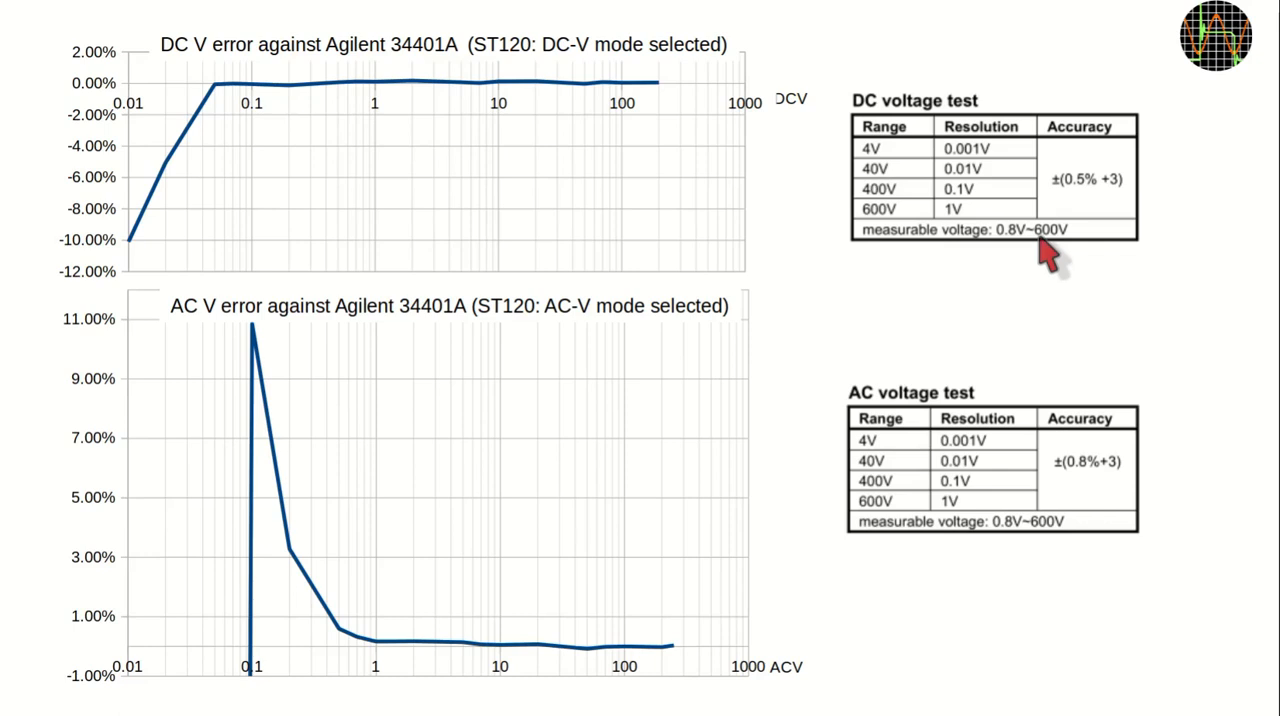
mouse_move(295, 170)
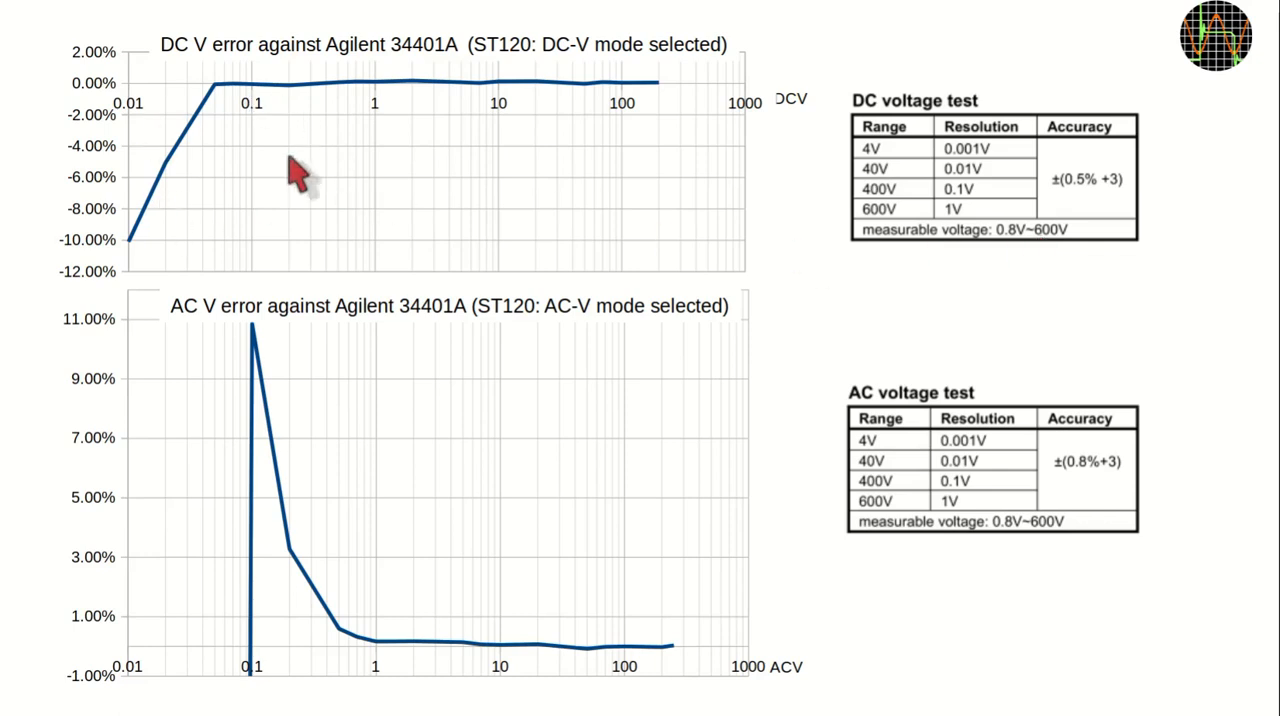
mouse_move(990, 290)
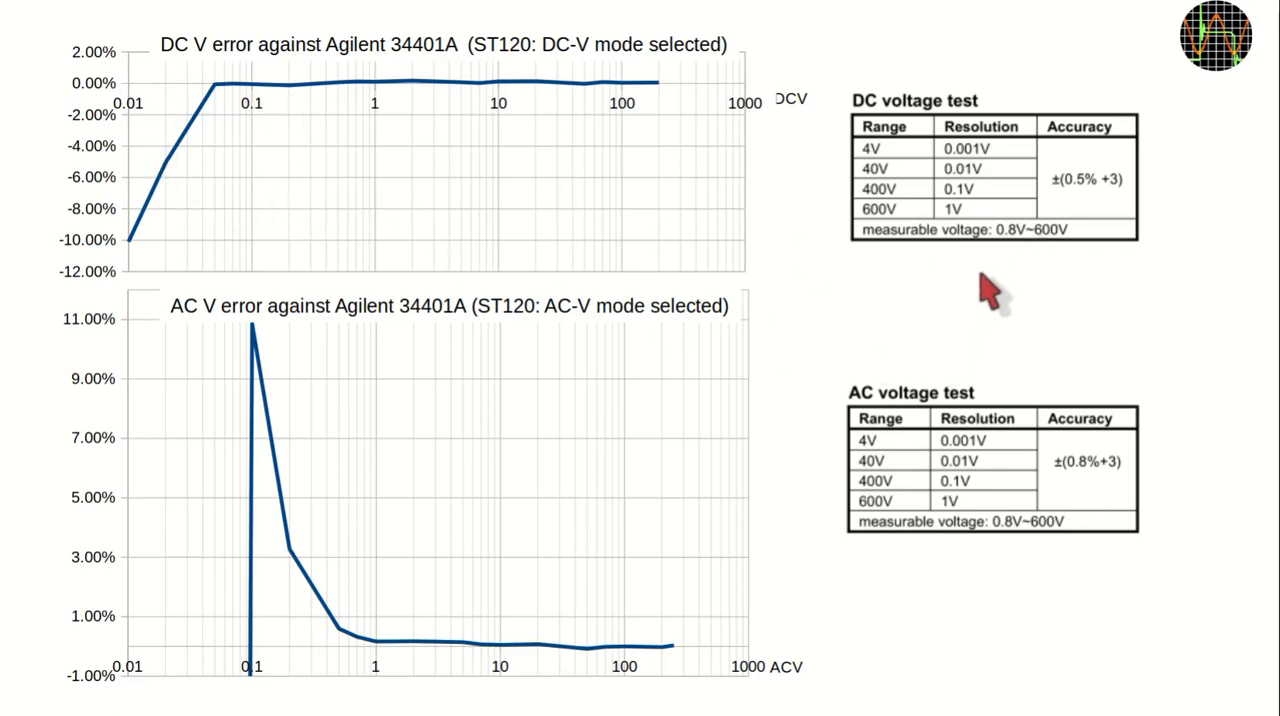
mouse_move(1008, 278)
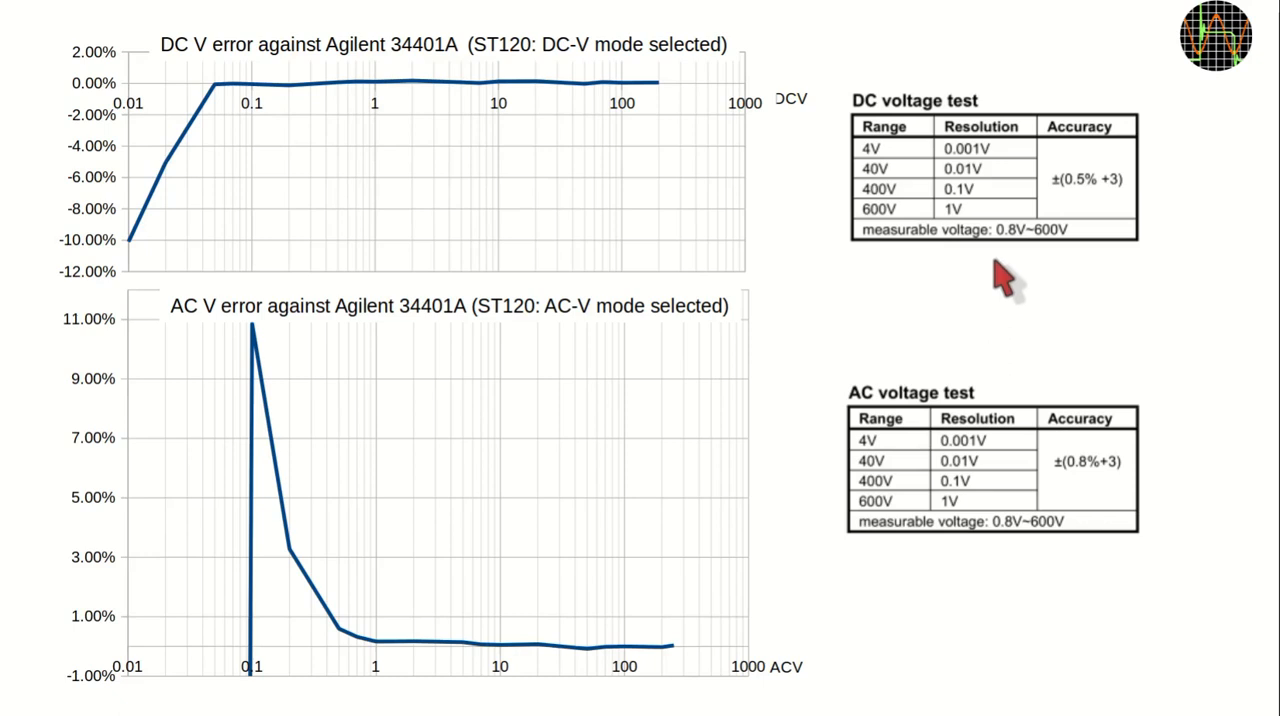
mouse_move(575, 70)
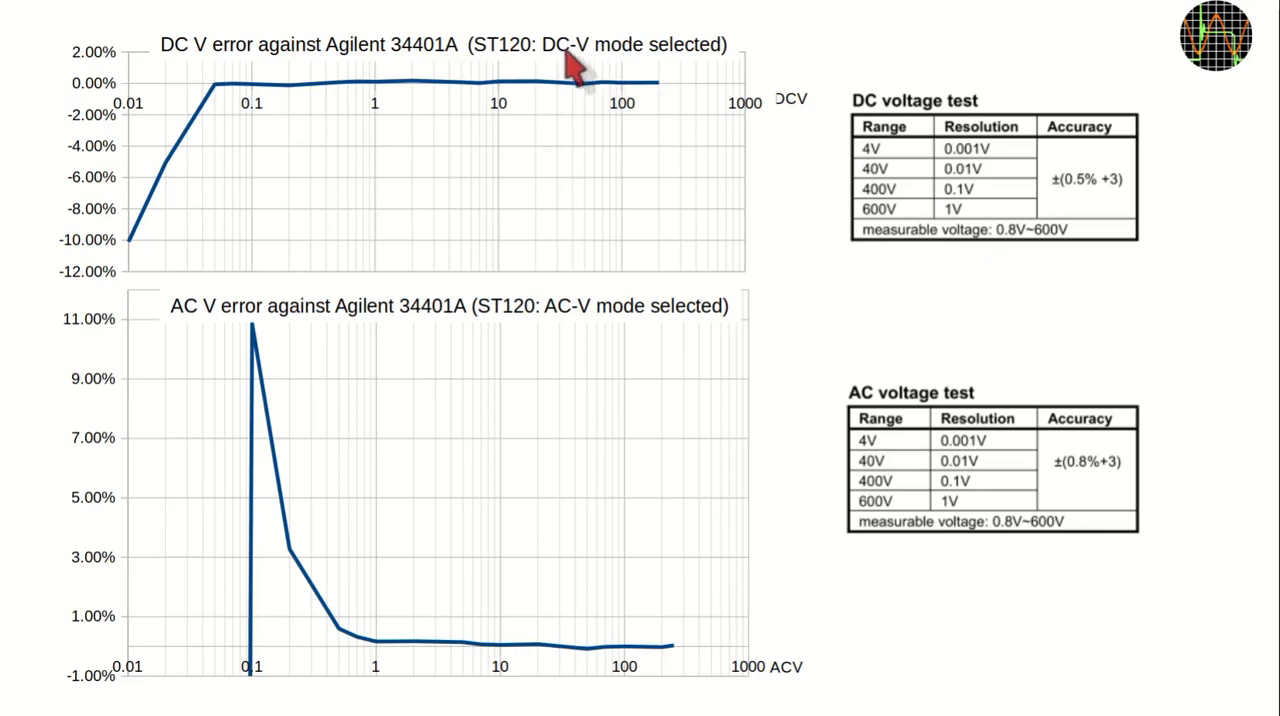
mouse_move(615, 80)
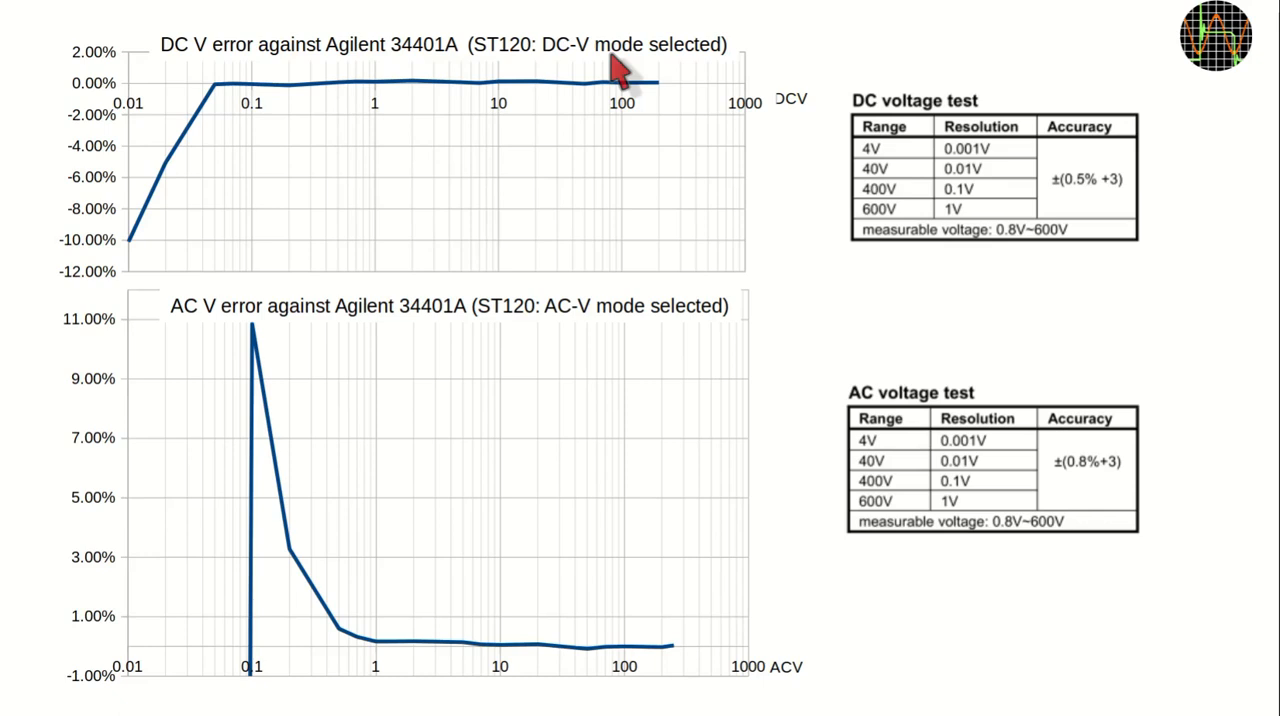
mouse_move(835, 430)
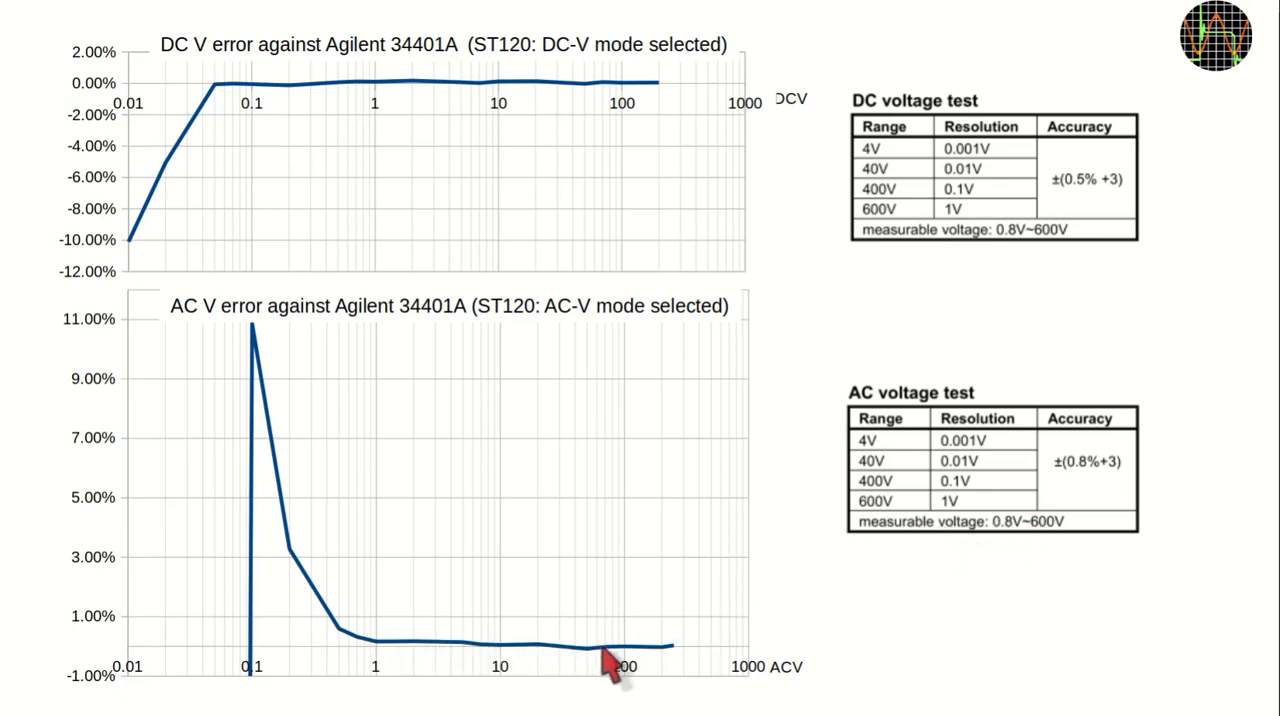
mouse_move(1115, 495)
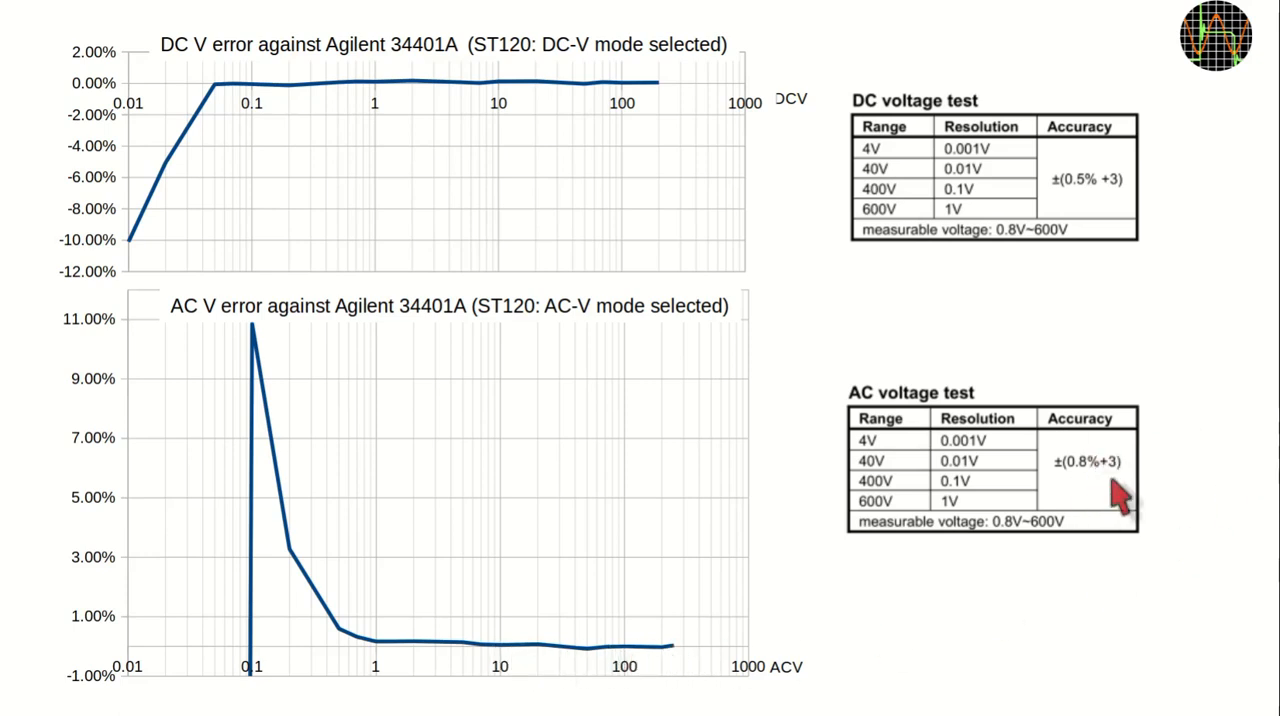
mouse_move(575, 665)
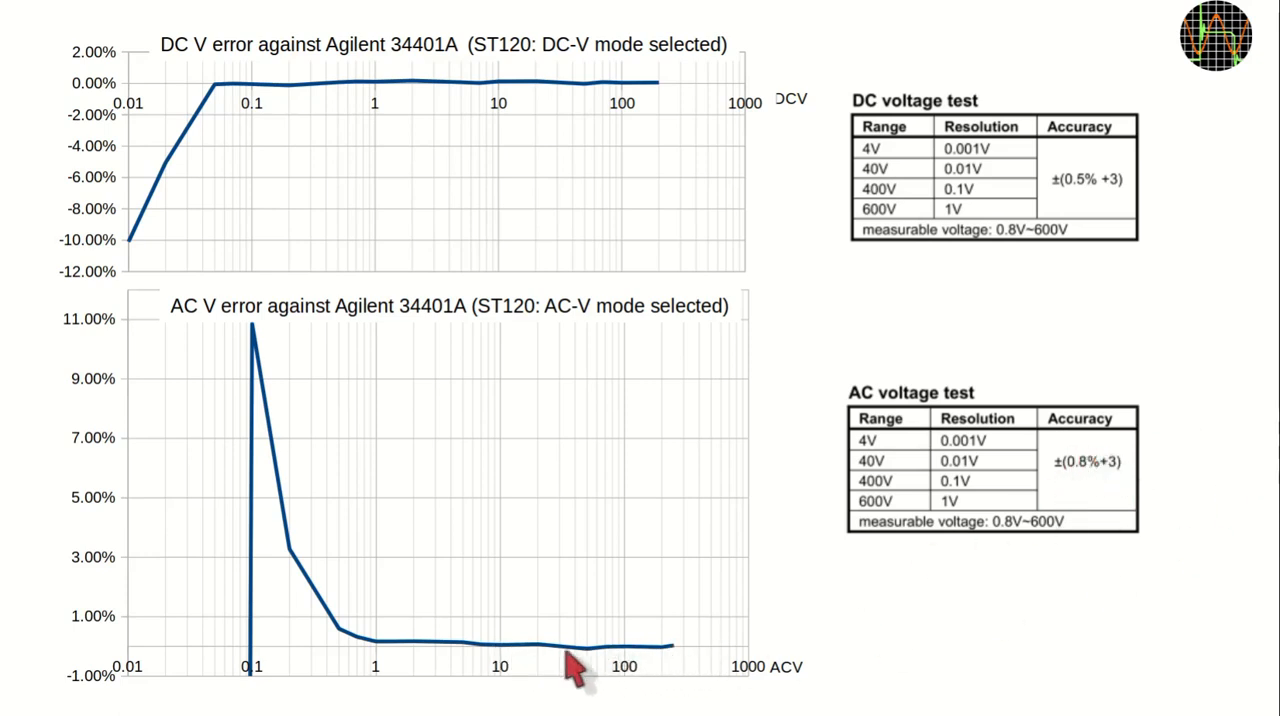
mouse_move(450, 655)
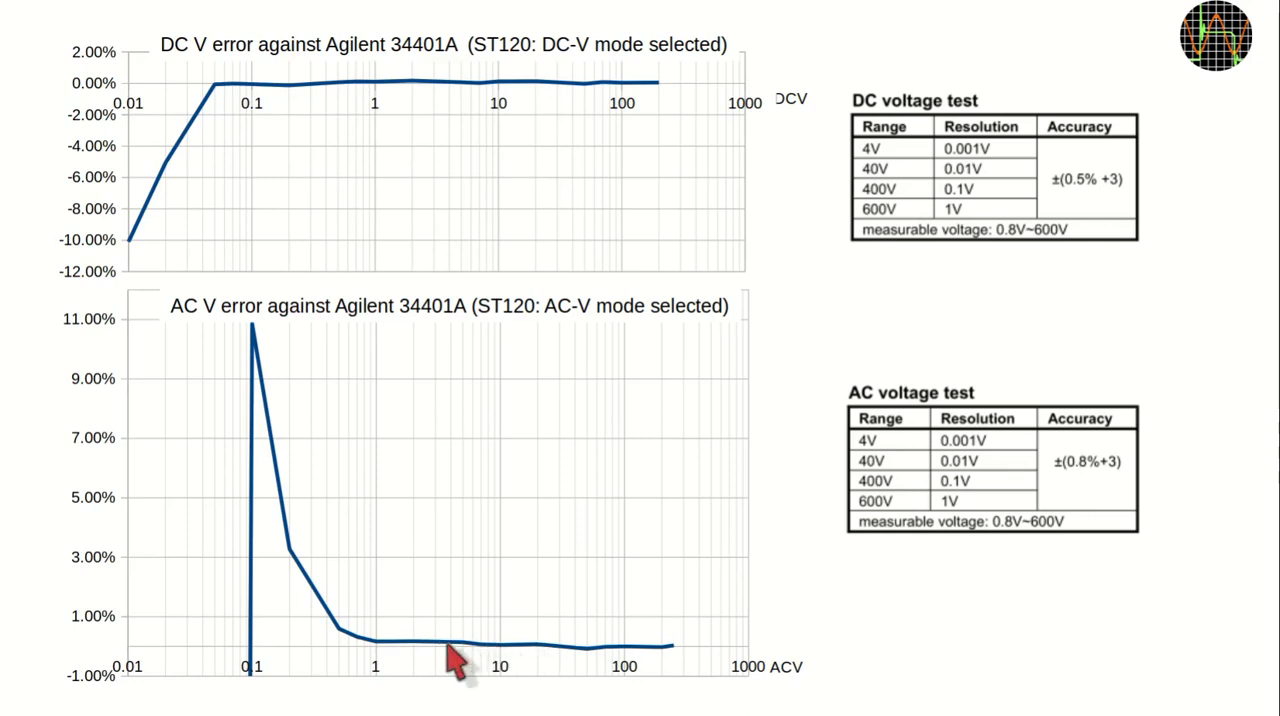
mouse_move(300, 565)
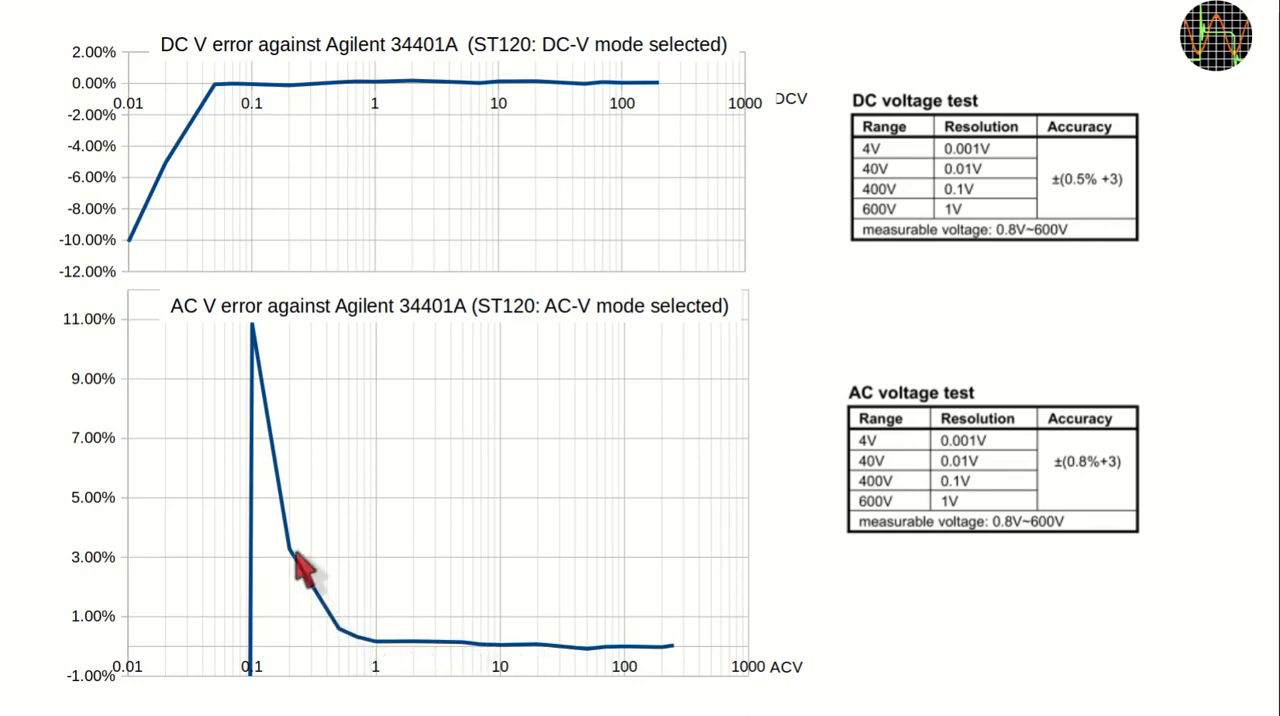
mouse_move(285, 430)
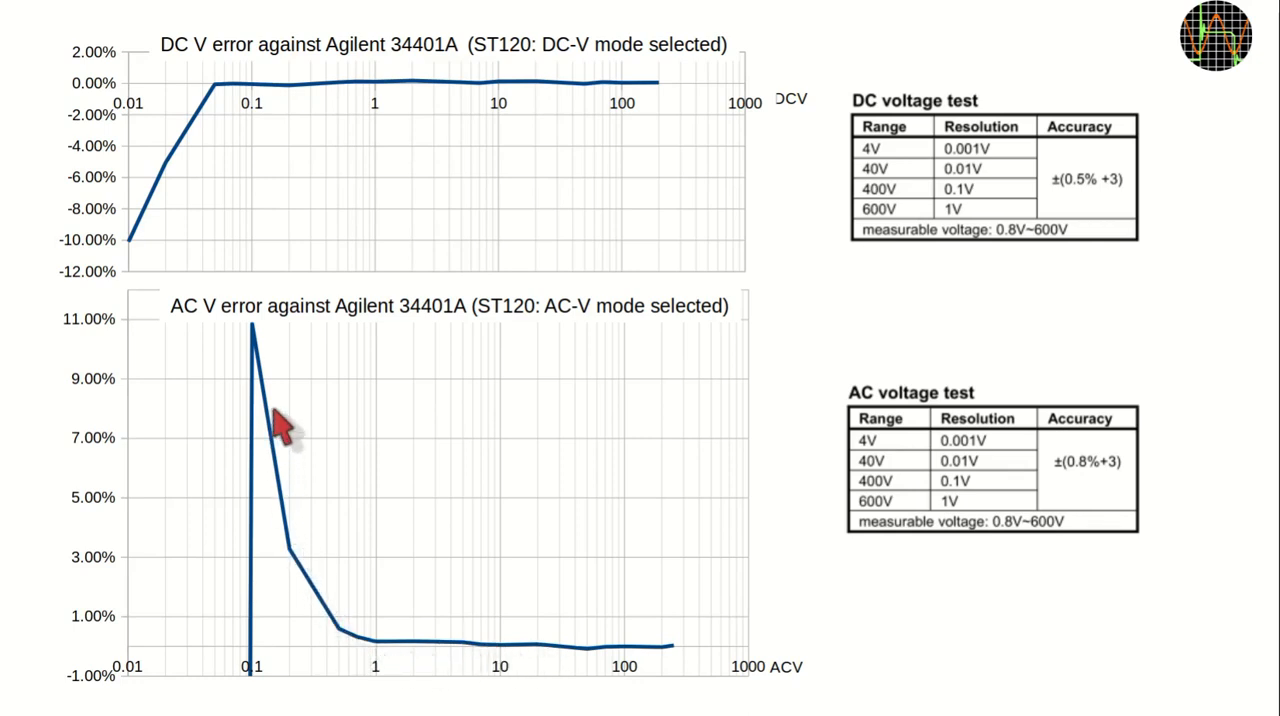
mouse_move(140, 370)
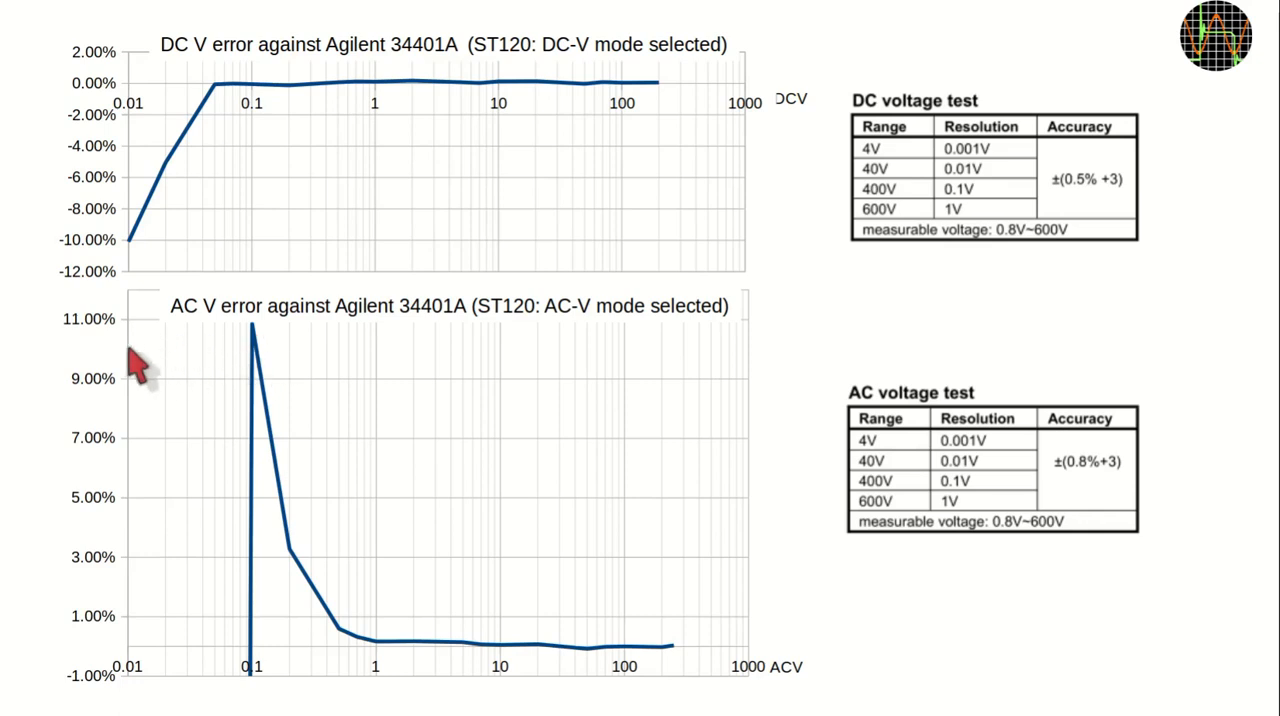
mouse_move(185, 385)
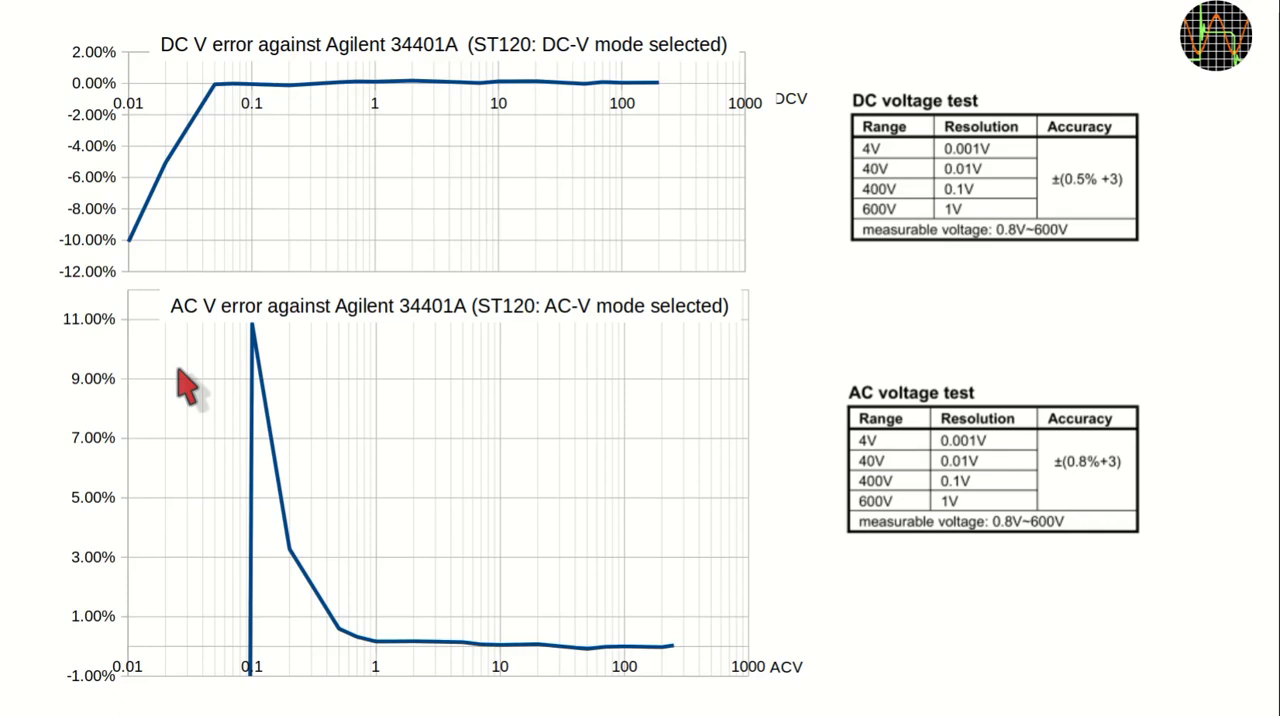
mouse_move(885, 460)
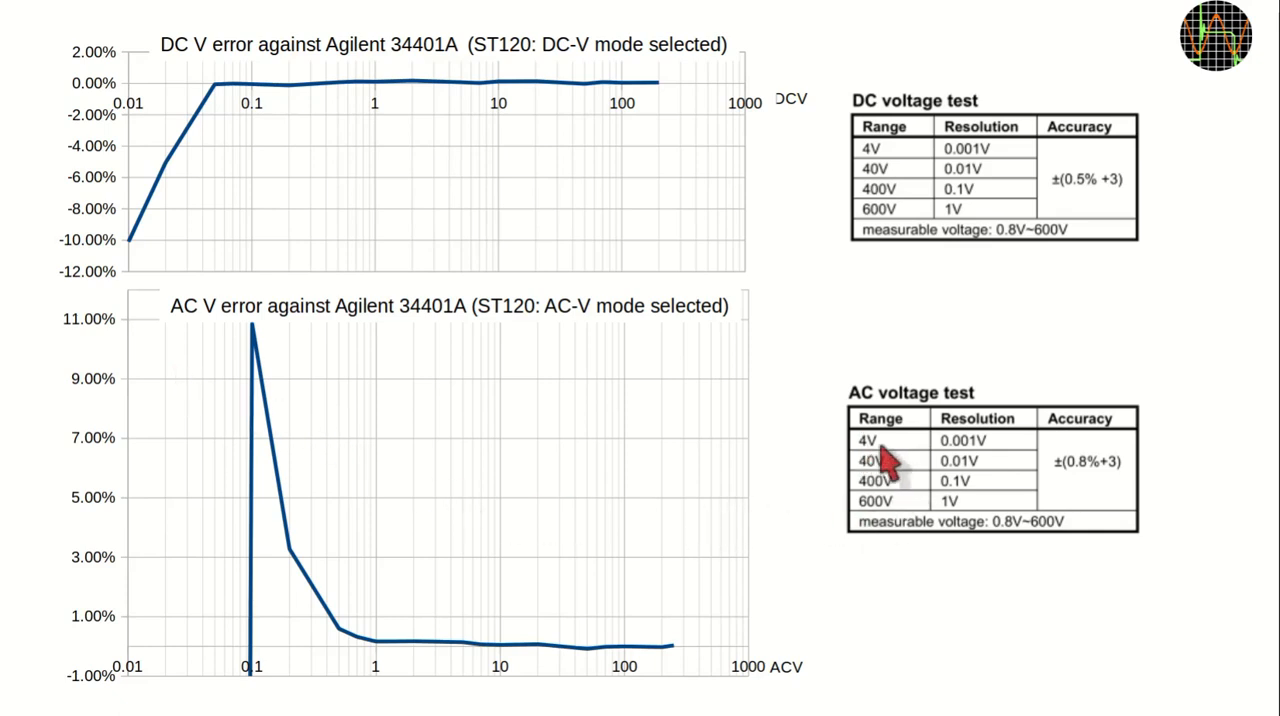
mouse_move(888, 468)
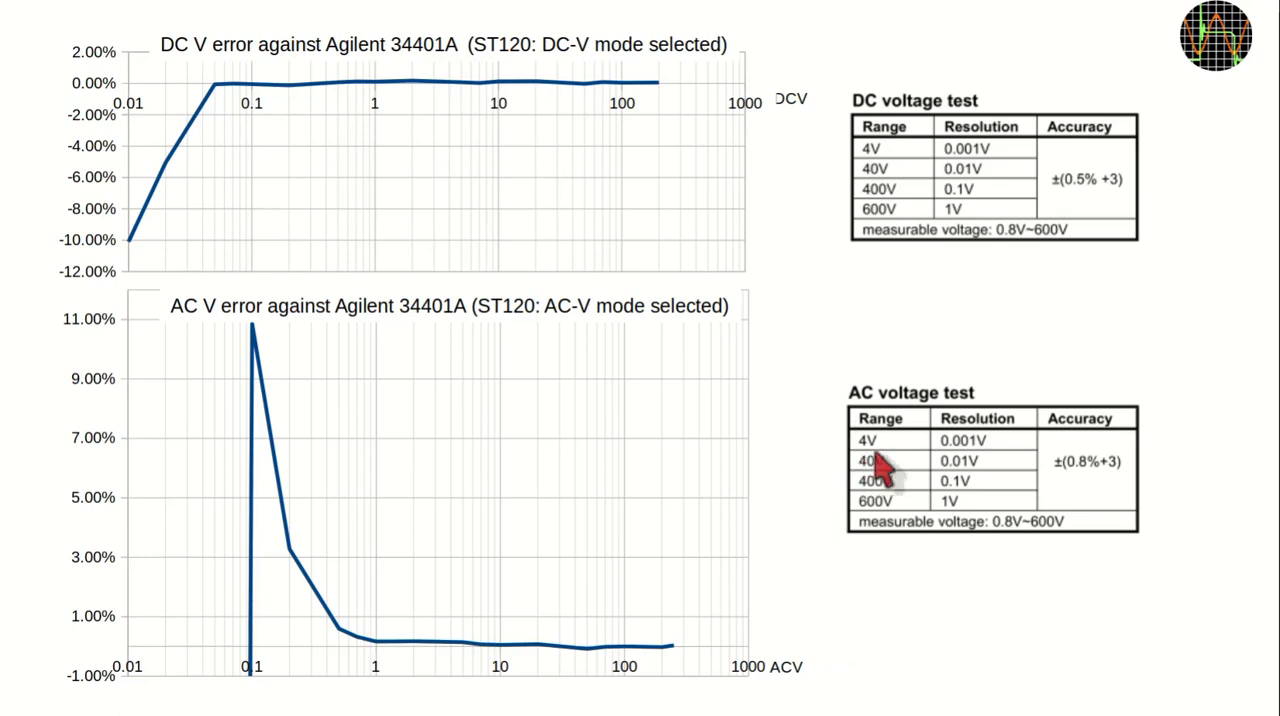
mouse_move(890, 460)
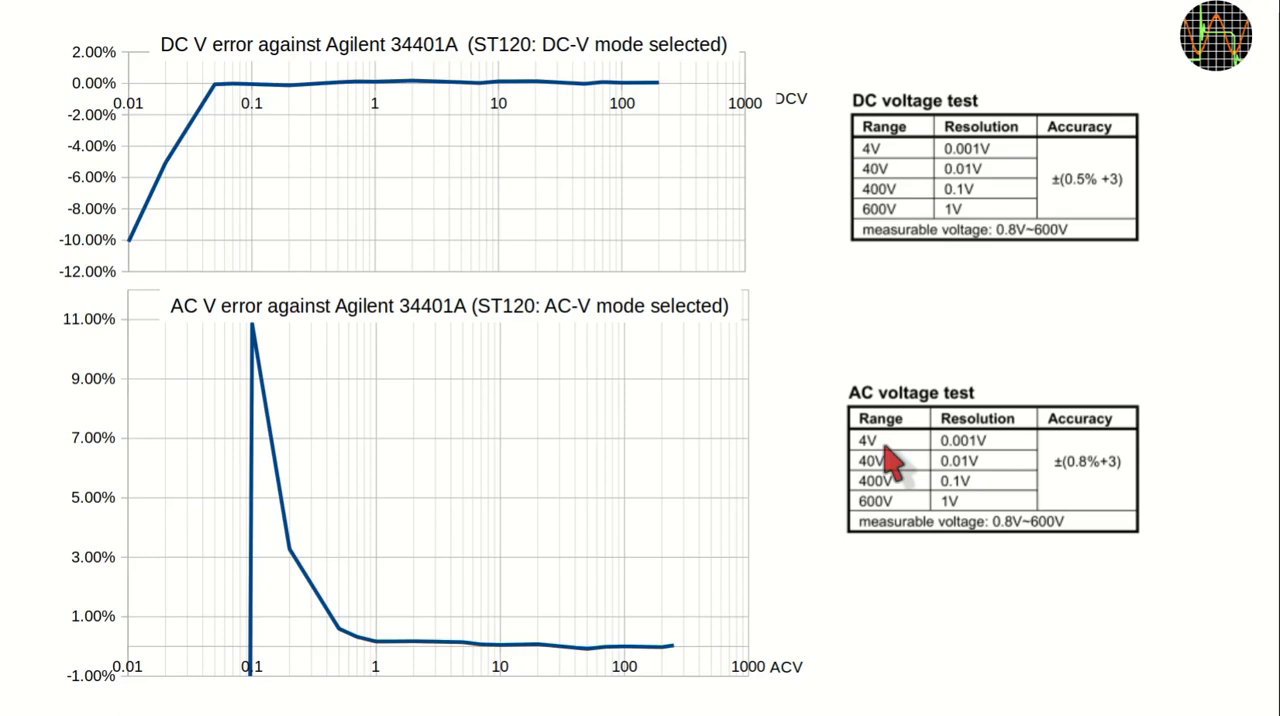
mouse_move(520, 630)
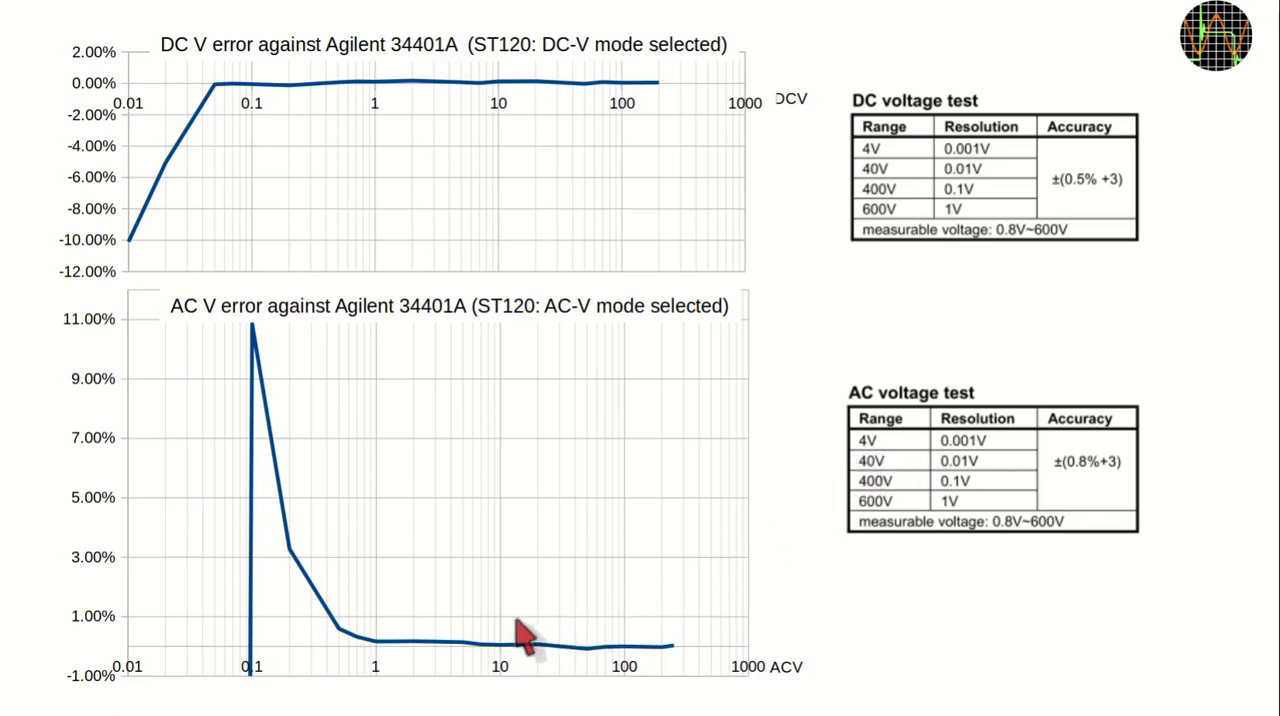
mouse_move(290, 660)
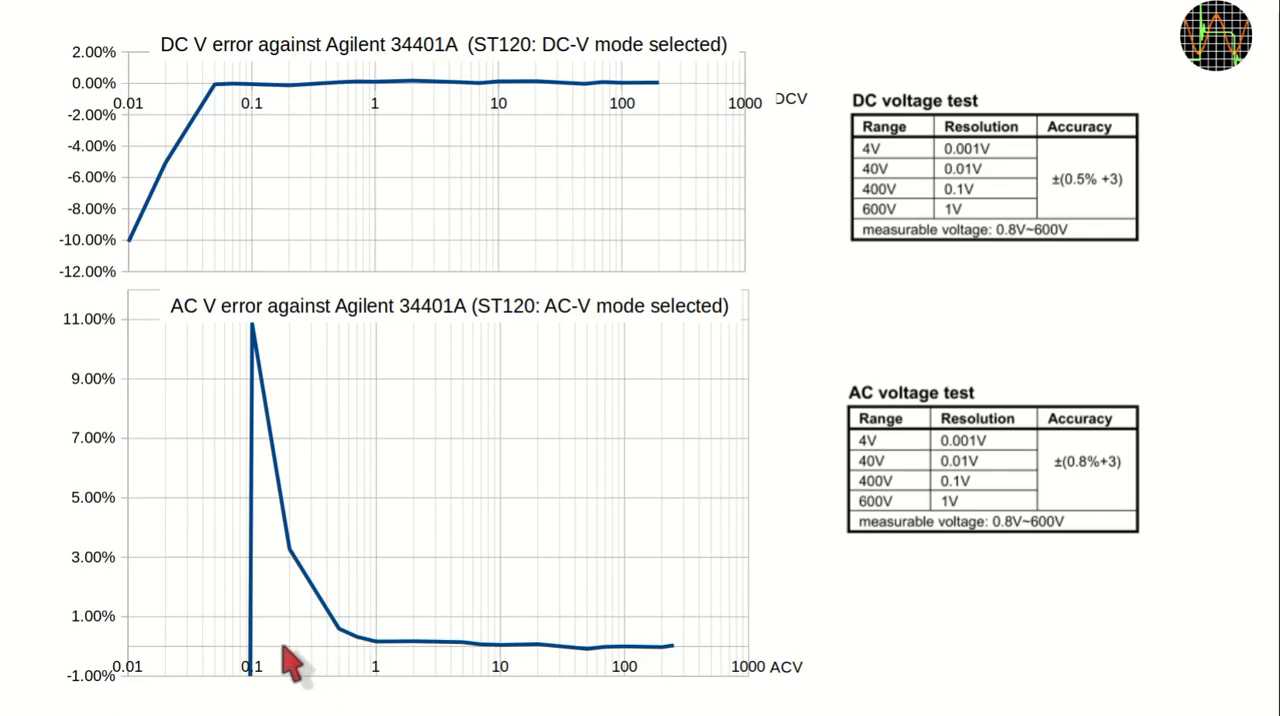
mouse_move(250, 670)
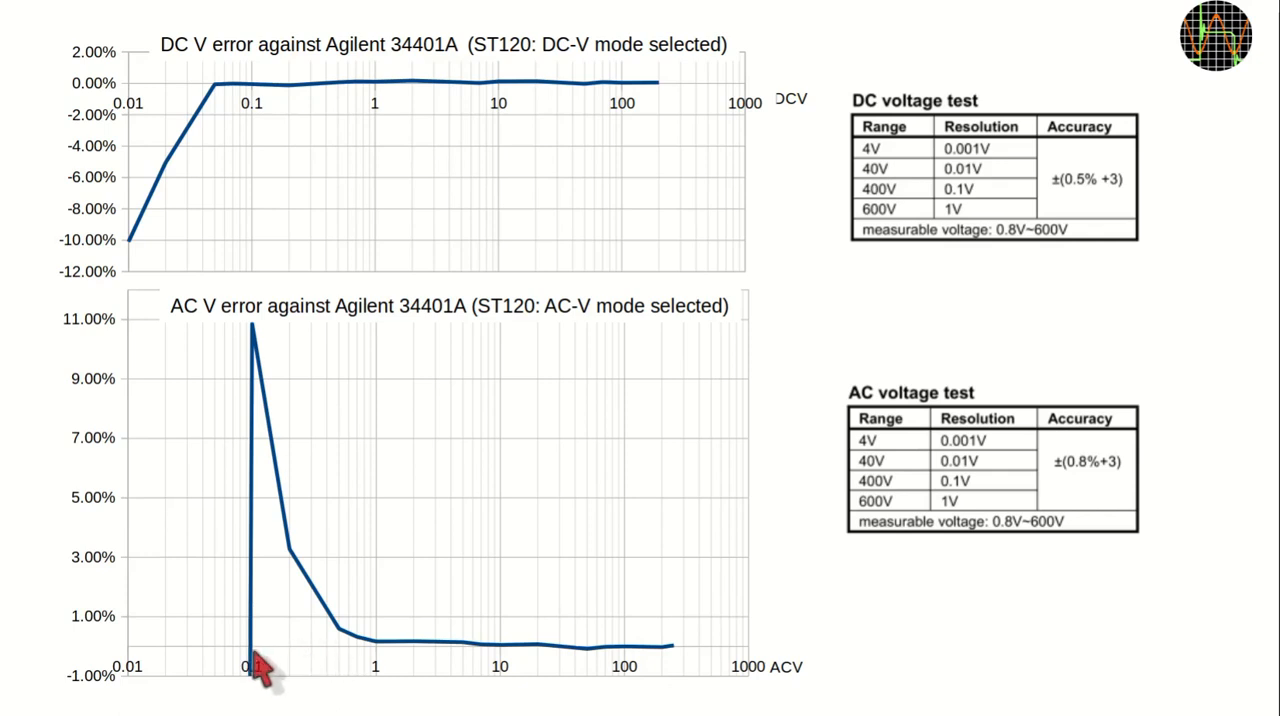
mouse_move(255, 467)
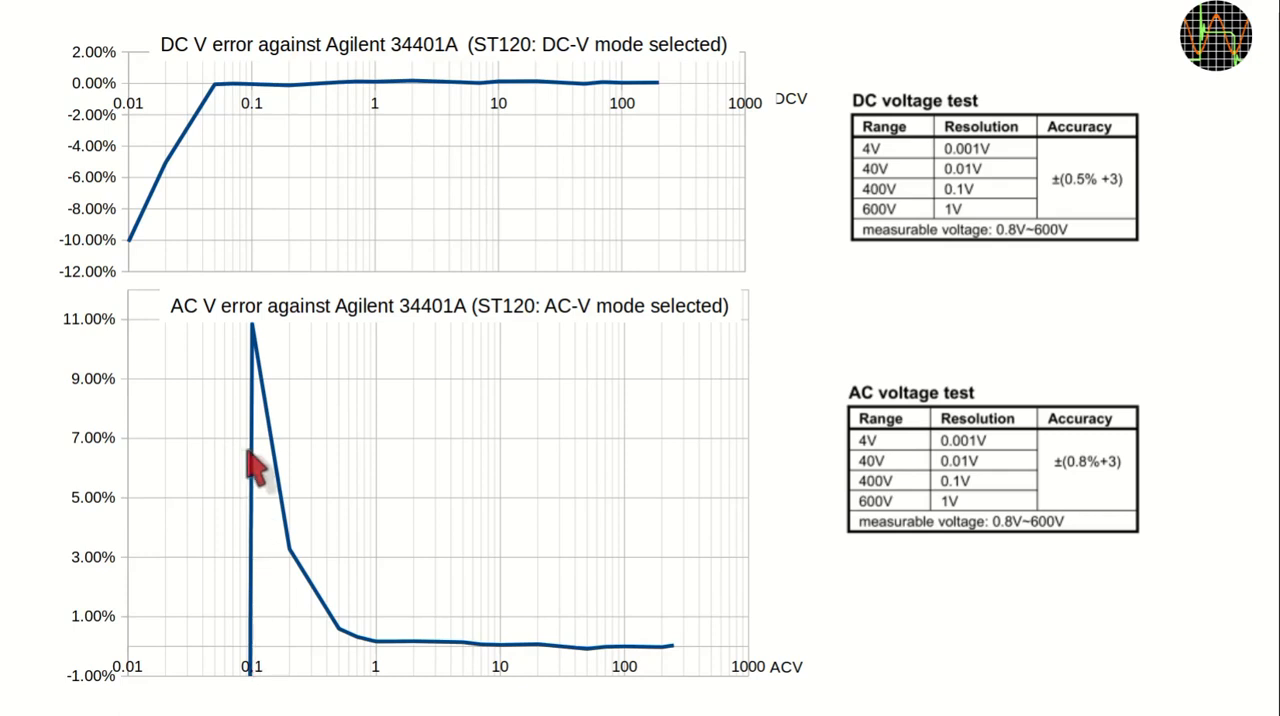
mouse_move(260, 450)
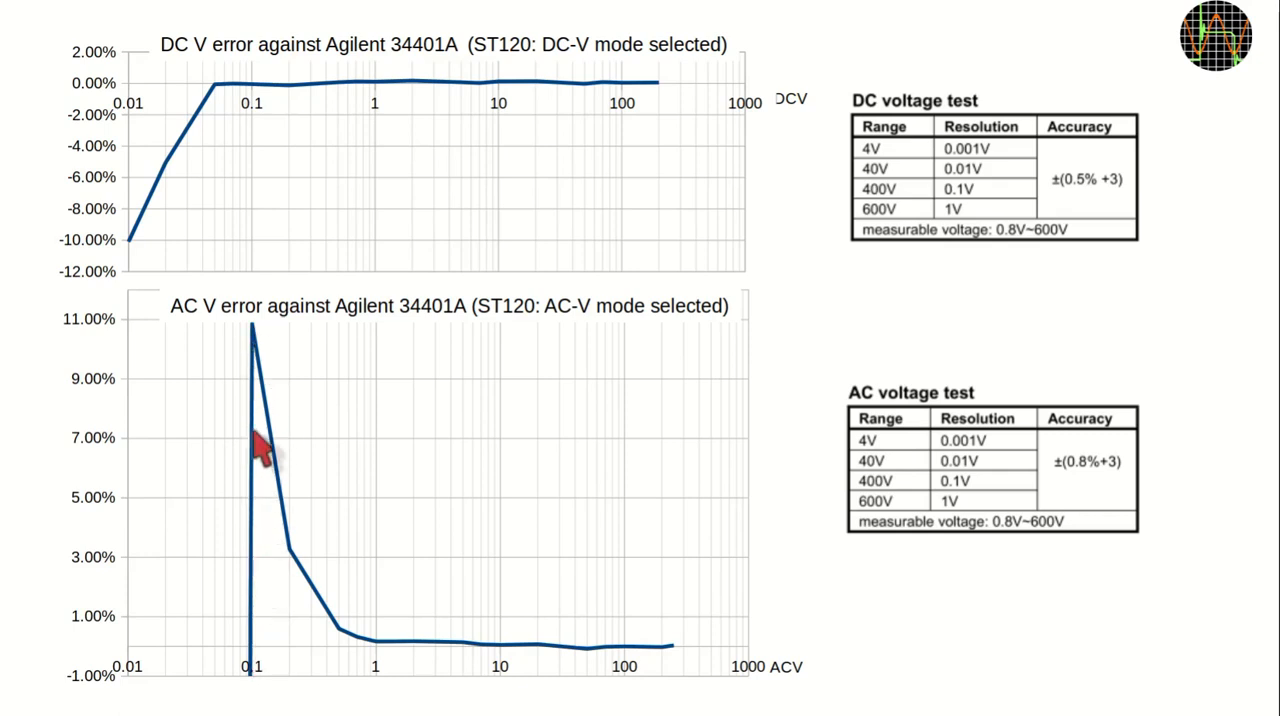
mouse_move(260, 340)
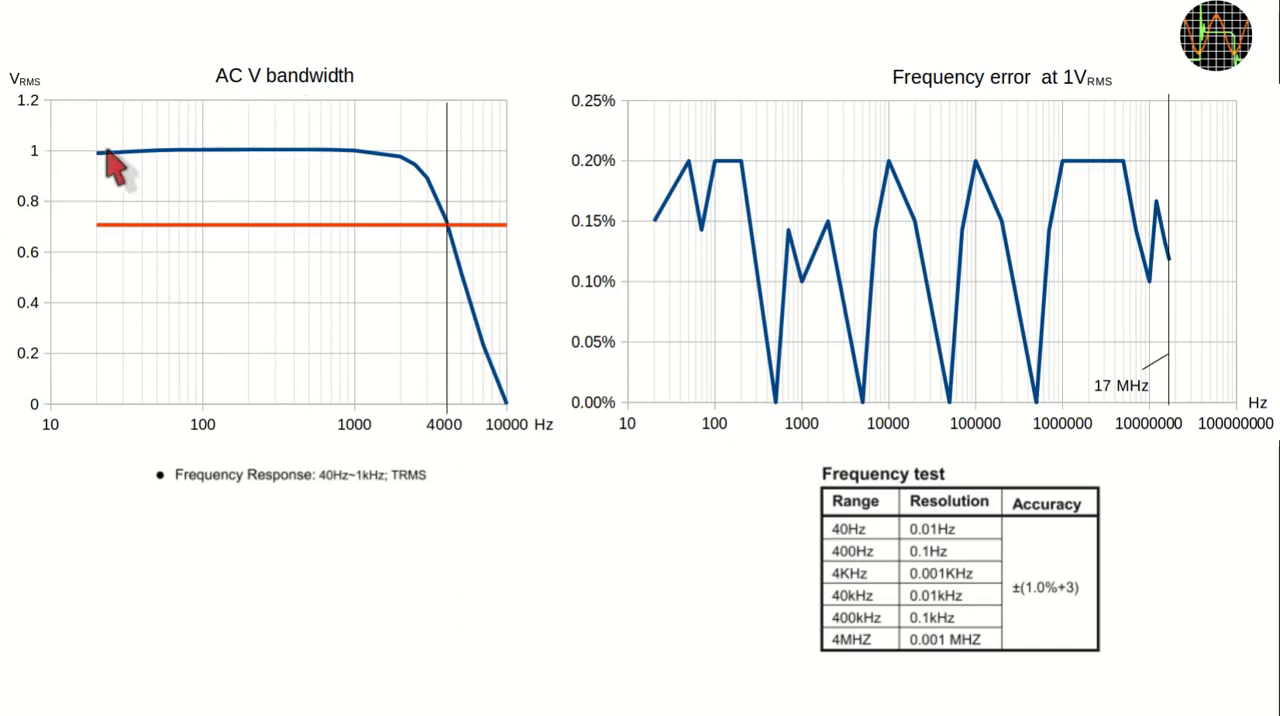
mouse_move(258, 168)
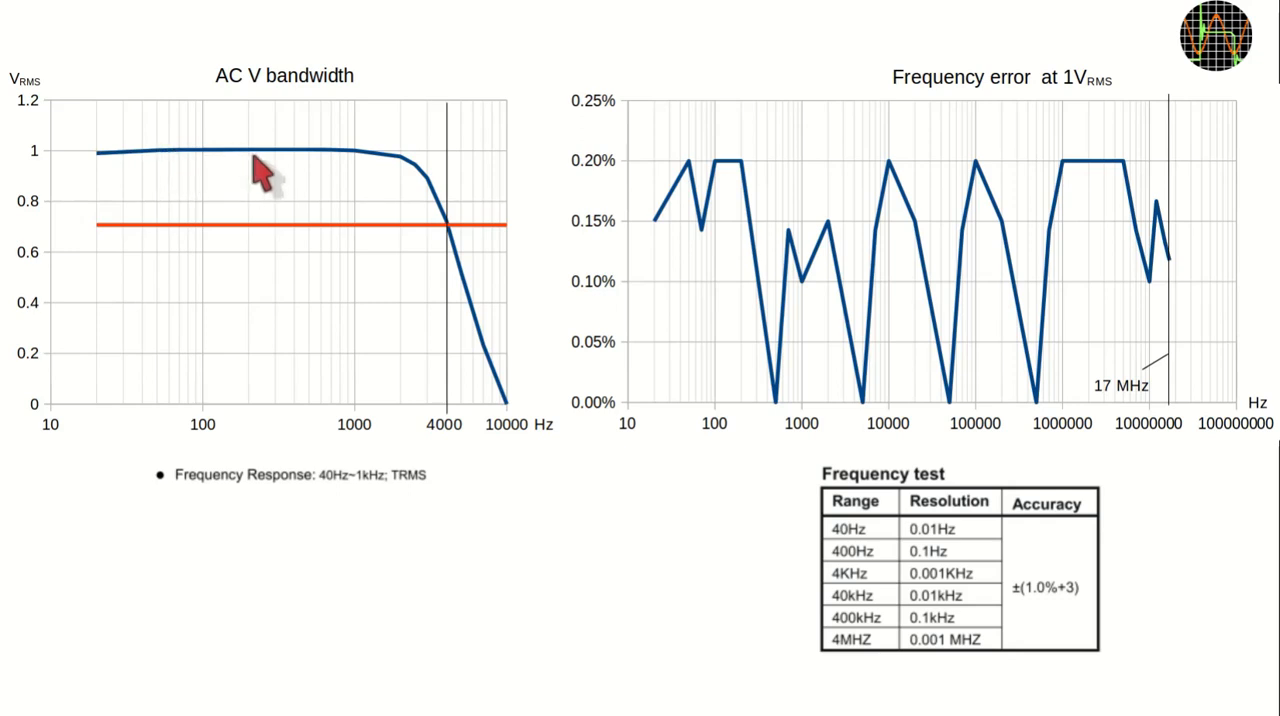
mouse_move(338, 165)
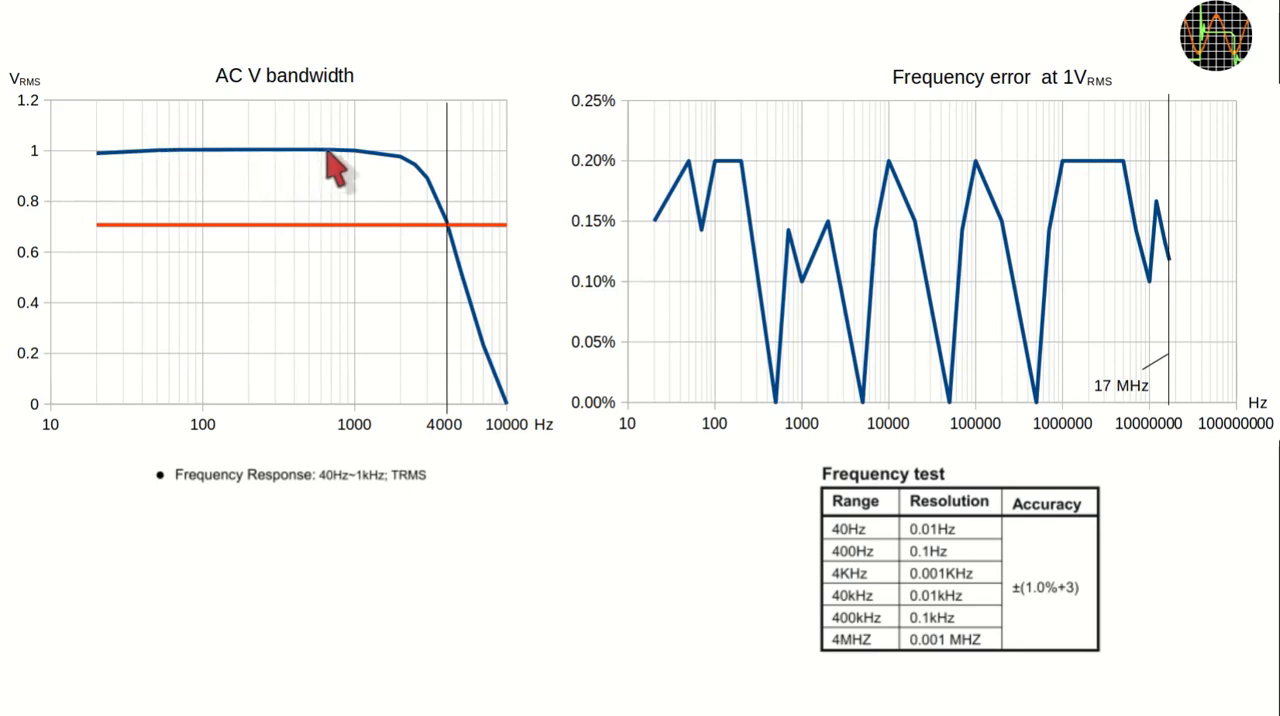
mouse_move(455, 235)
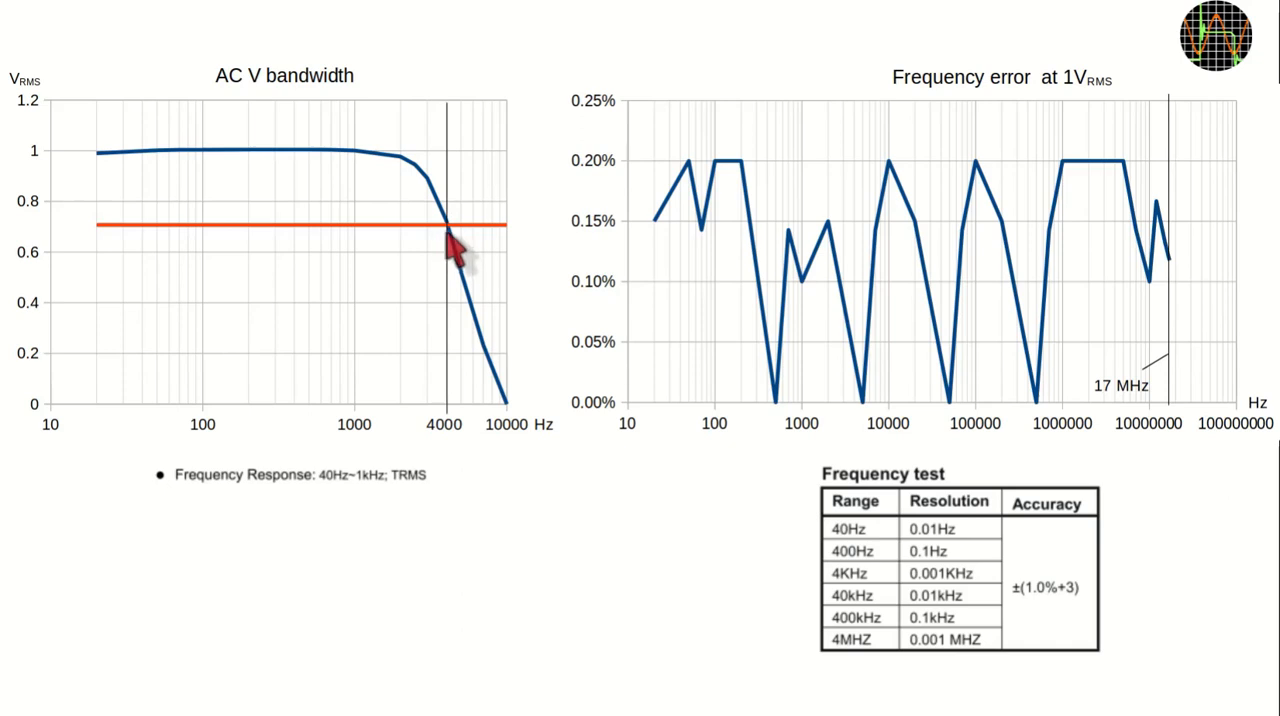
mouse_move(1085, 105)
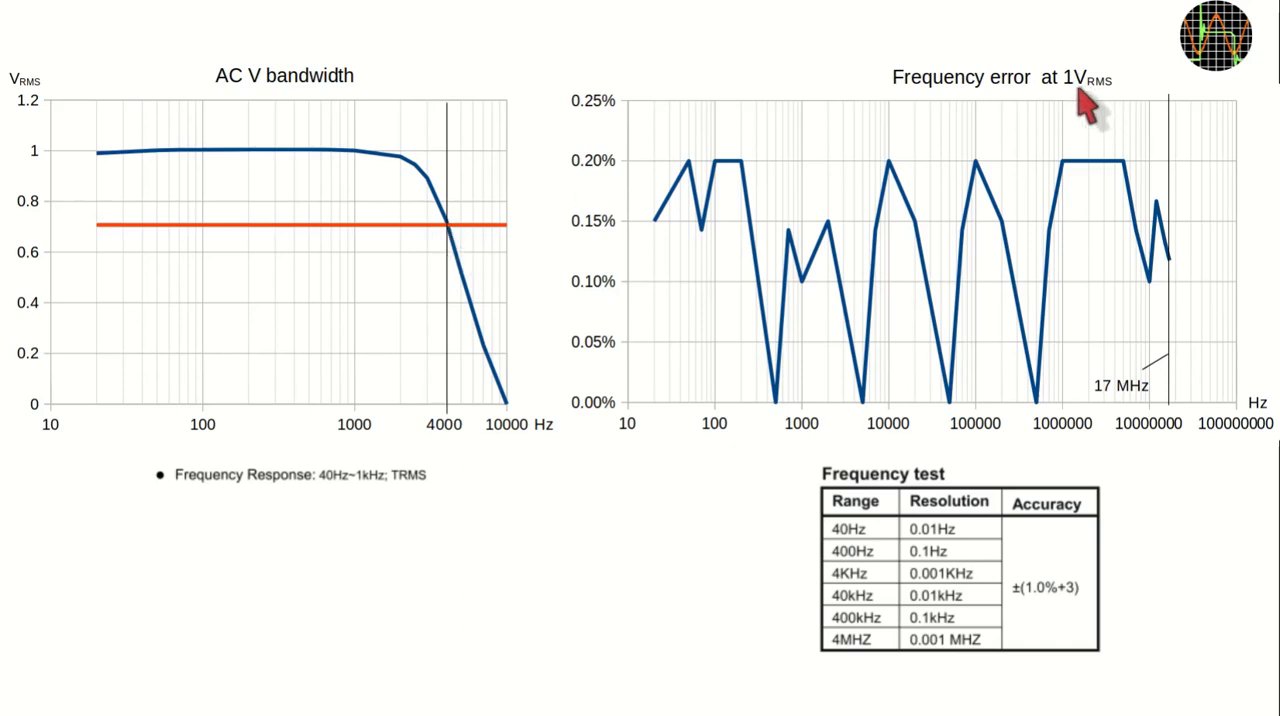
mouse_move(675, 375)
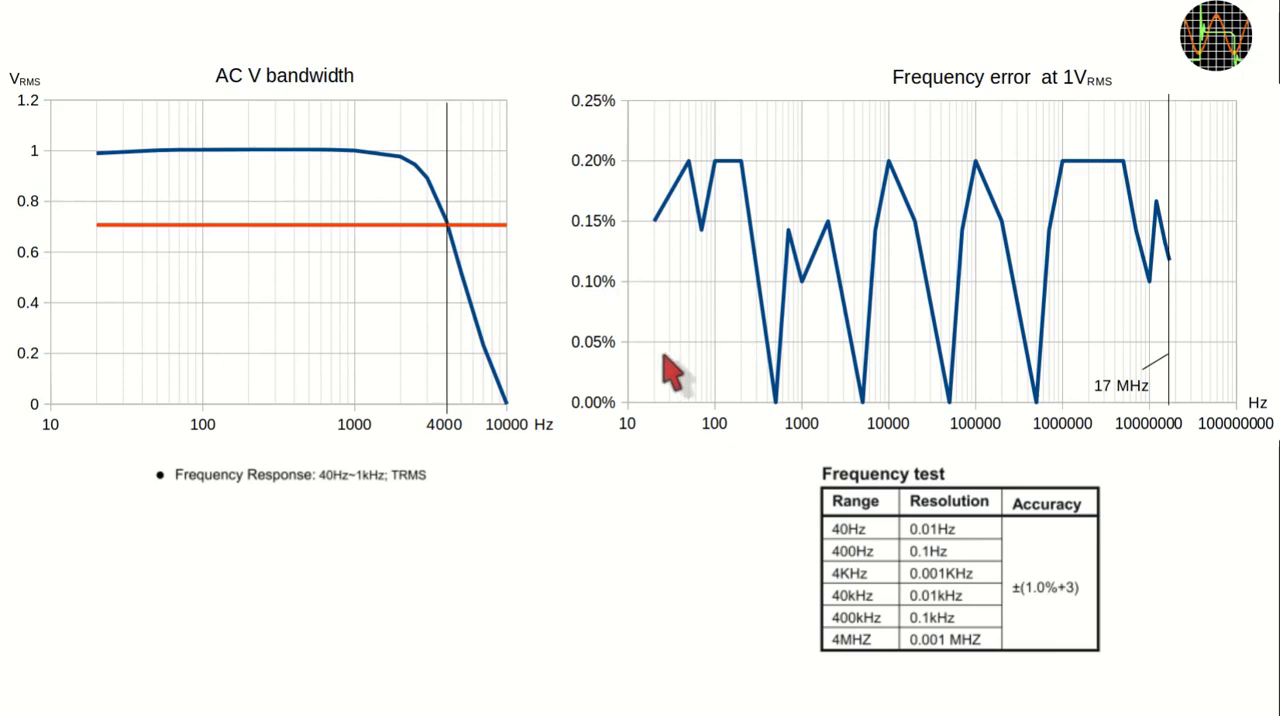
mouse_move(1125, 400)
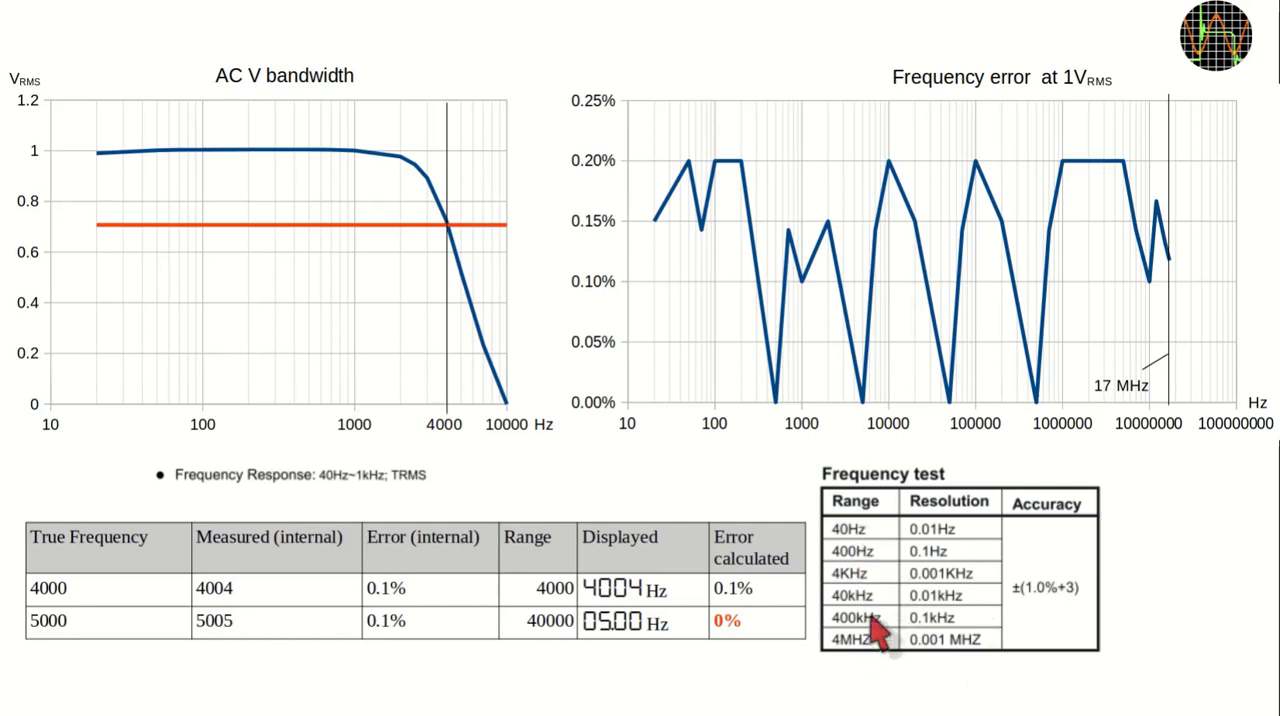
mouse_move(865, 555)
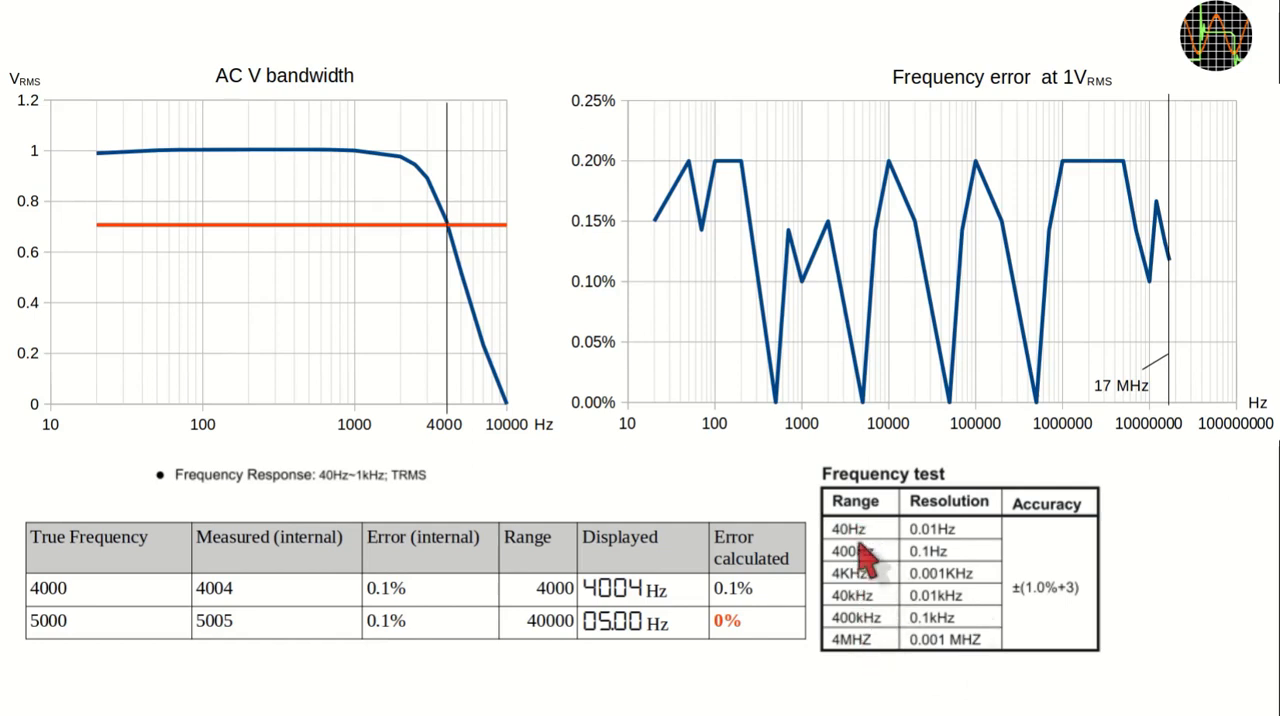
mouse_move(875, 595)
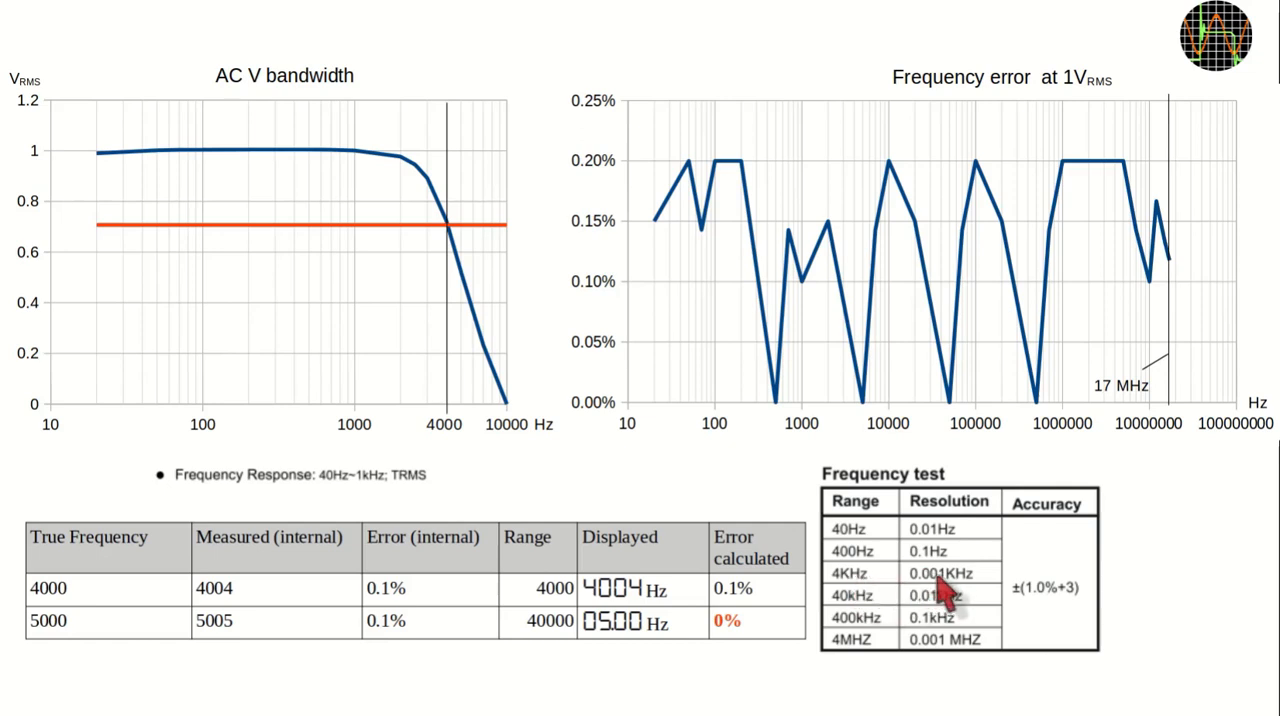
mouse_move(625, 670)
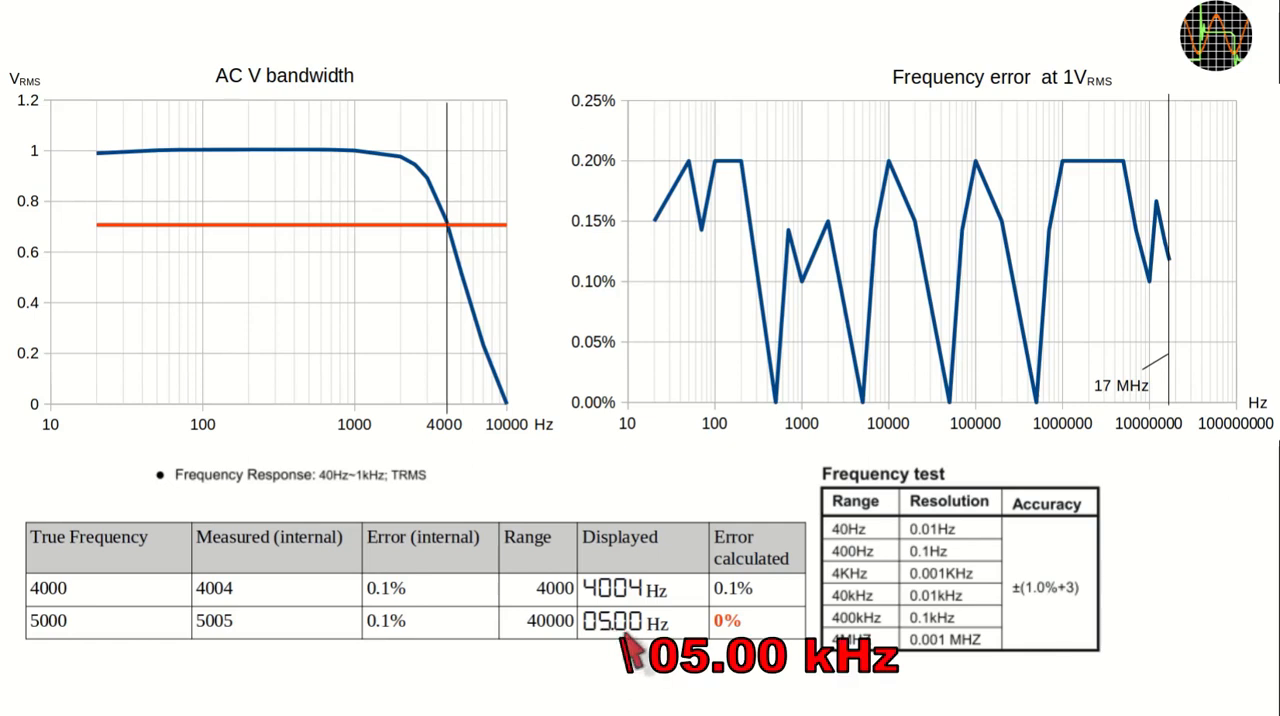
mouse_move(632, 655)
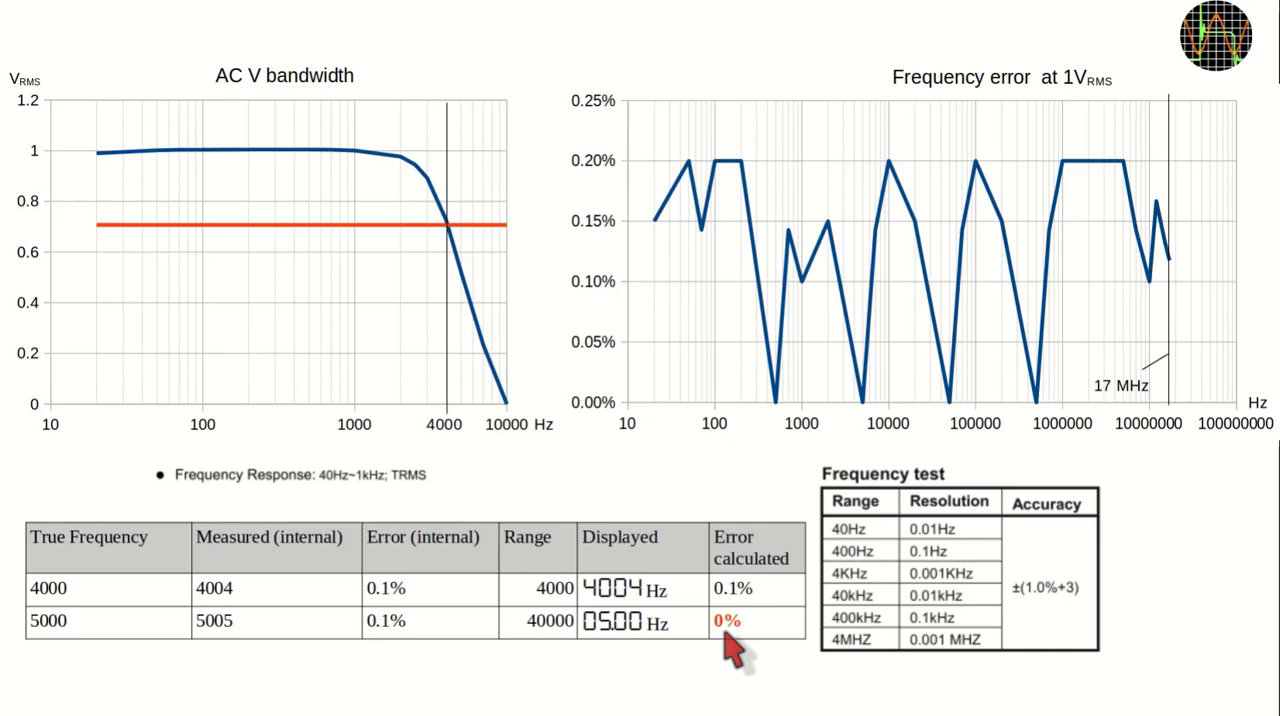
mouse_move(250, 595)
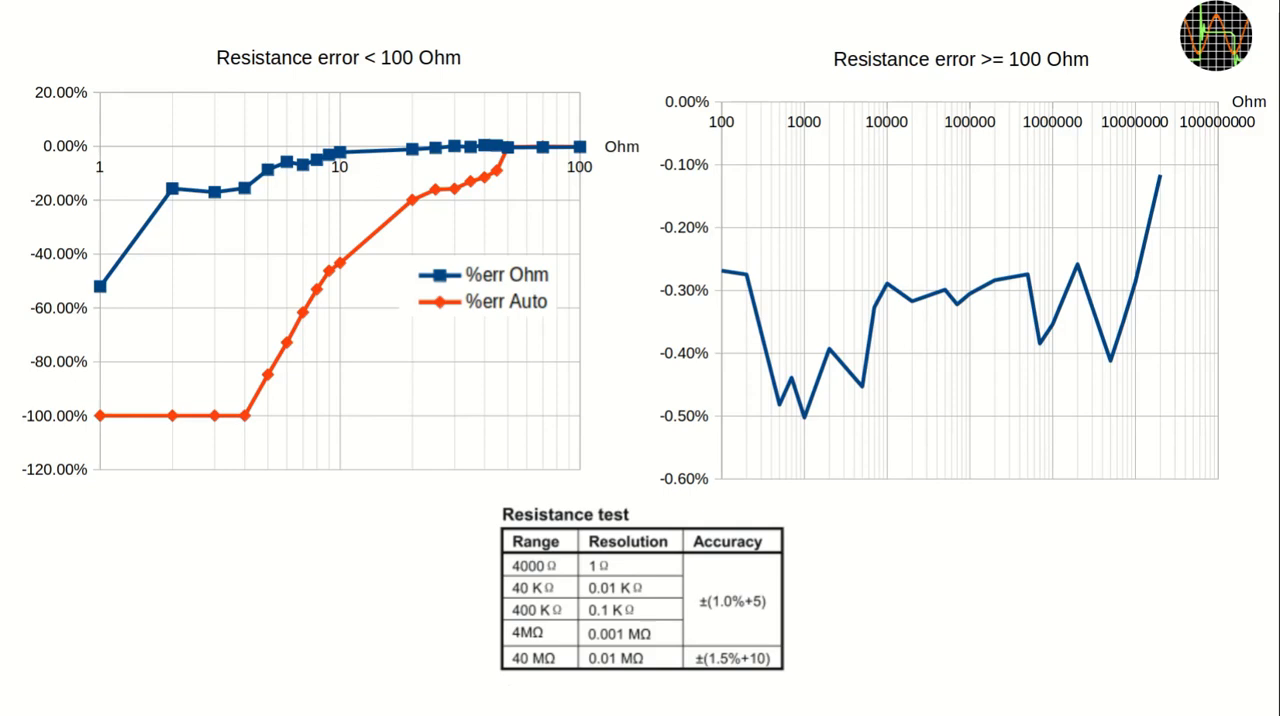
mouse_move(1050, 135)
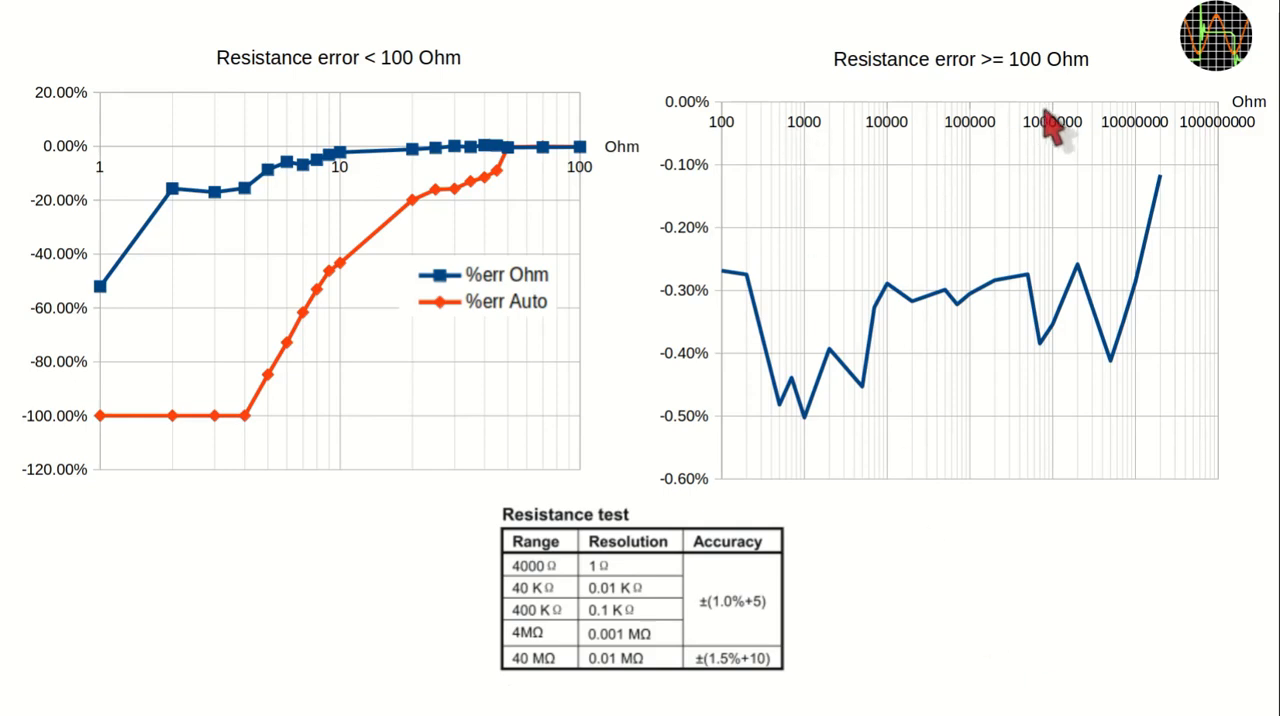
mouse_move(1150, 150)
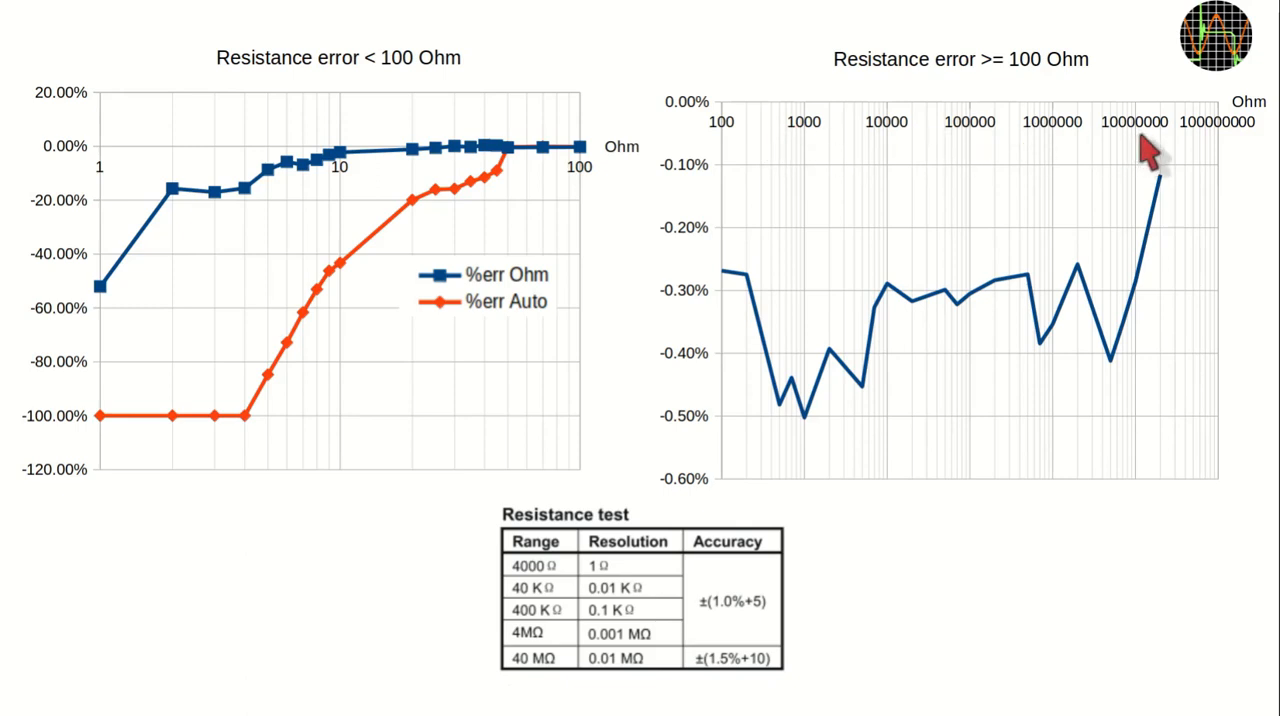
mouse_move(1170, 160)
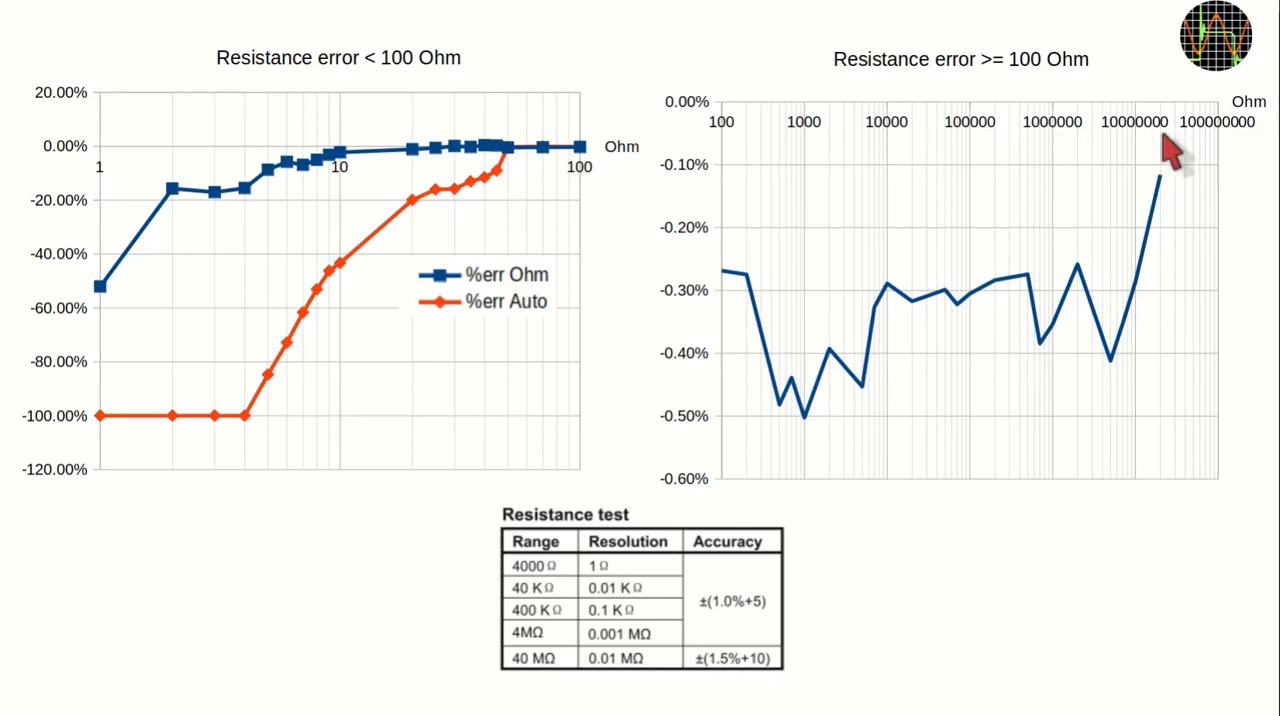
mouse_move(735, 165)
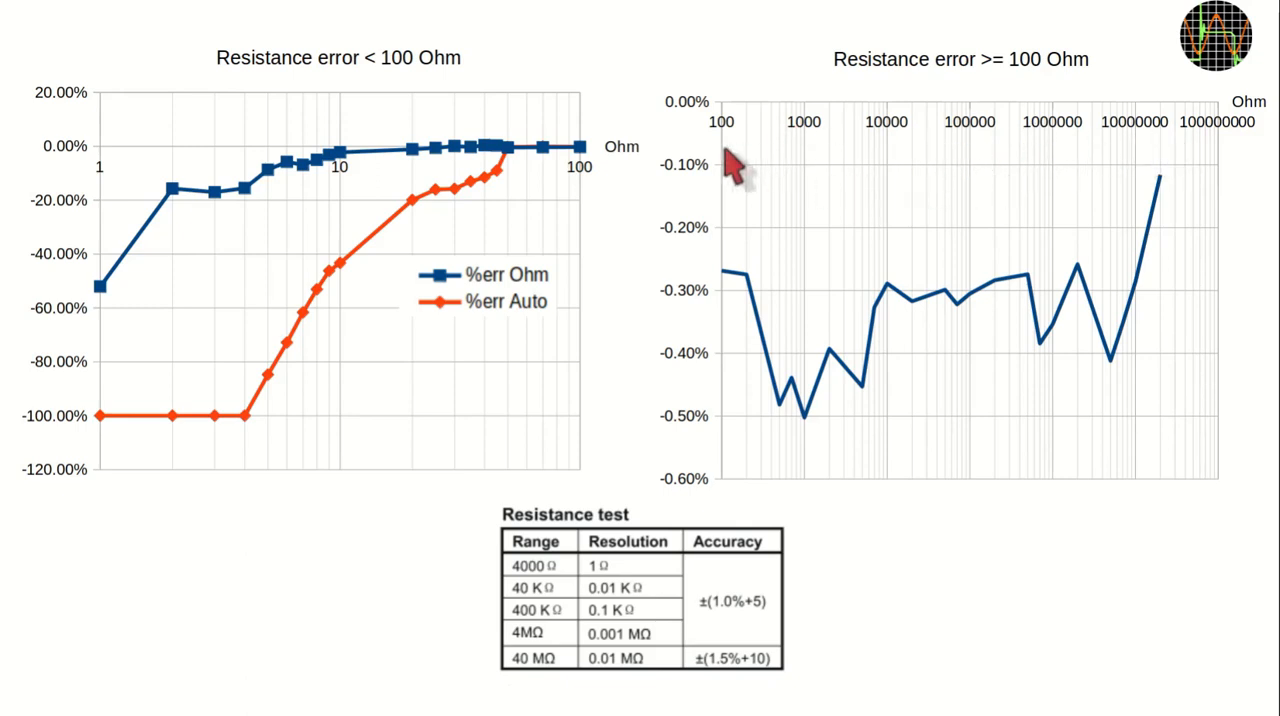
mouse_move(735, 615)
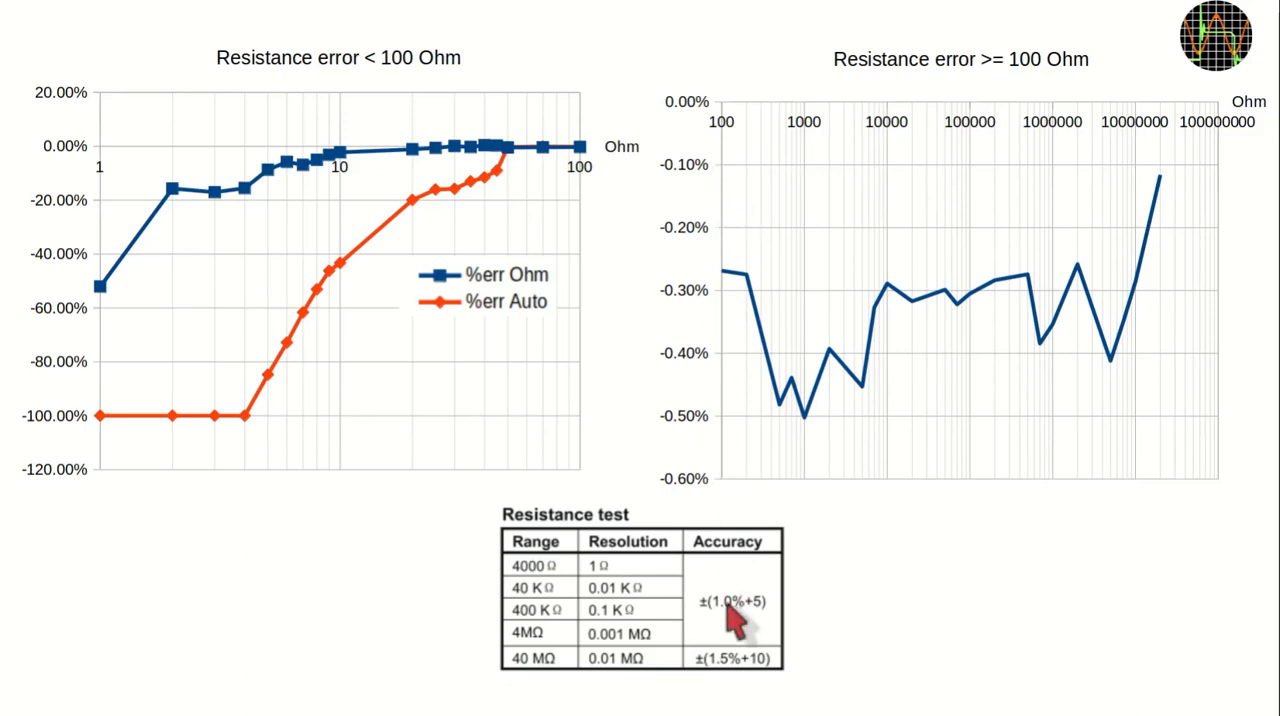
mouse_move(640, 285)
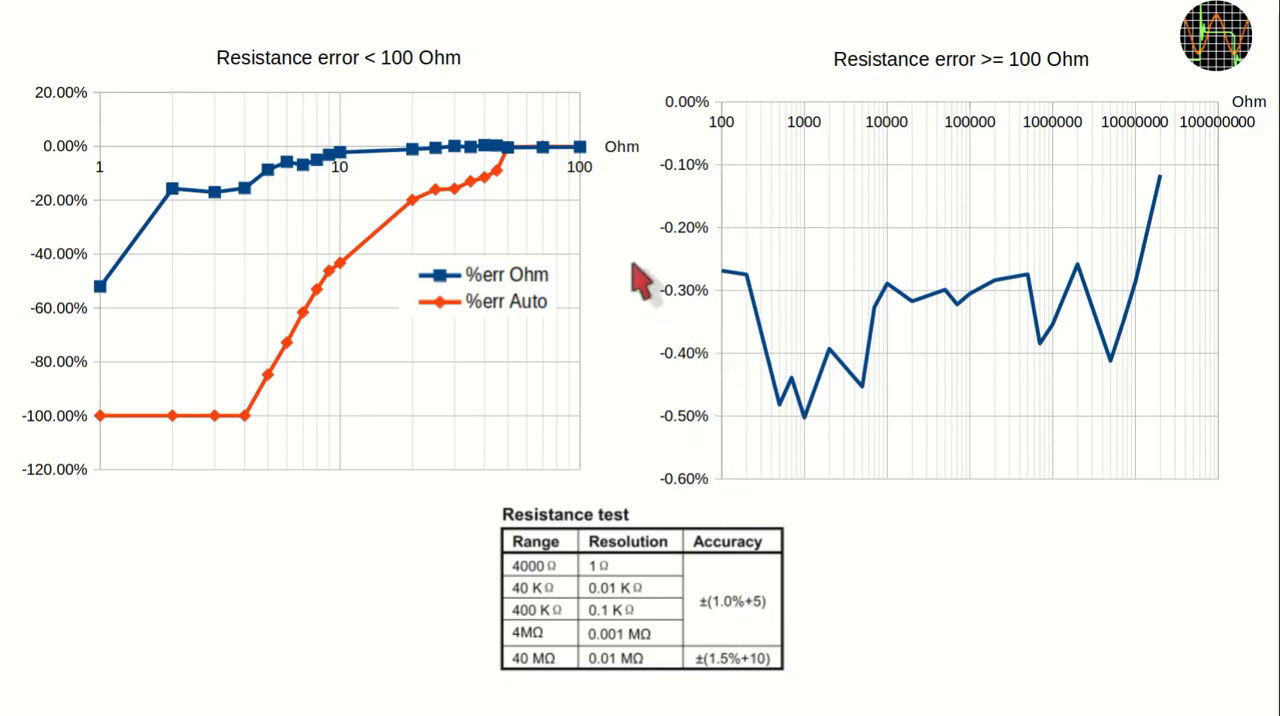
mouse_move(580, 170)
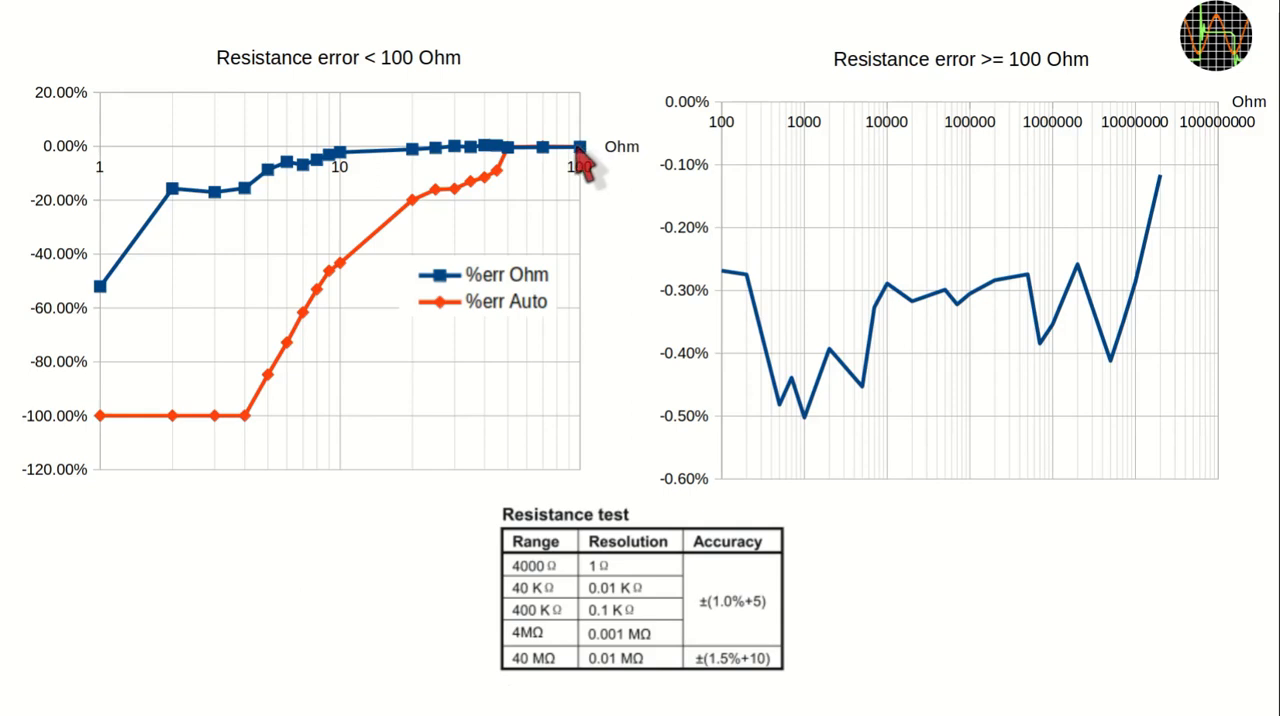
mouse_move(560, 175)
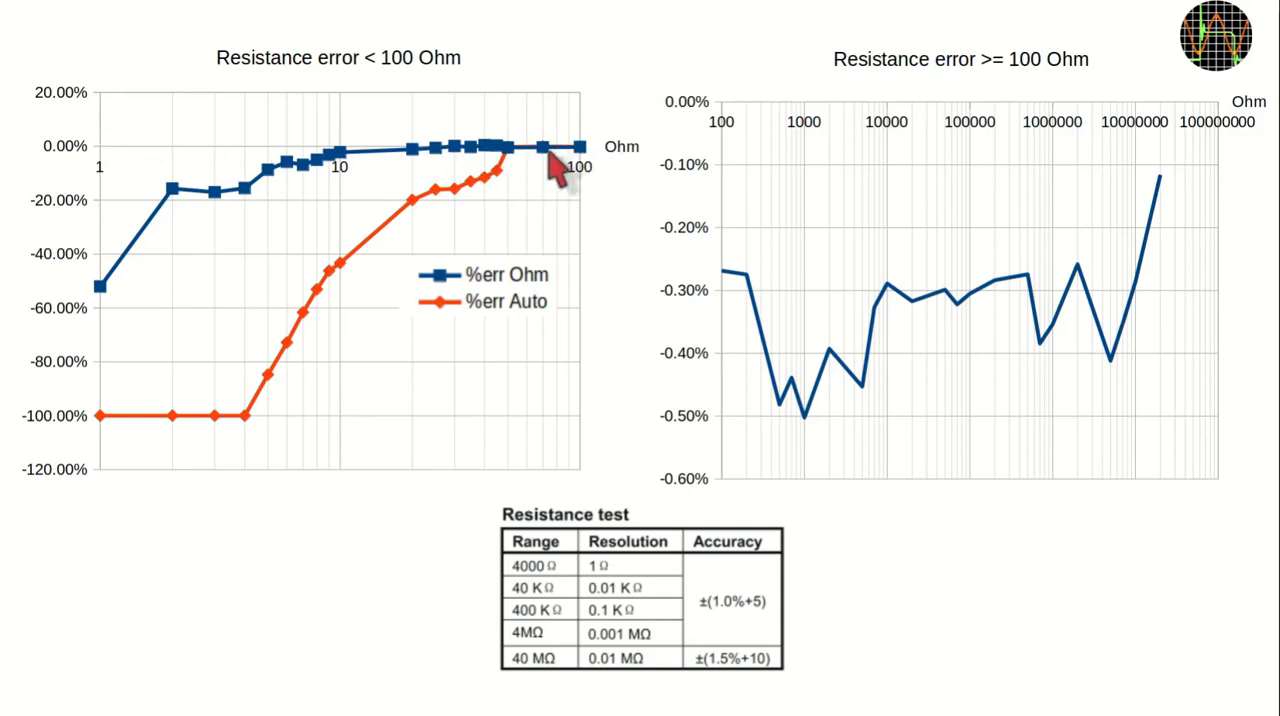
mouse_move(565, 170)
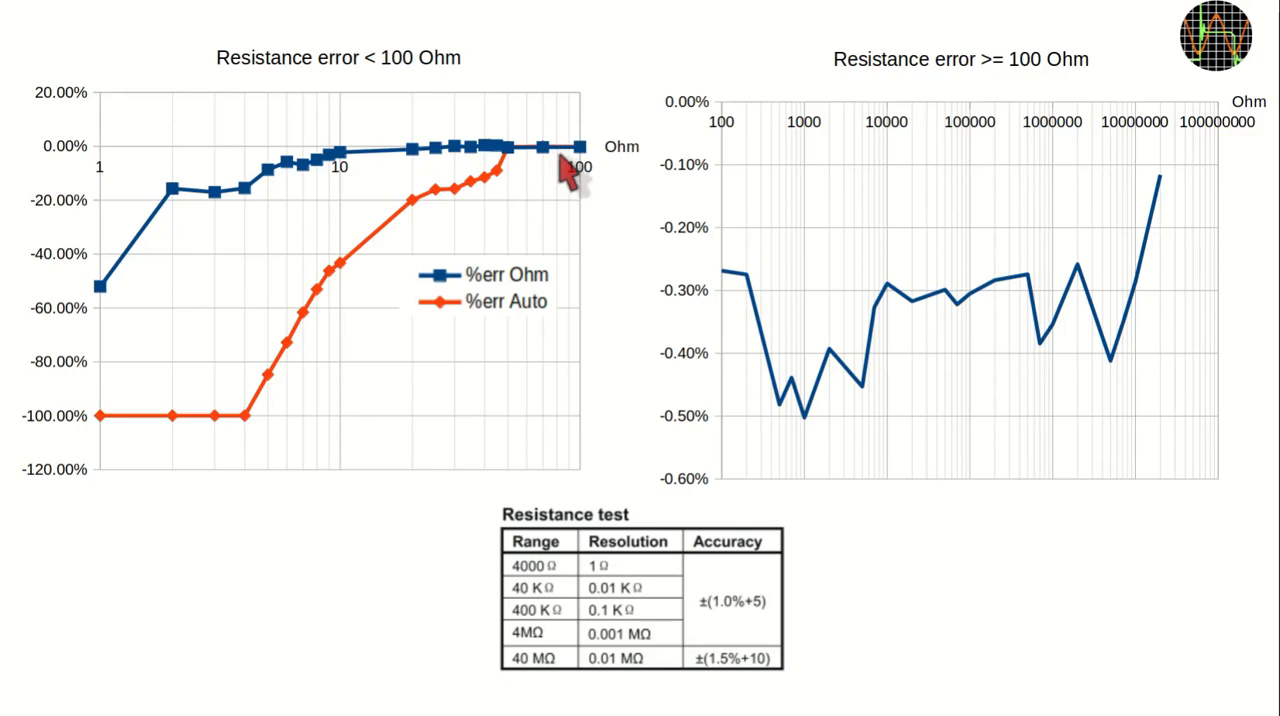
mouse_move(460, 210)
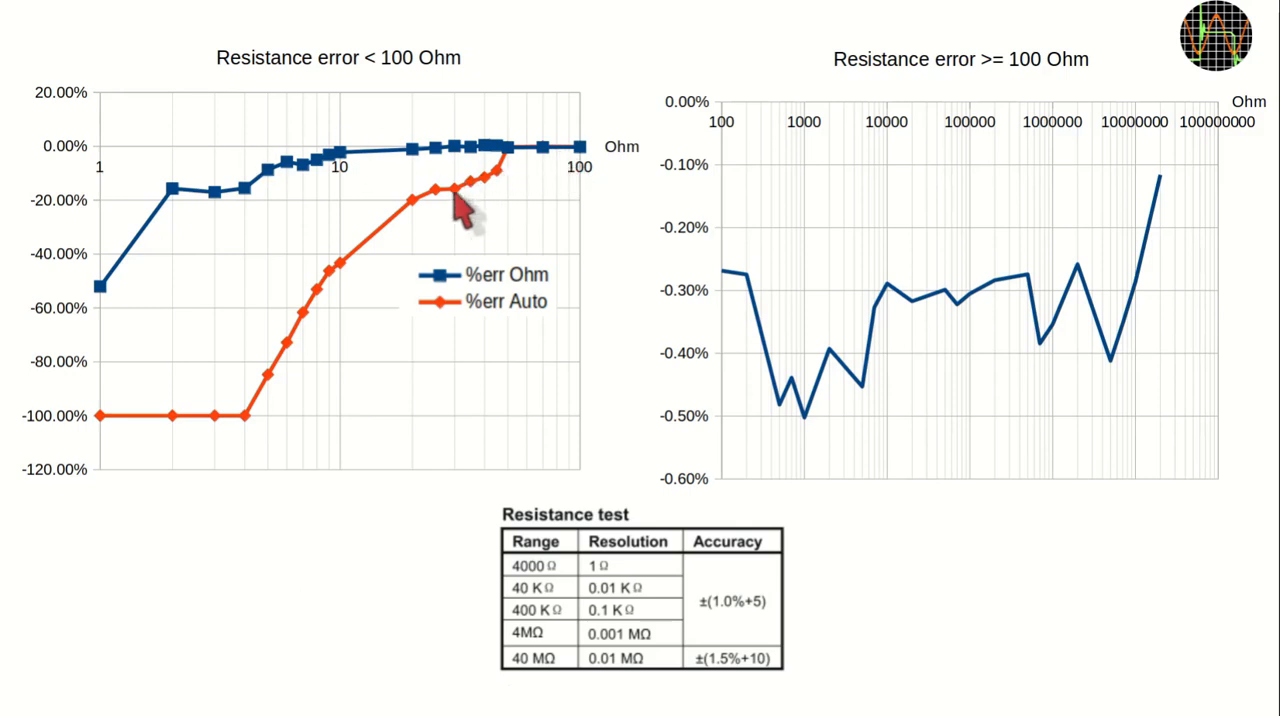
mouse_move(450, 235)
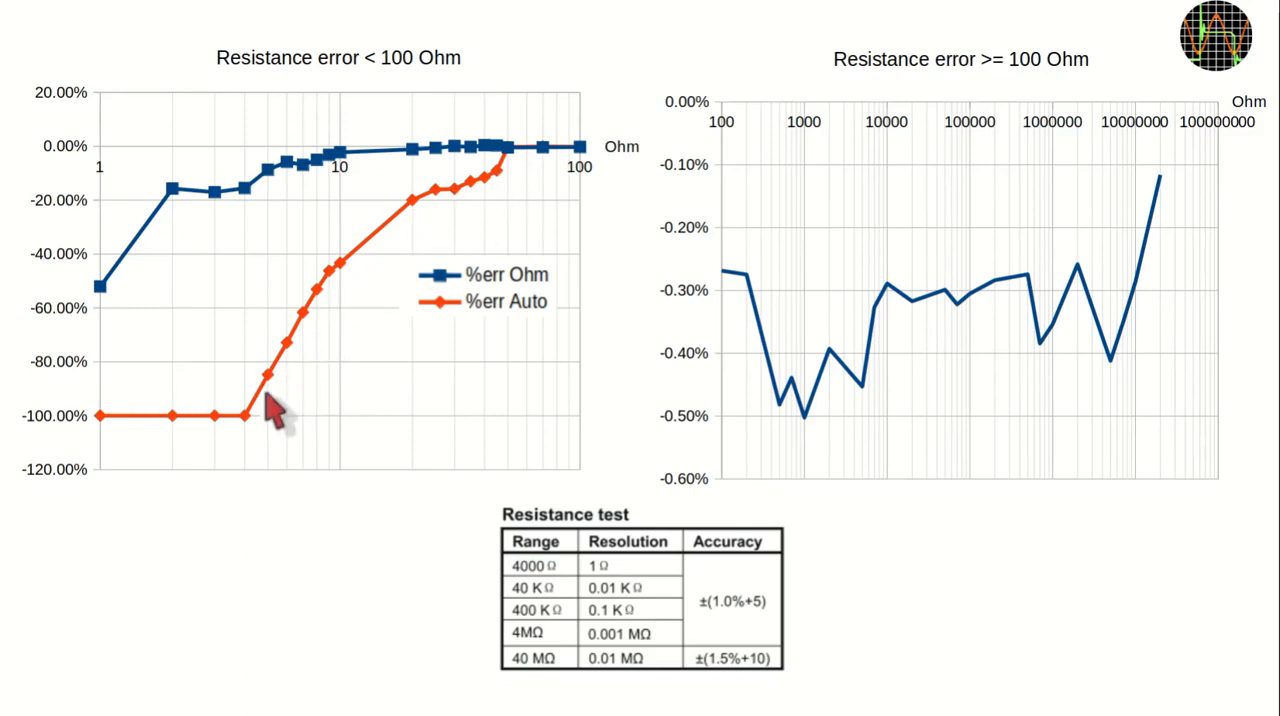
mouse_move(235, 430)
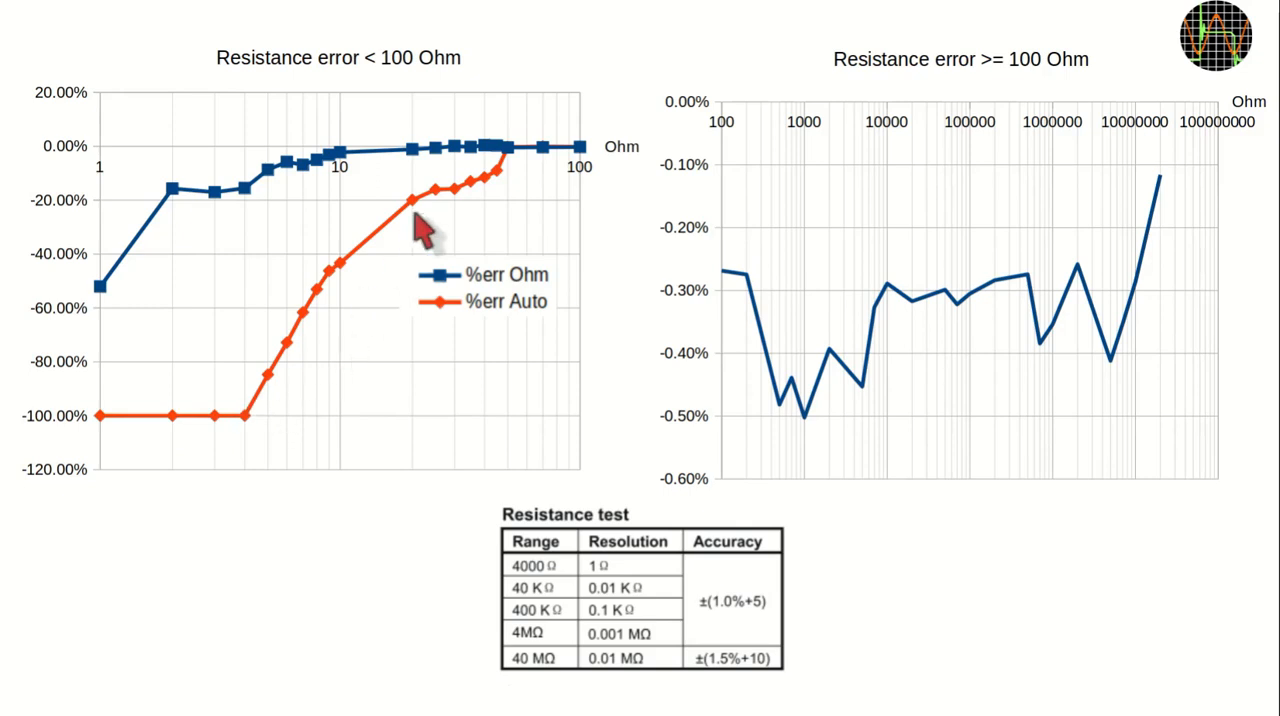
mouse_move(510, 170)
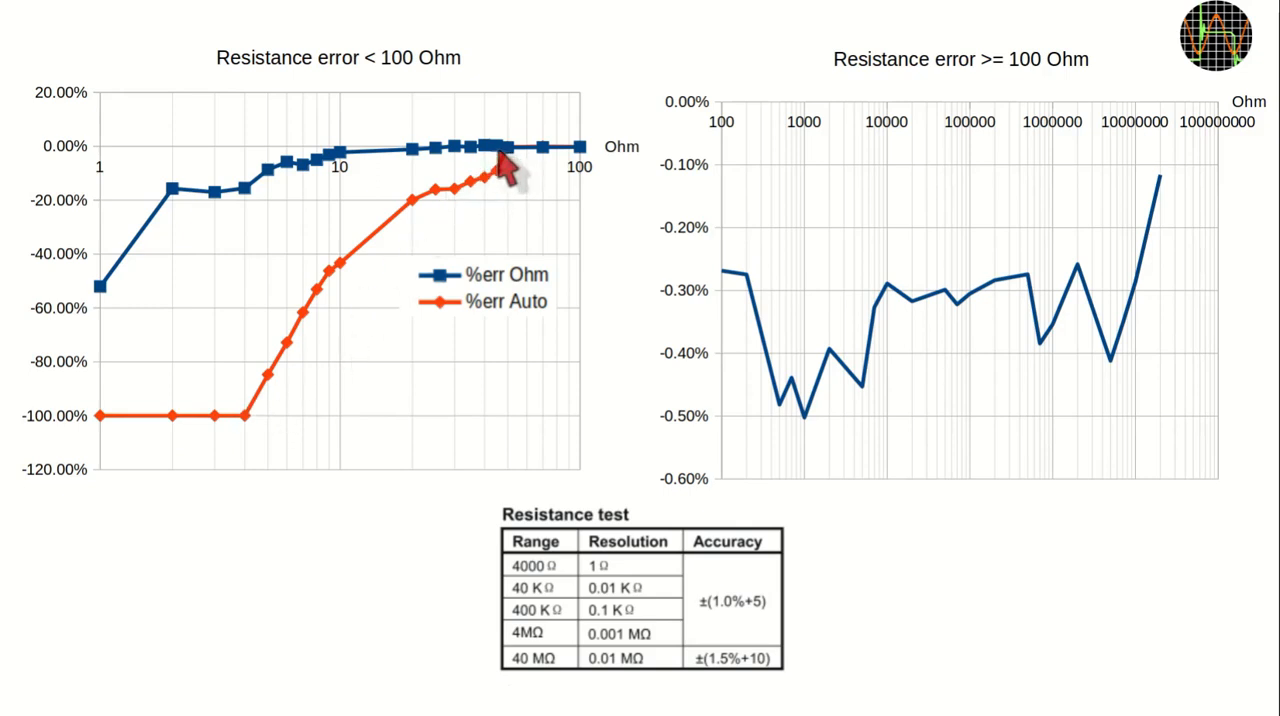
mouse_move(385, 165)
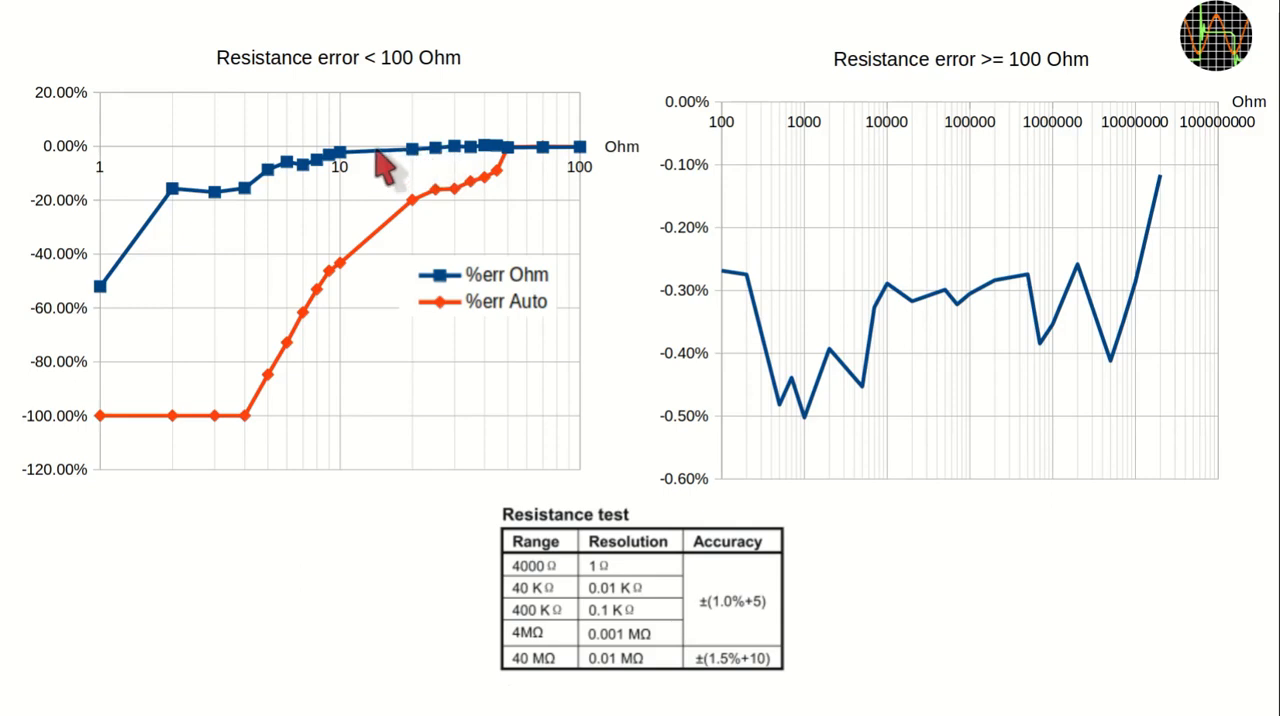
mouse_move(240, 200)
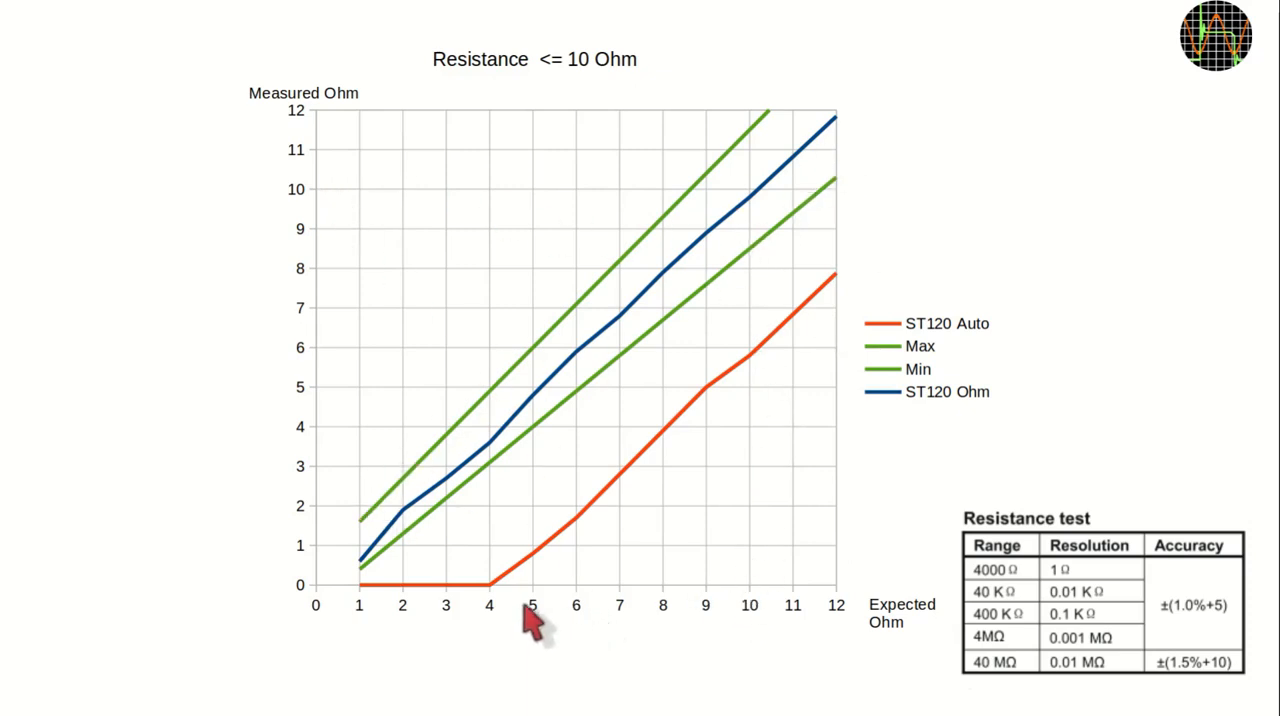
mouse_move(390, 555)
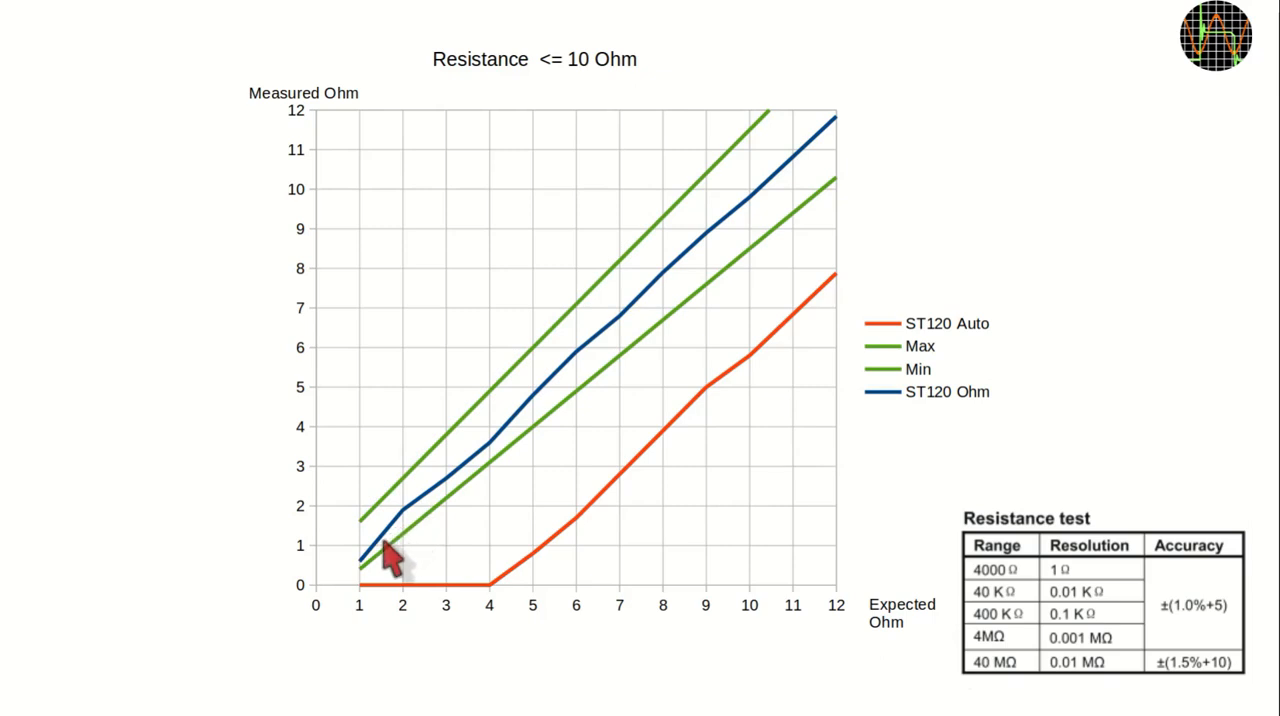
mouse_move(835, 295)
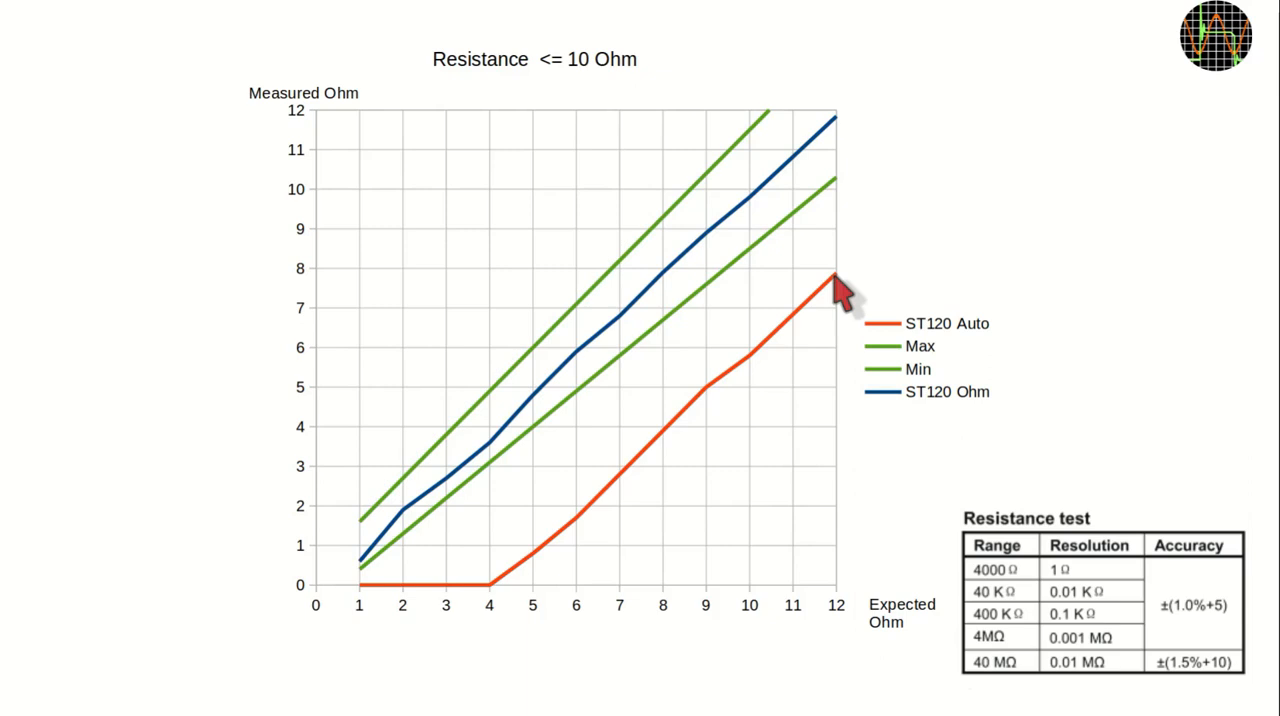
mouse_move(625, 515)
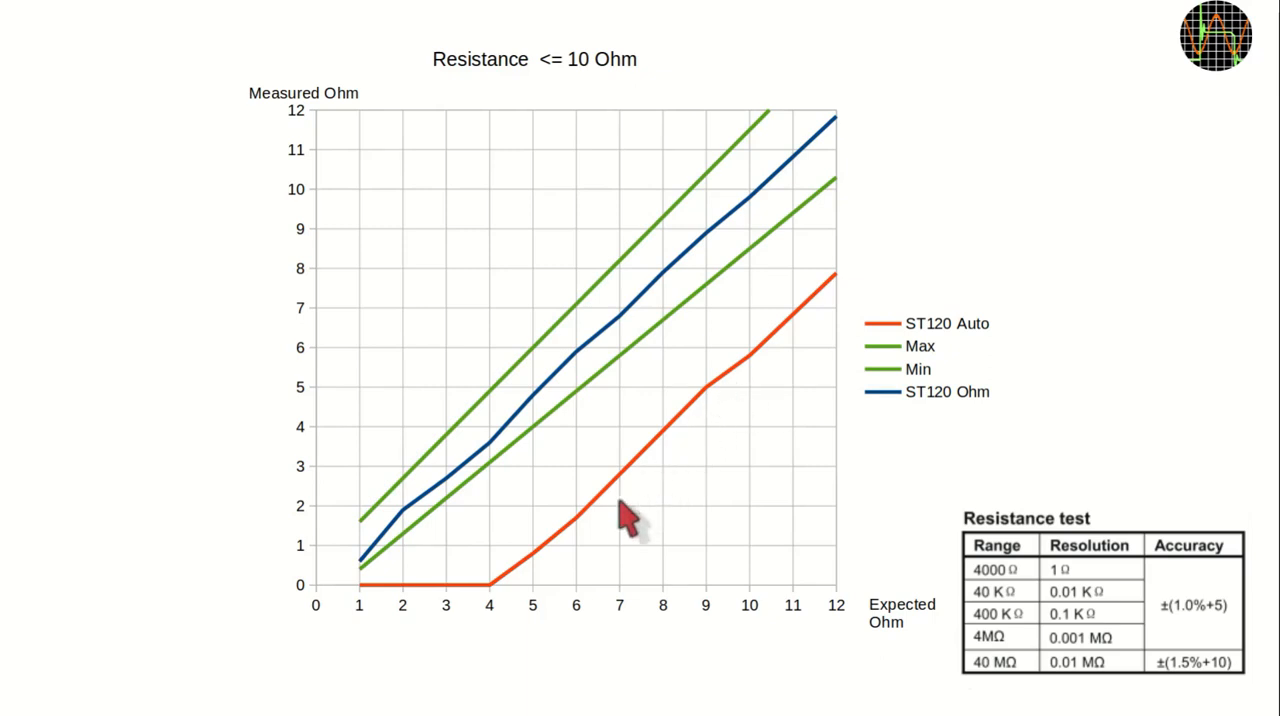